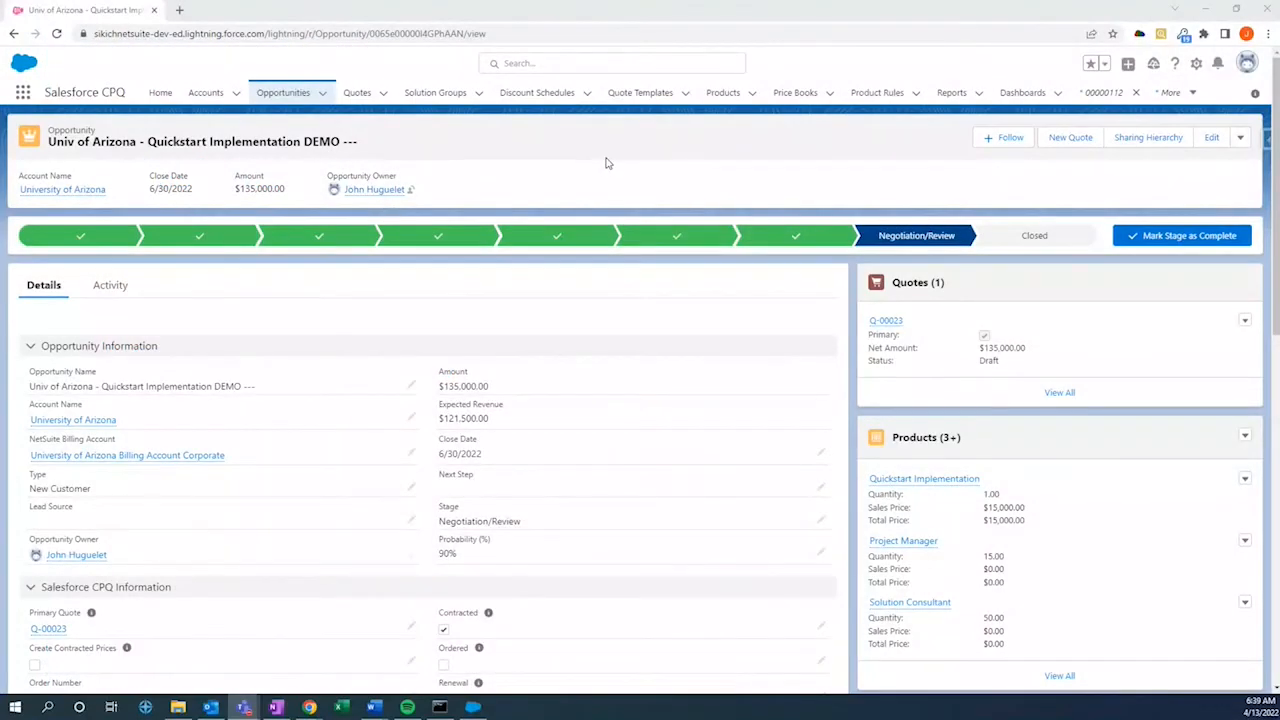
pyautogui.moveTo(580, 151)
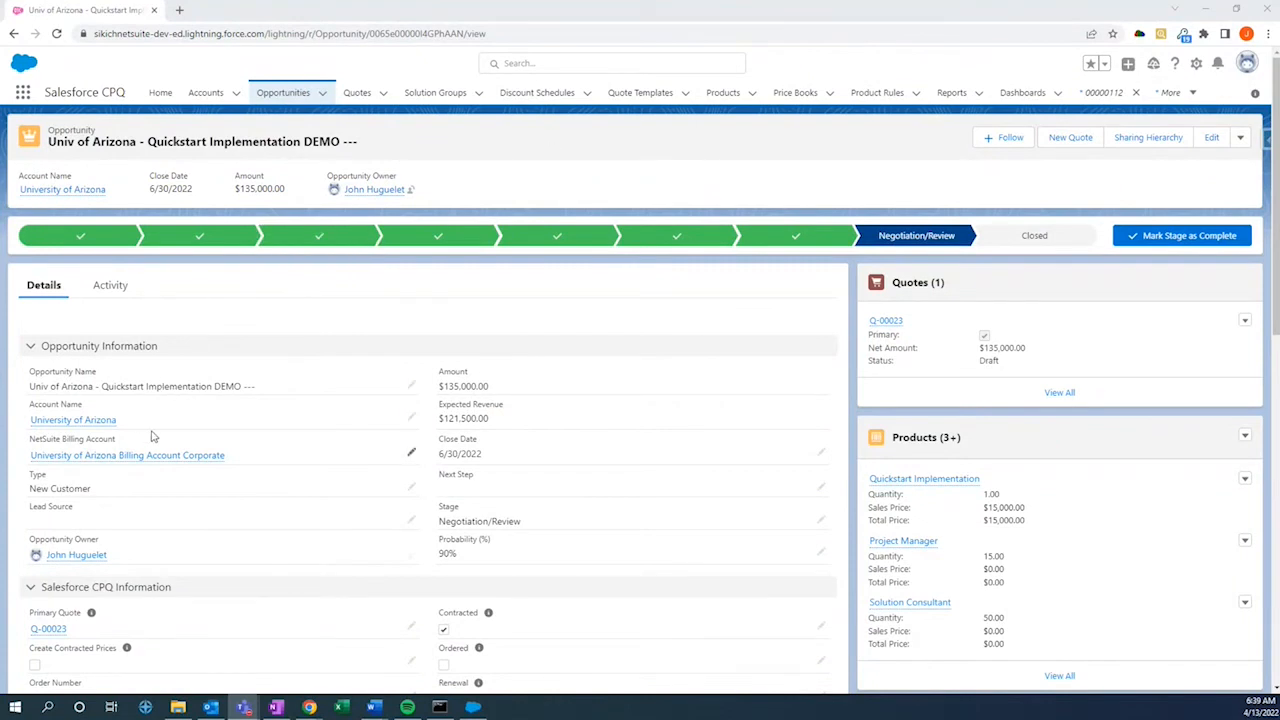
pyautogui.moveTo(72, 420)
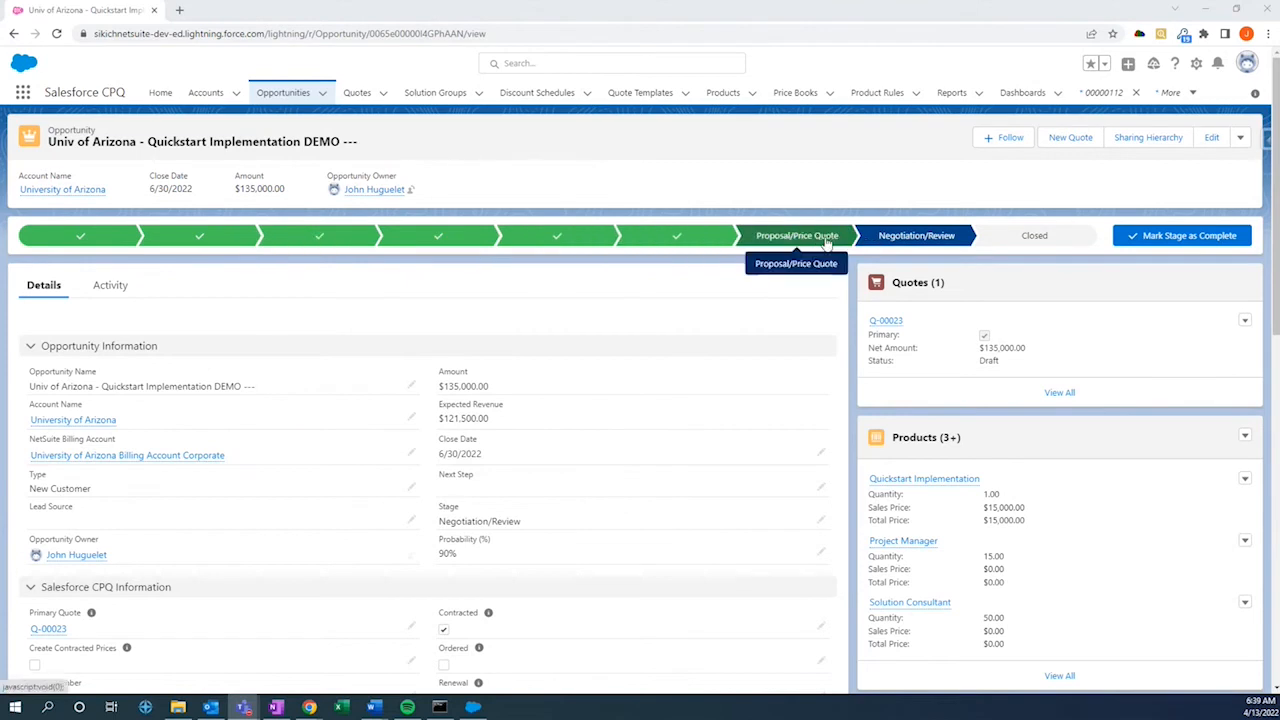
pyautogui.moveTo(857, 237)
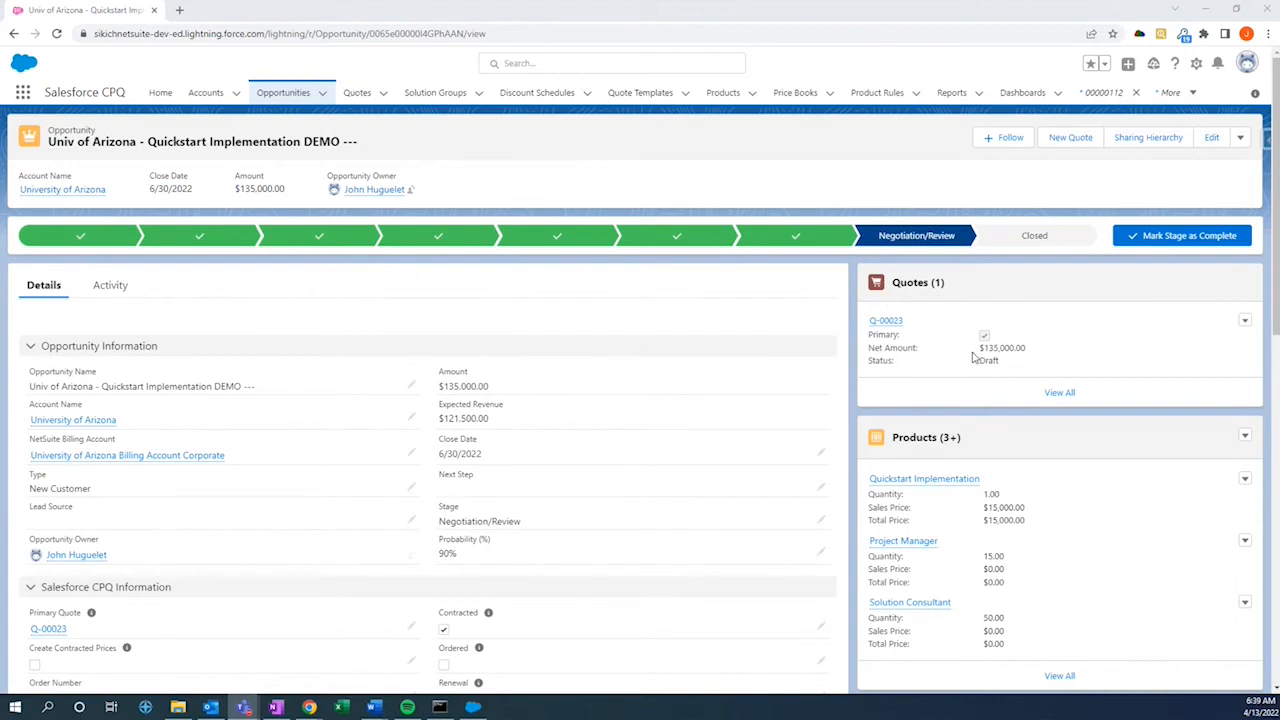
pyautogui.moveTo(886, 320)
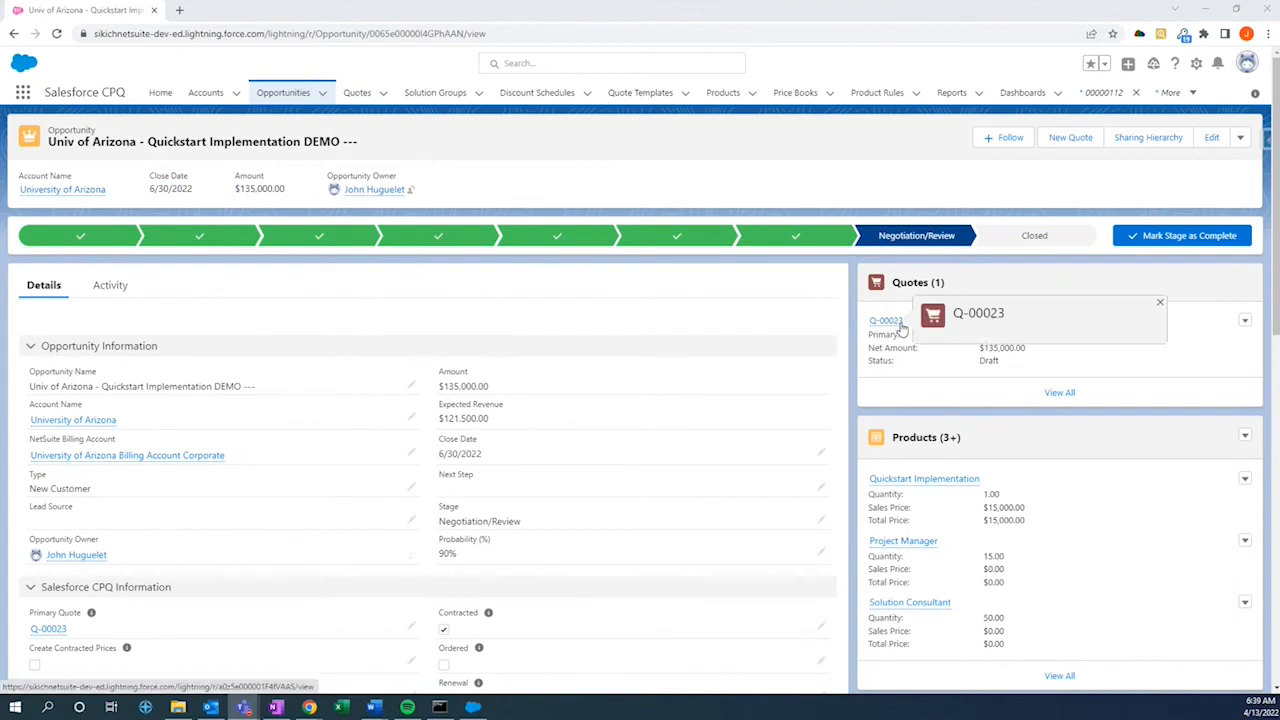
# Open quote Q-00023 from the opportunity's Quotes related list.
pyautogui.click(885, 320)
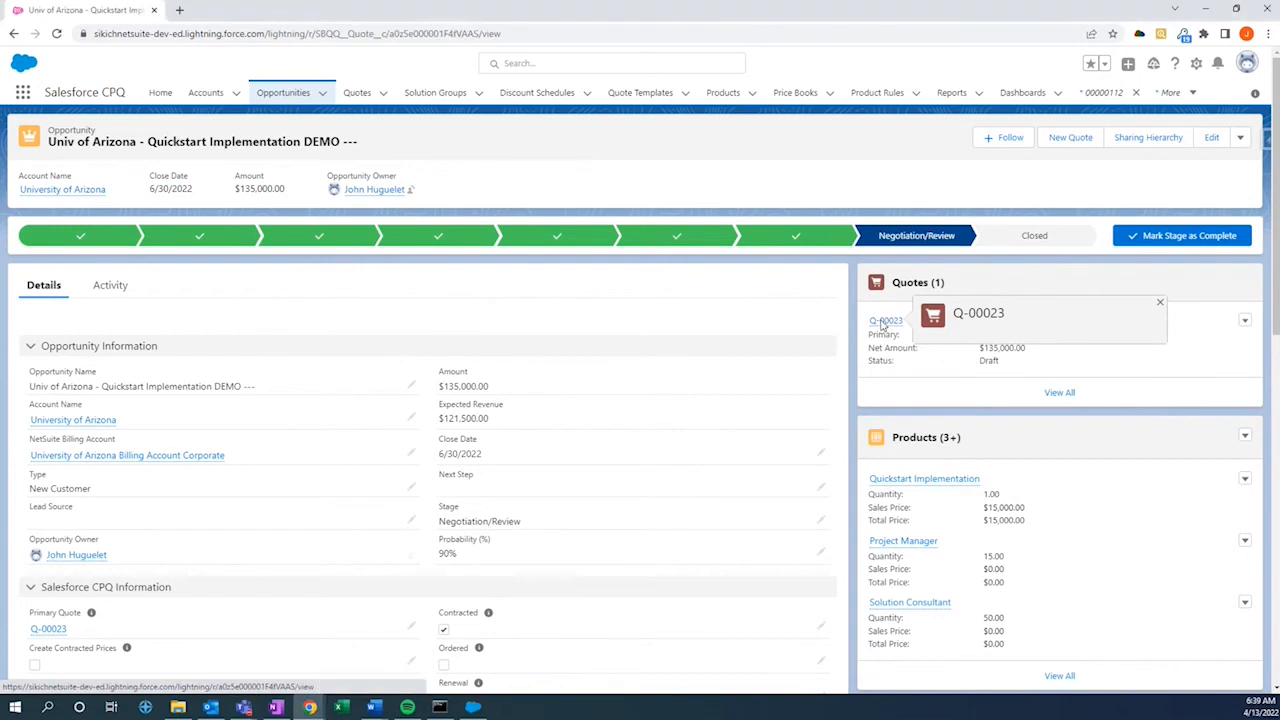
pyautogui.click(886, 320)
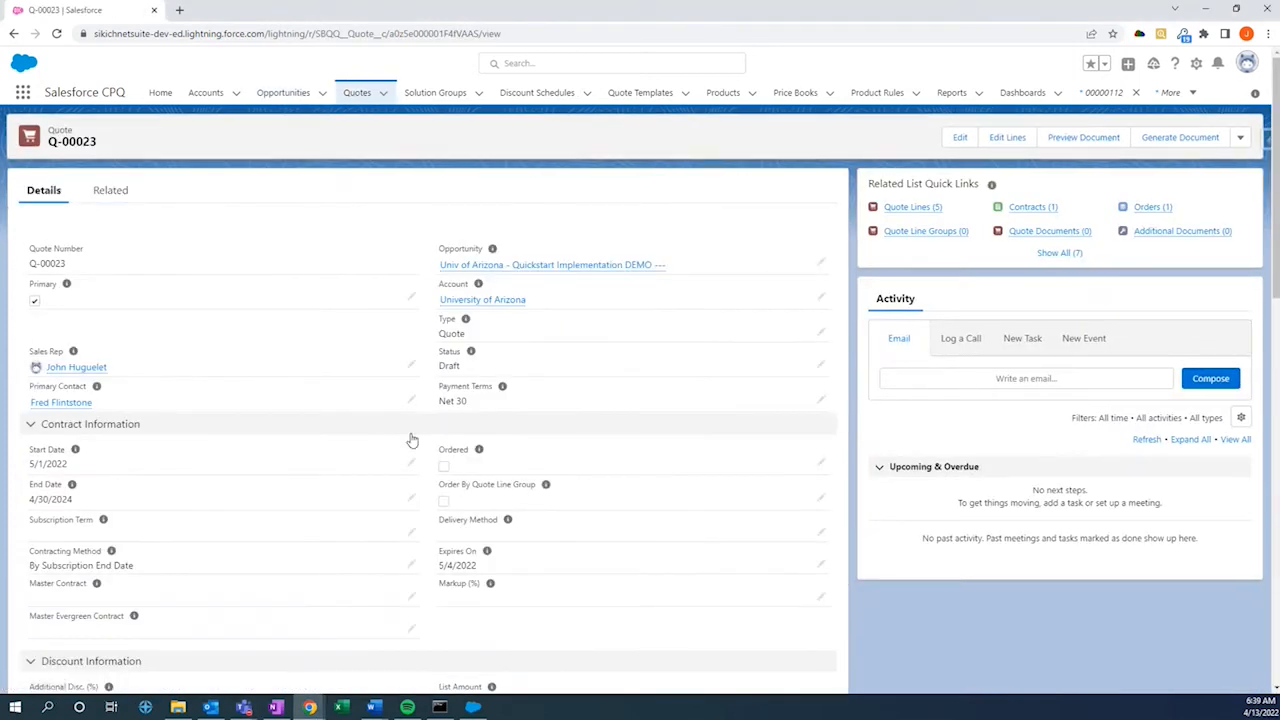
pyautogui.moveTo(199, 489)
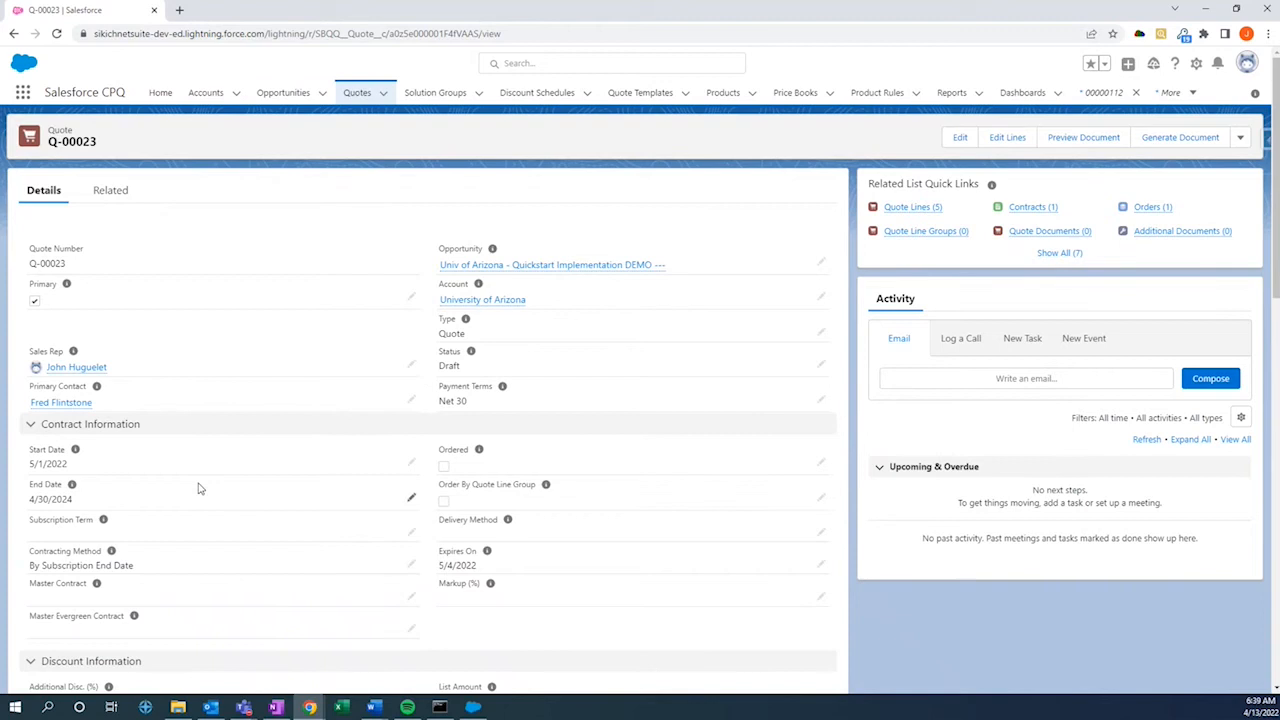
pyautogui.moveTo(150, 466)
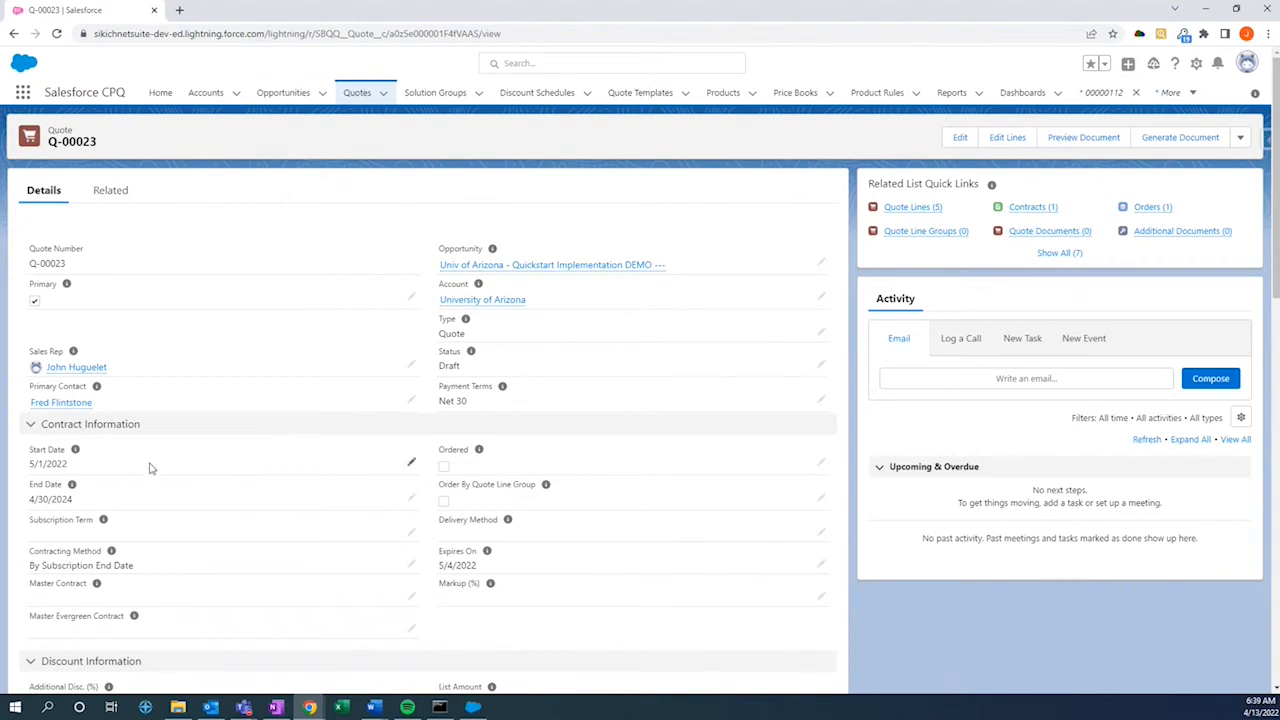
pyautogui.moveTo(652, 210)
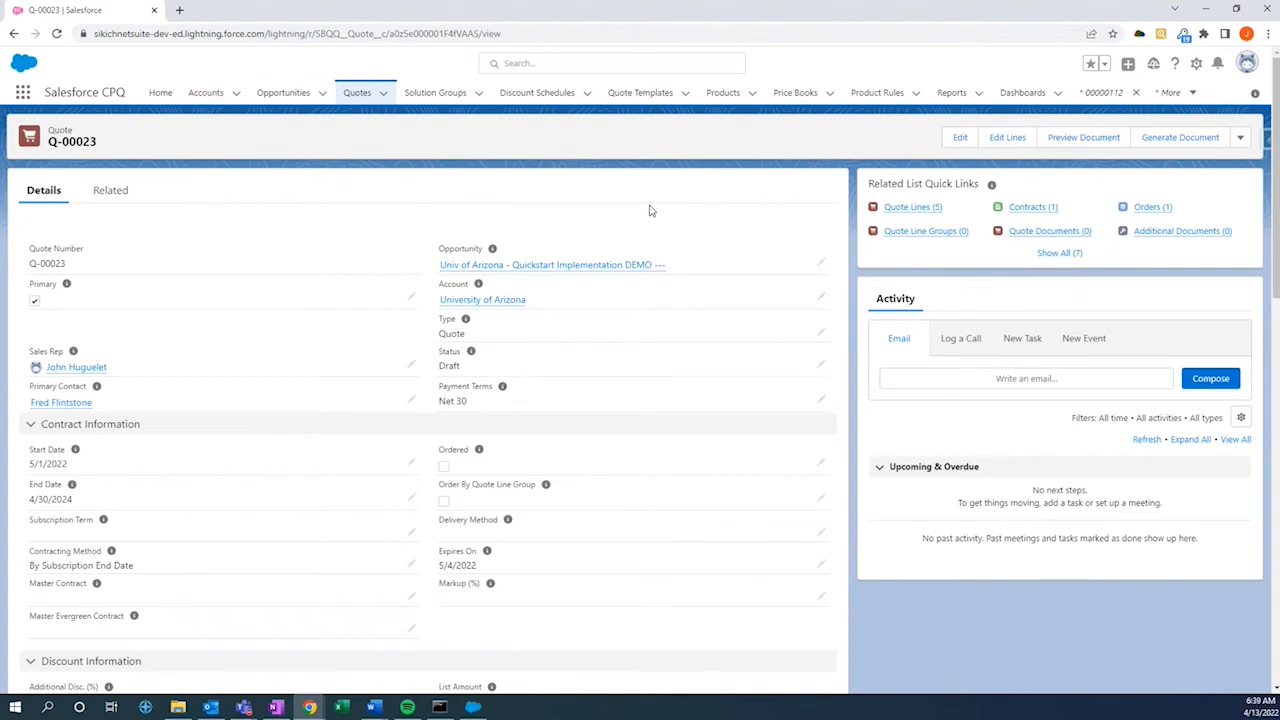
pyautogui.moveTo(1010, 158)
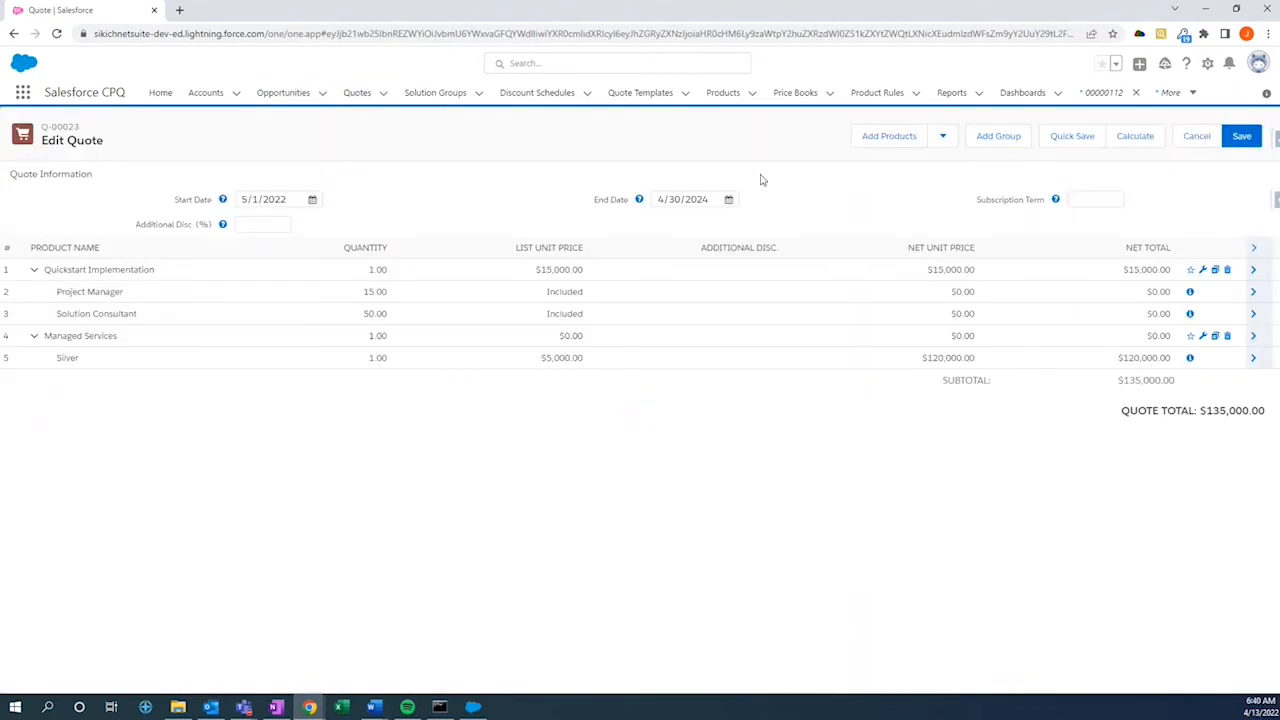
pyautogui.moveTo(480, 165)
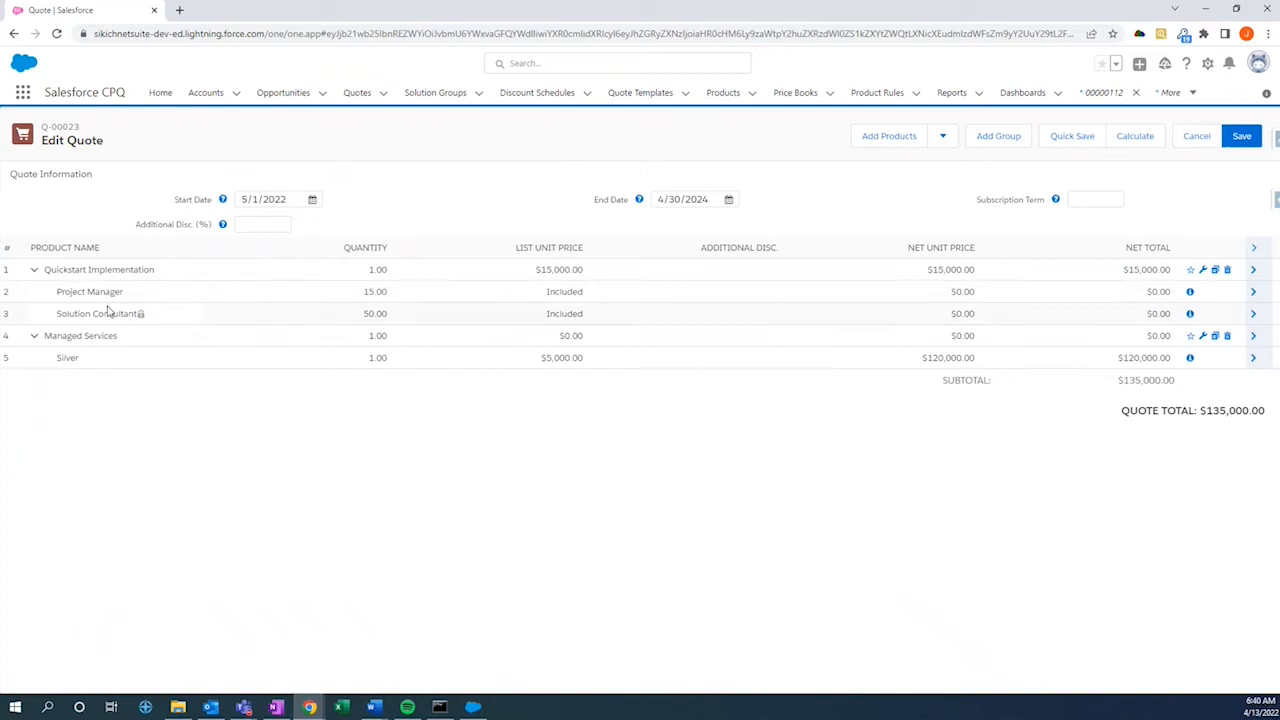
pyautogui.moveTo(100, 313)
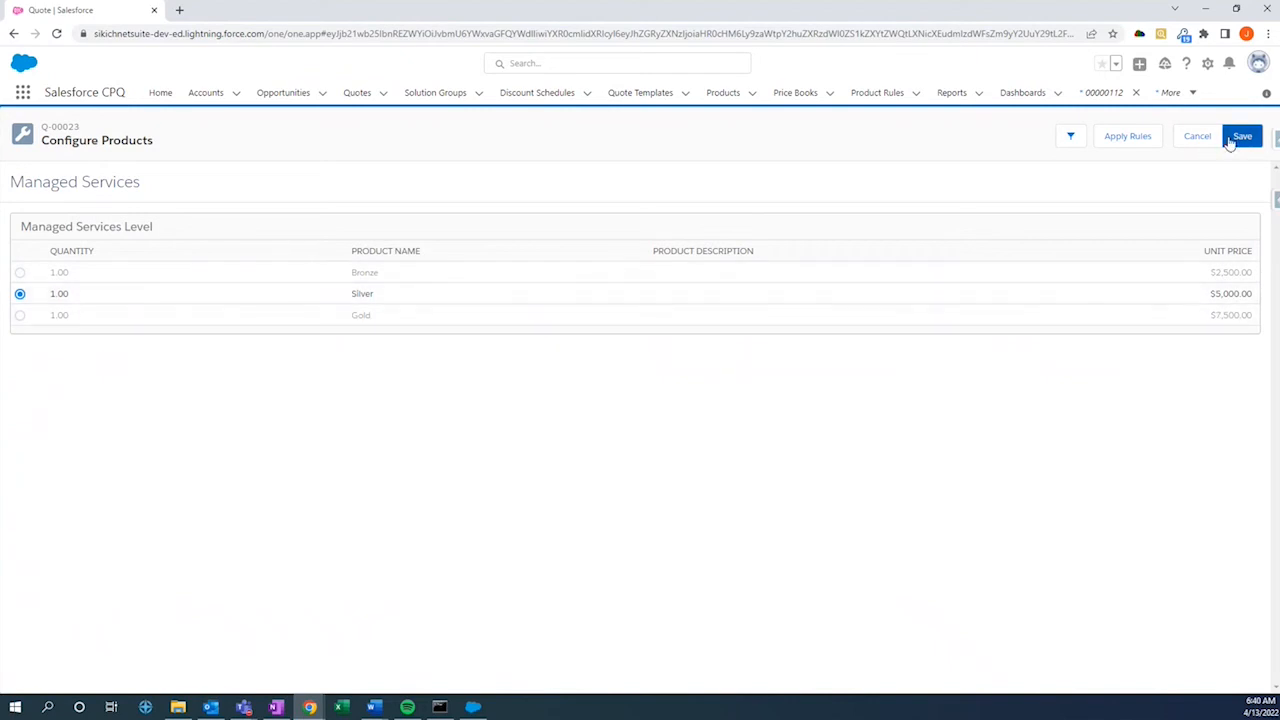
# Save the Managed Services configuration at Silver, returning to the quote line editor.
pyautogui.click(1244, 136)
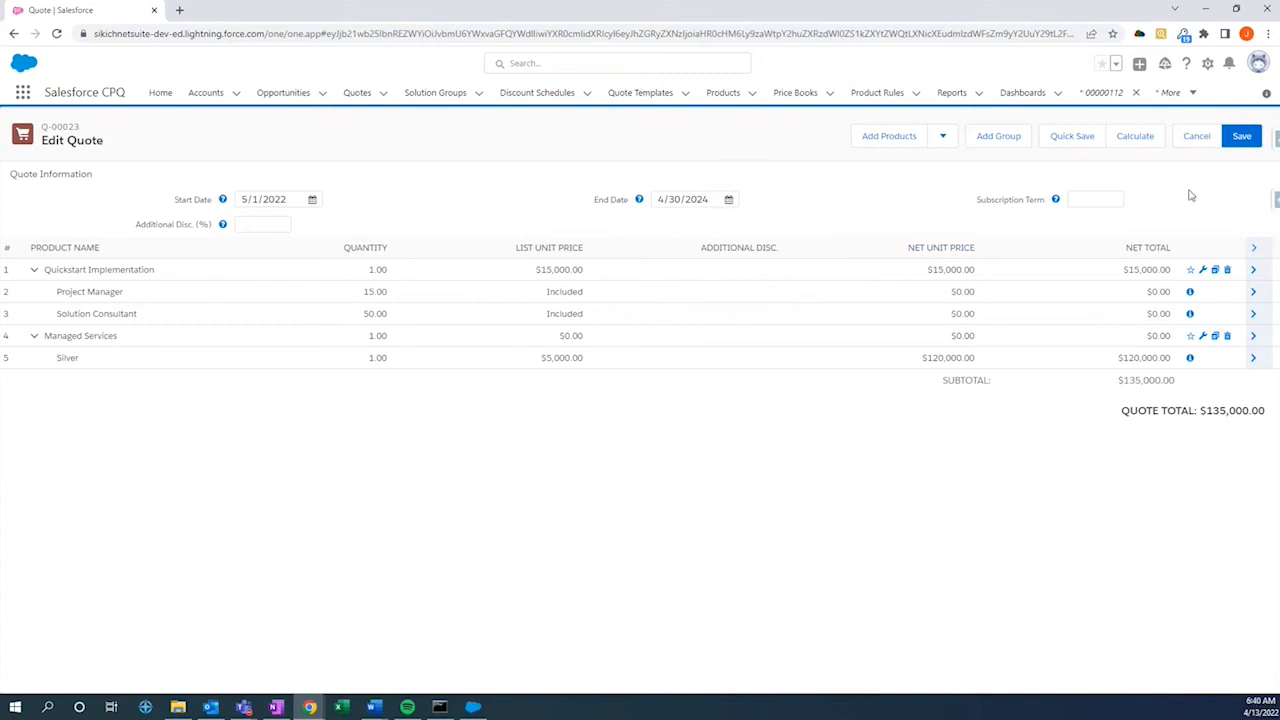
# Save Q-00023's quote lines and return to the quote record.
pyautogui.click(1241, 136)
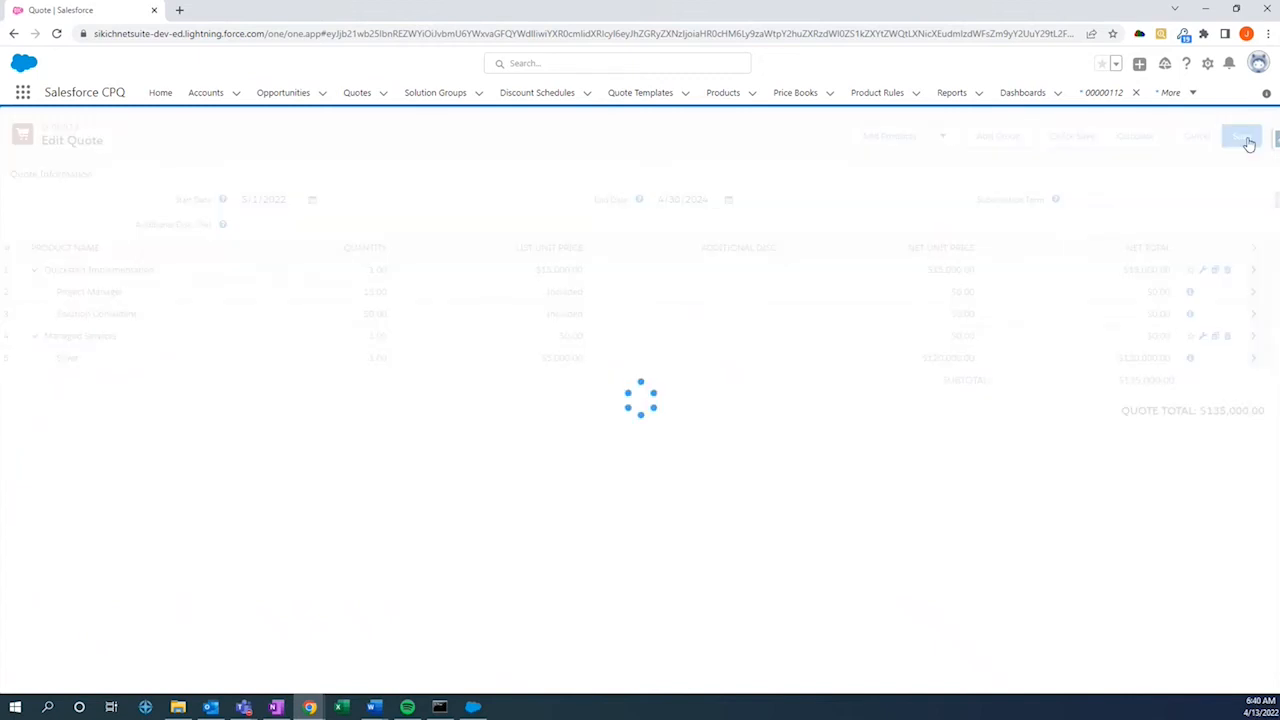
pyautogui.click(1253, 143)
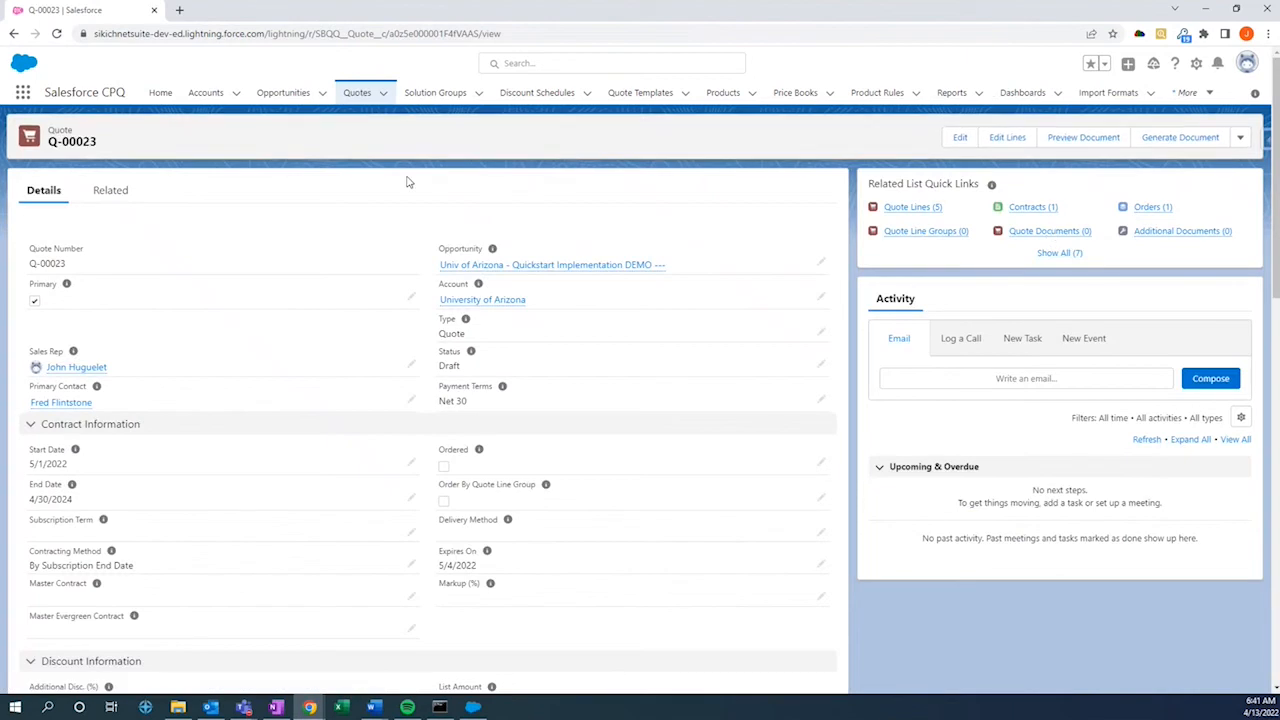
pyautogui.moveTo(217, 177)
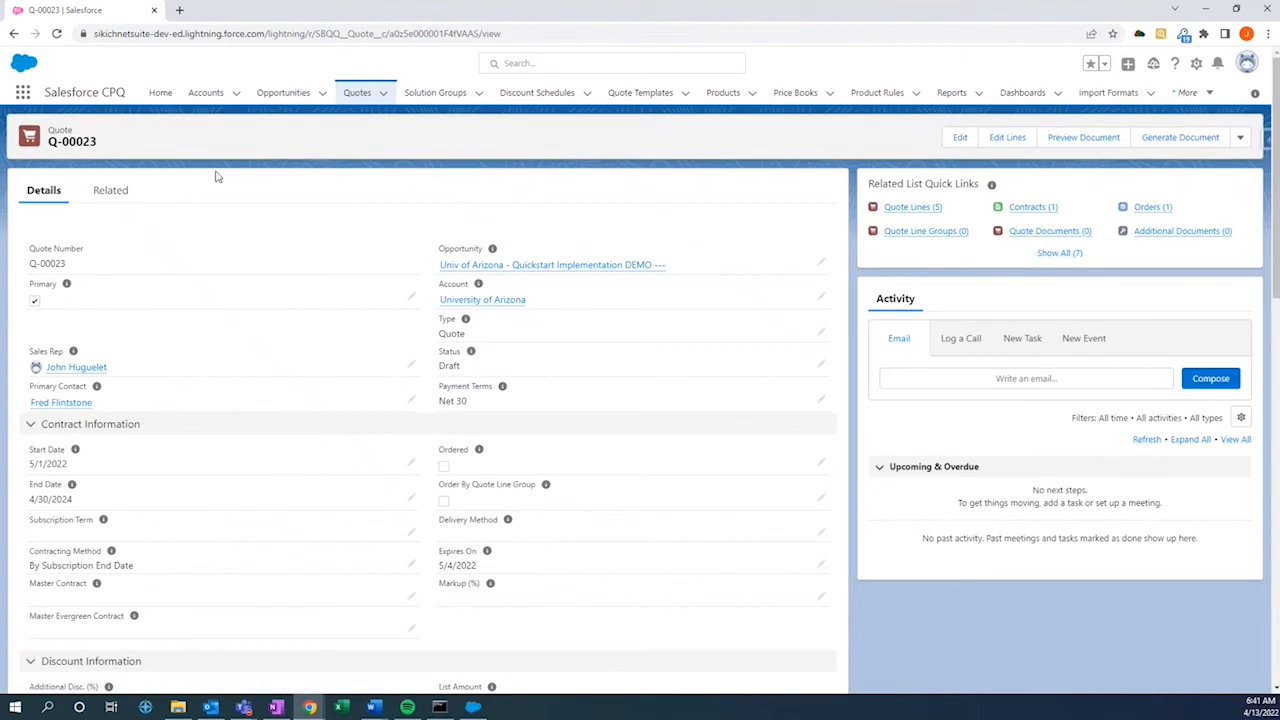
pyautogui.moveTo(331, 181)
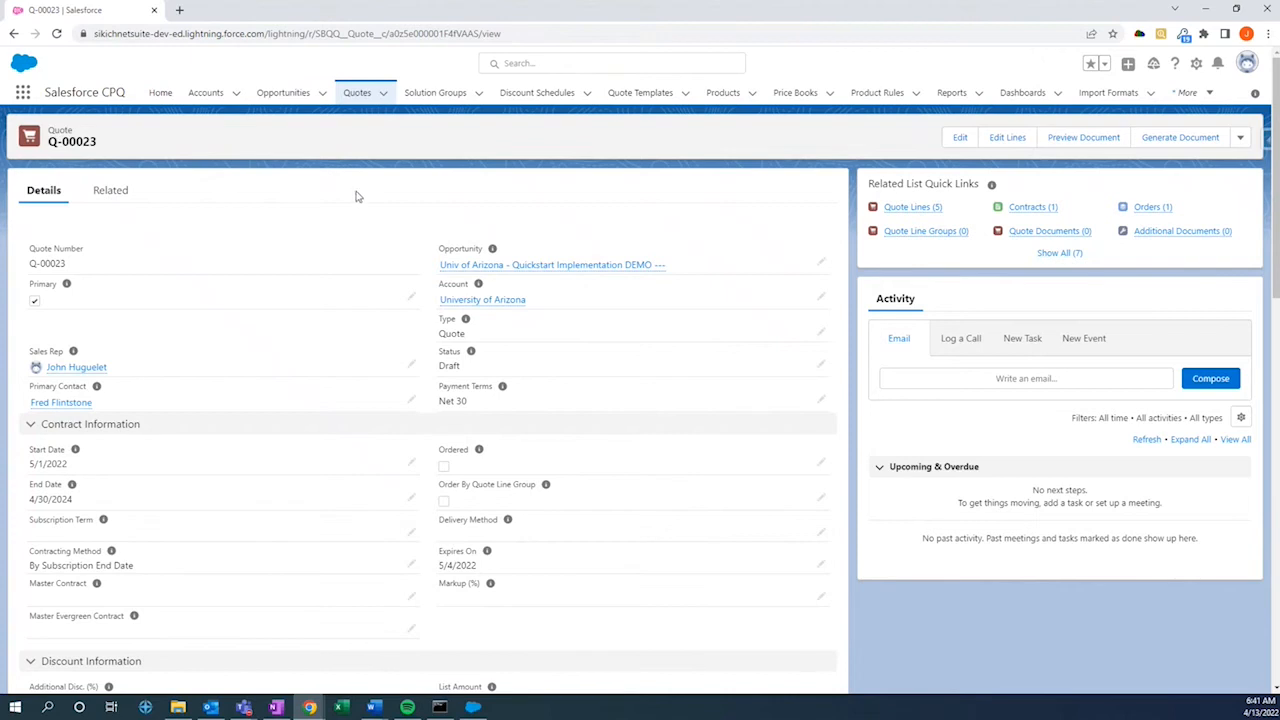
pyautogui.moveTo(655, 381)
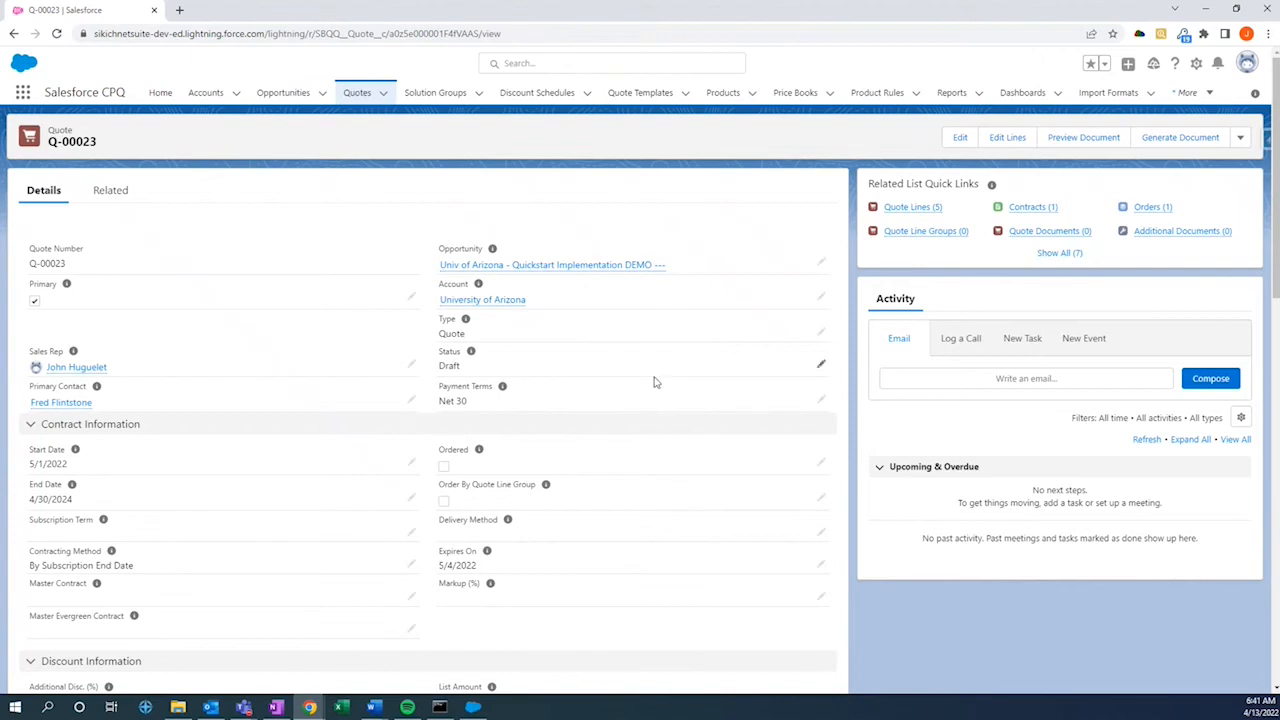
pyautogui.moveTo(653, 349)
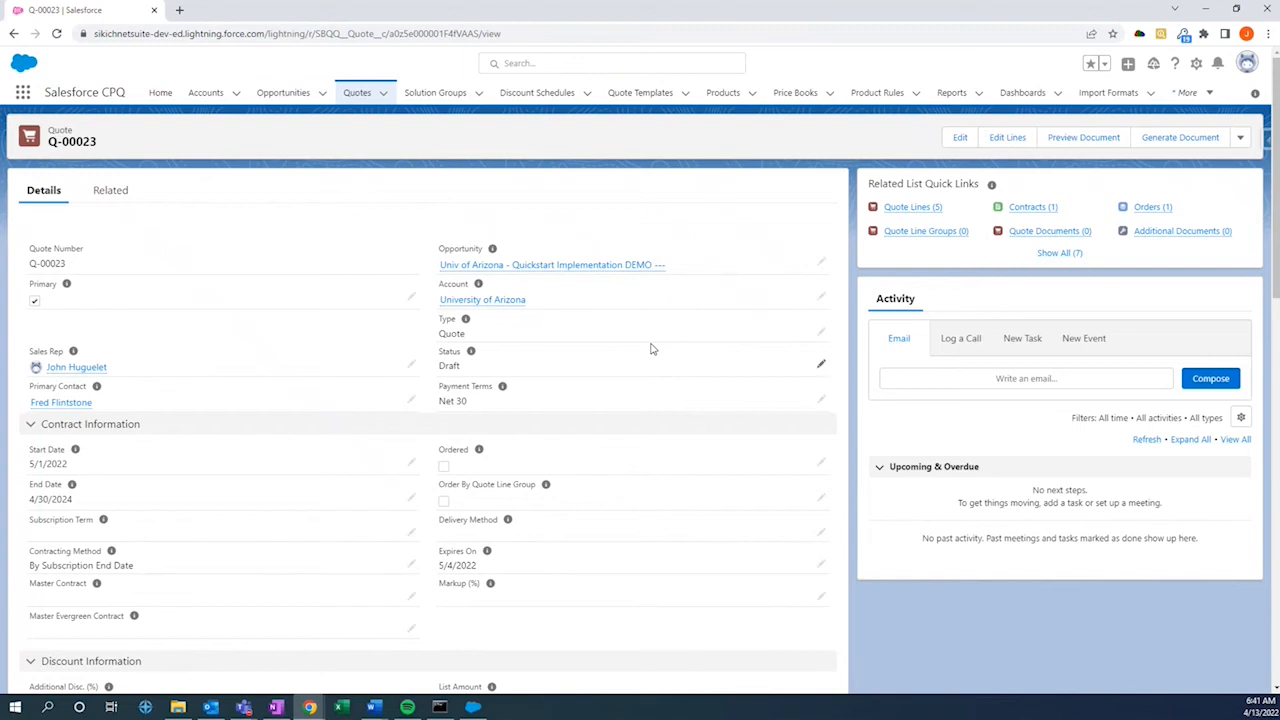
pyautogui.moveTo(641, 366)
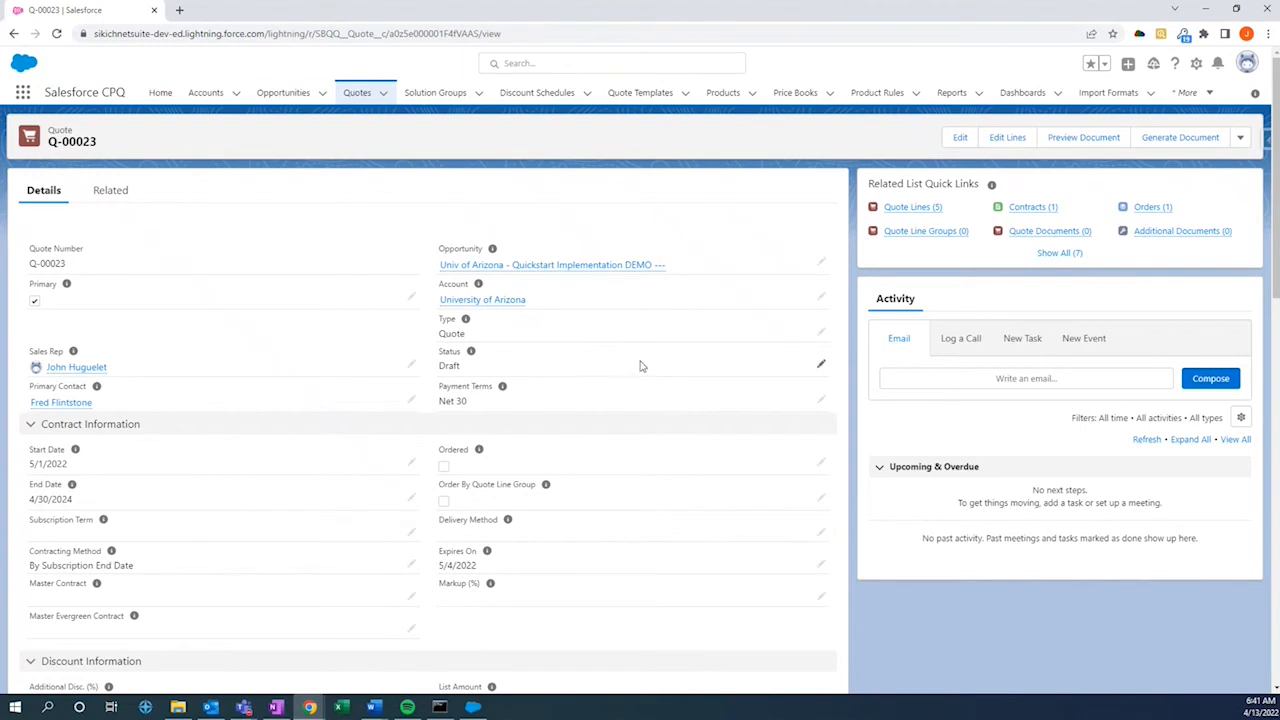
pyautogui.moveTo(674, 378)
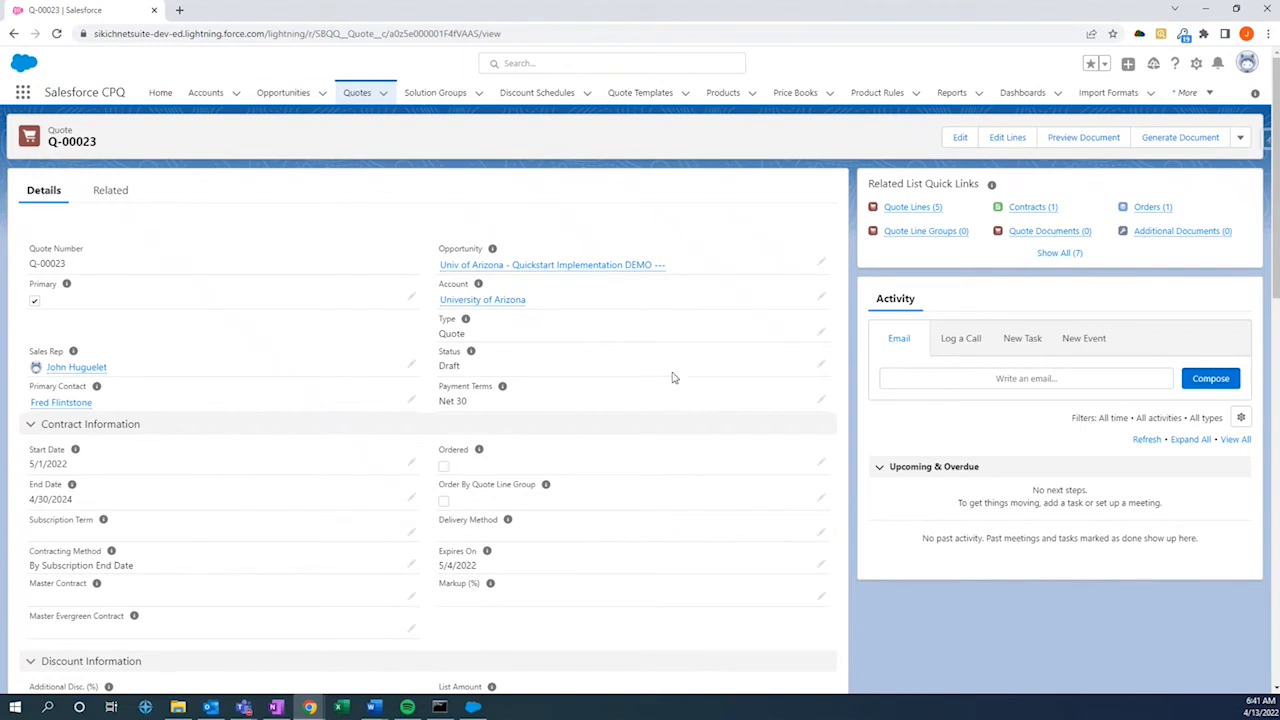
pyautogui.click(1253, 137)
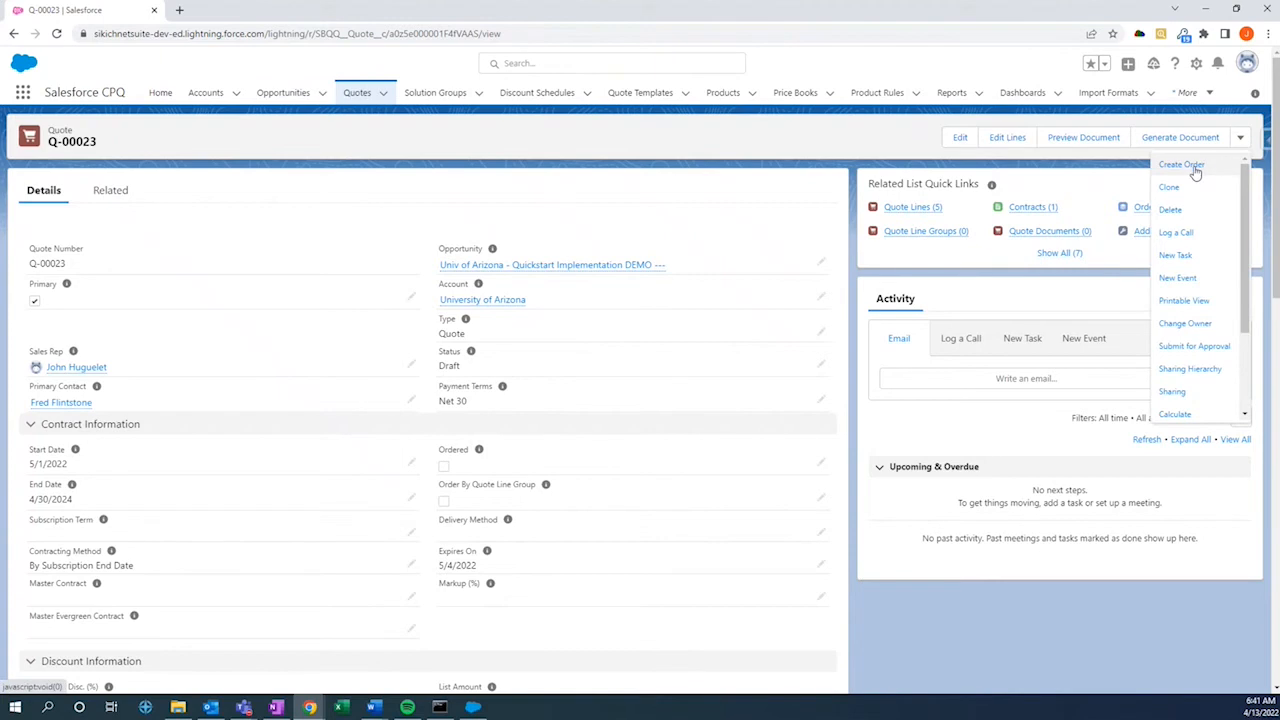
pyautogui.click(1182, 164)
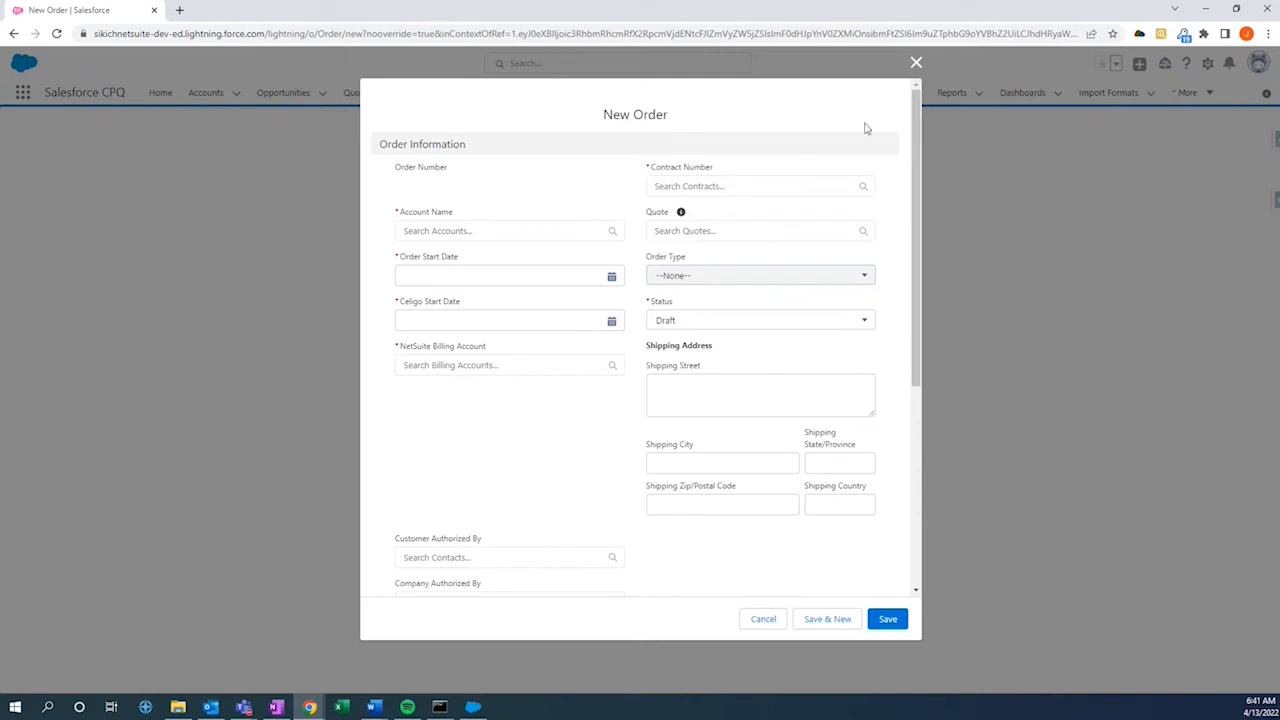
pyautogui.click(762, 619)
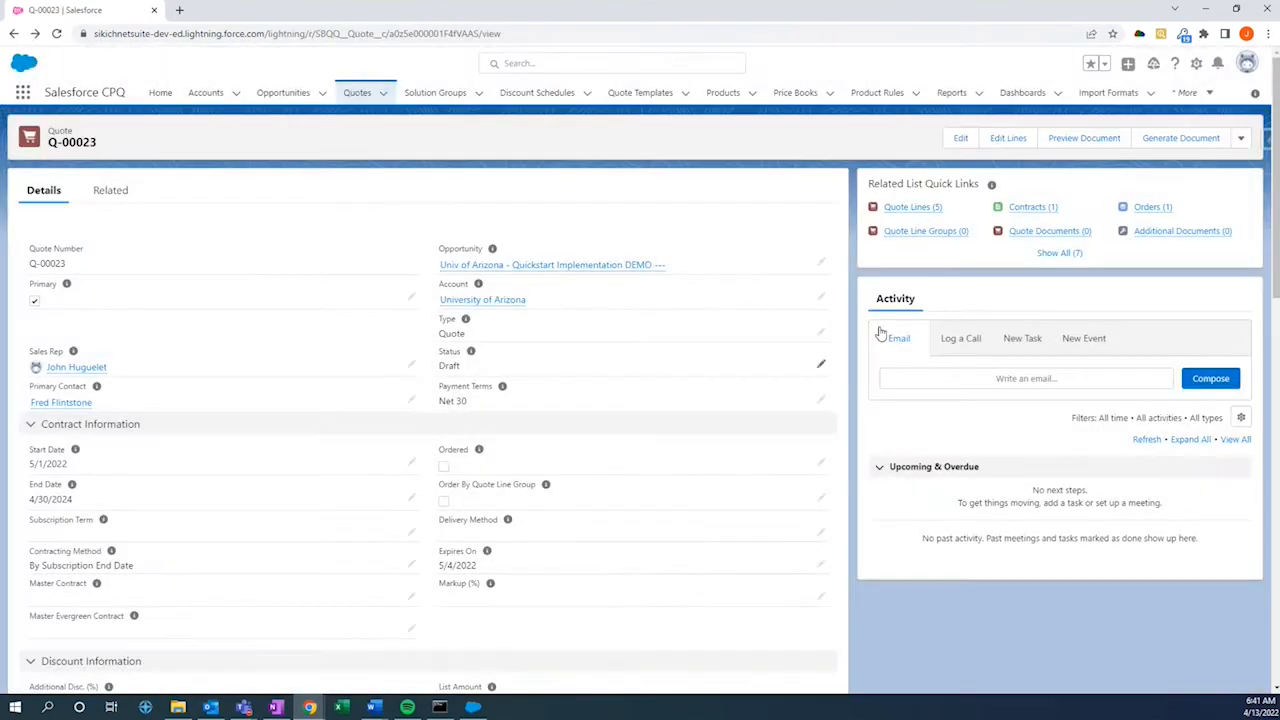
# Open order 00000112 from quote Q-00023's Orders related list.
pyautogui.click(1148, 207)
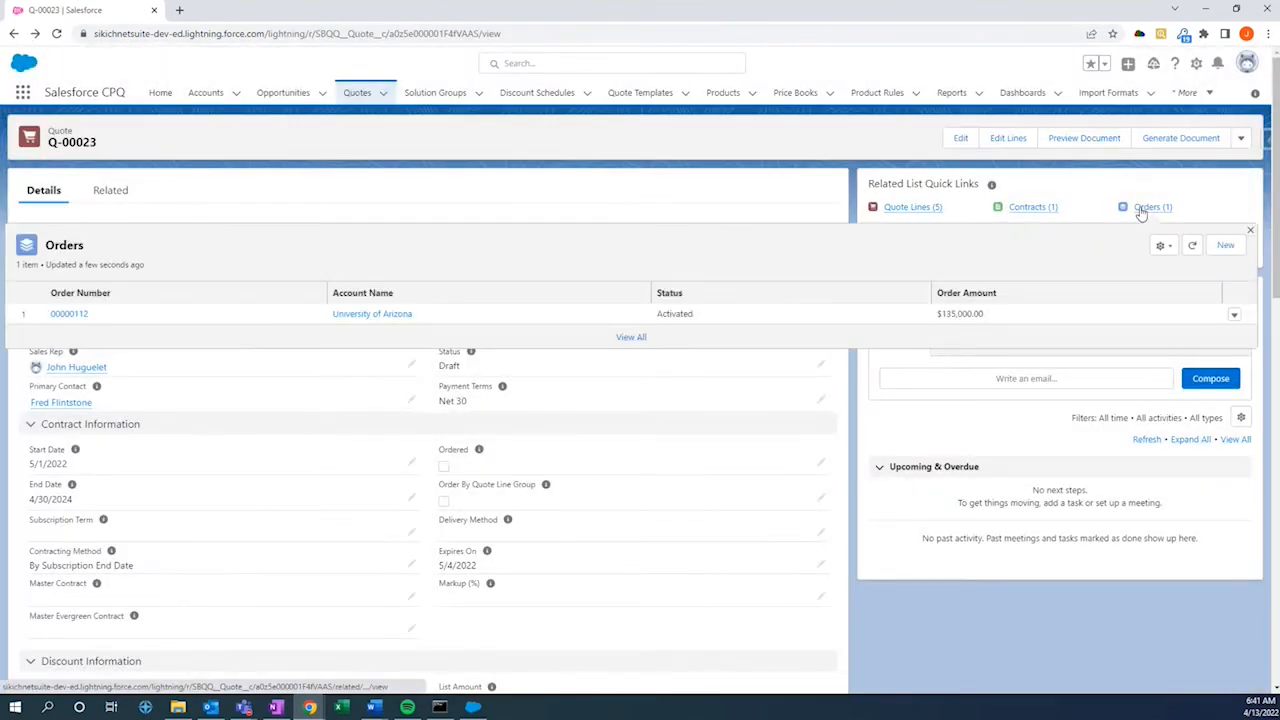
pyautogui.click(1147, 207)
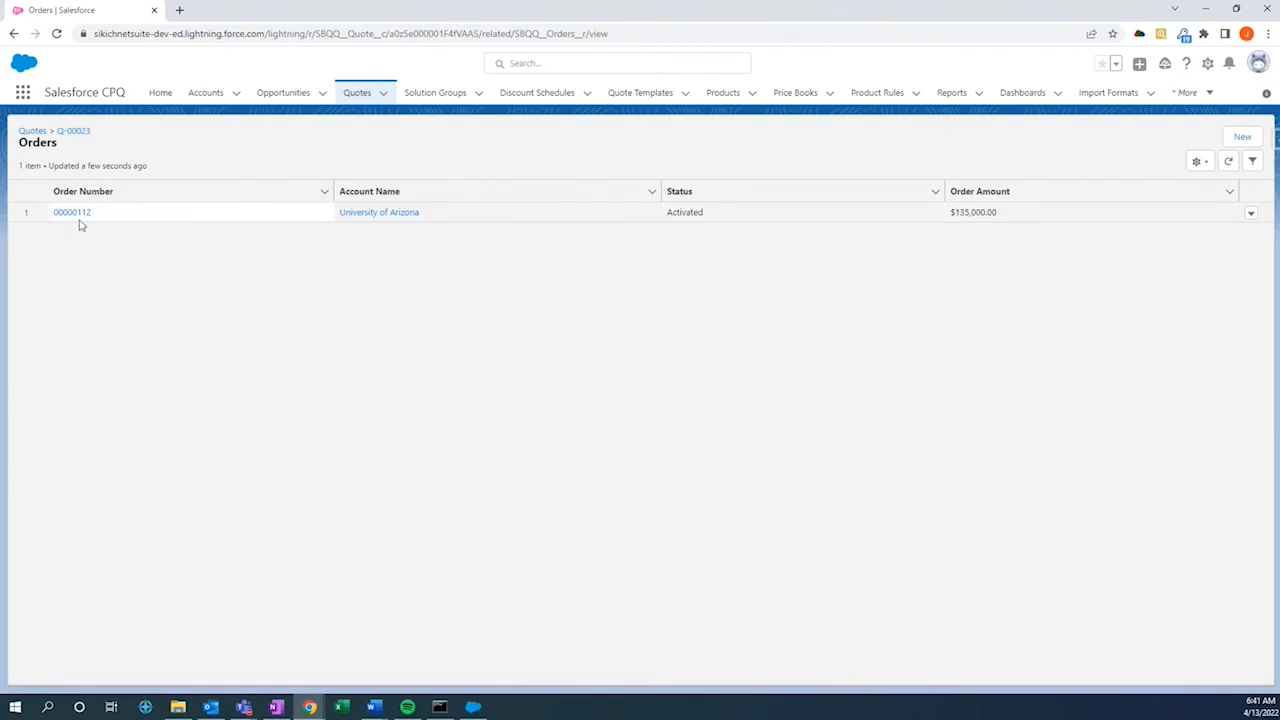
pyautogui.click(63, 211)
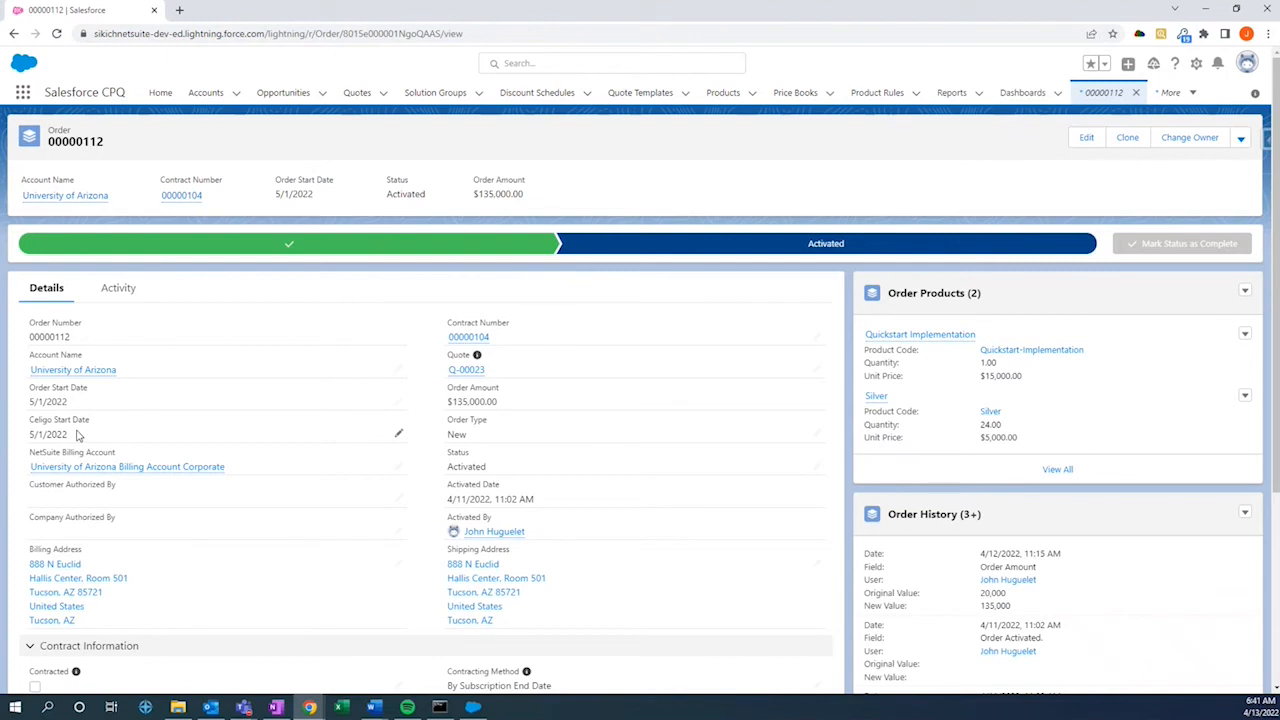
pyautogui.moveTo(85, 435)
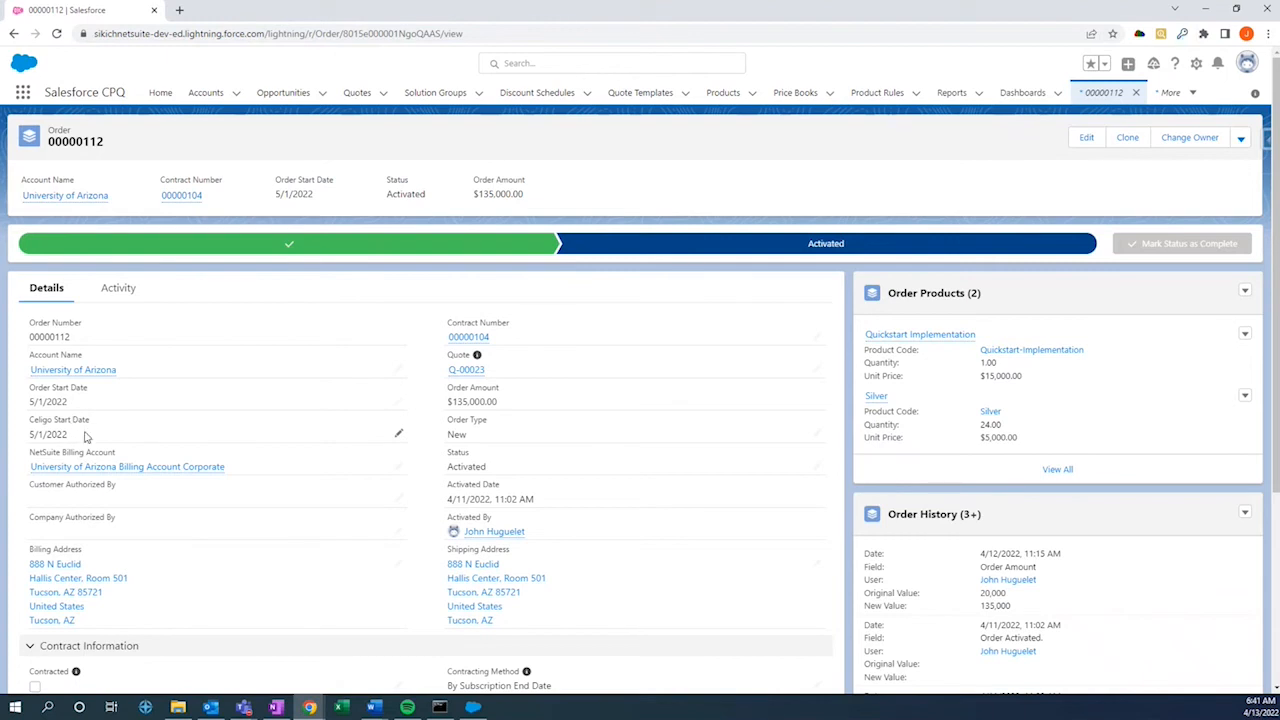
pyautogui.moveTo(92, 467)
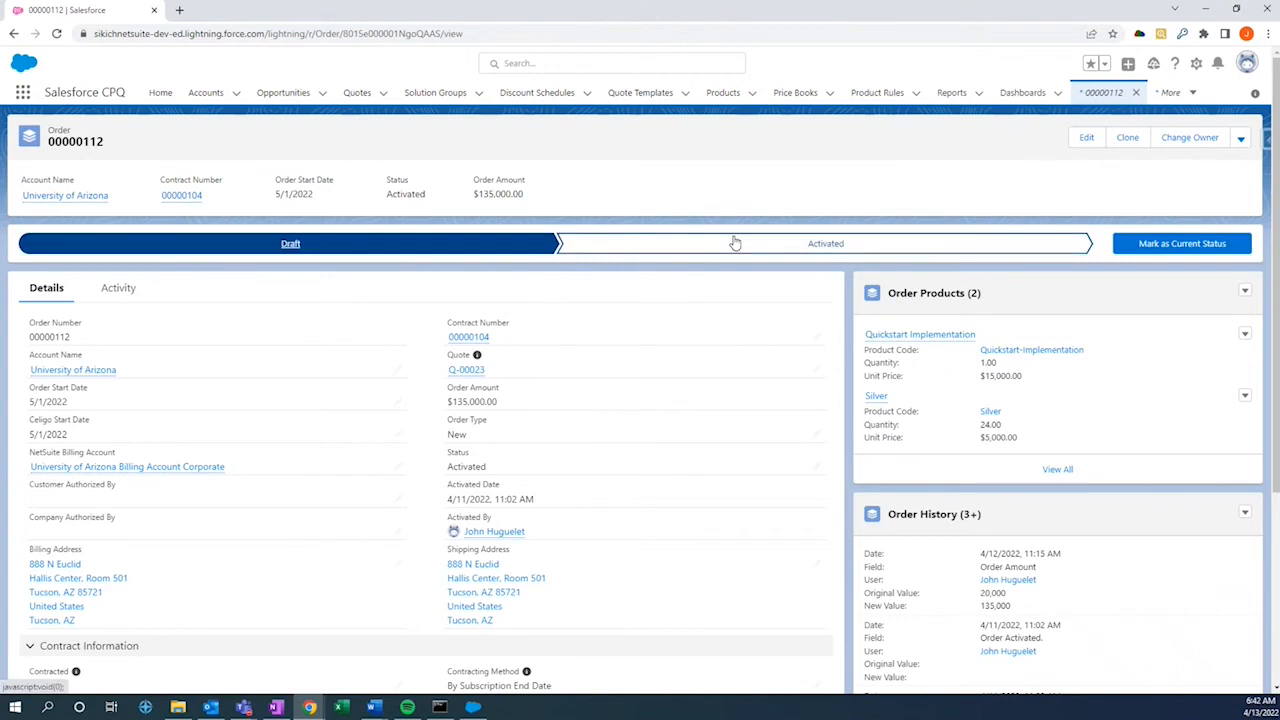
pyautogui.moveTo(389, 239)
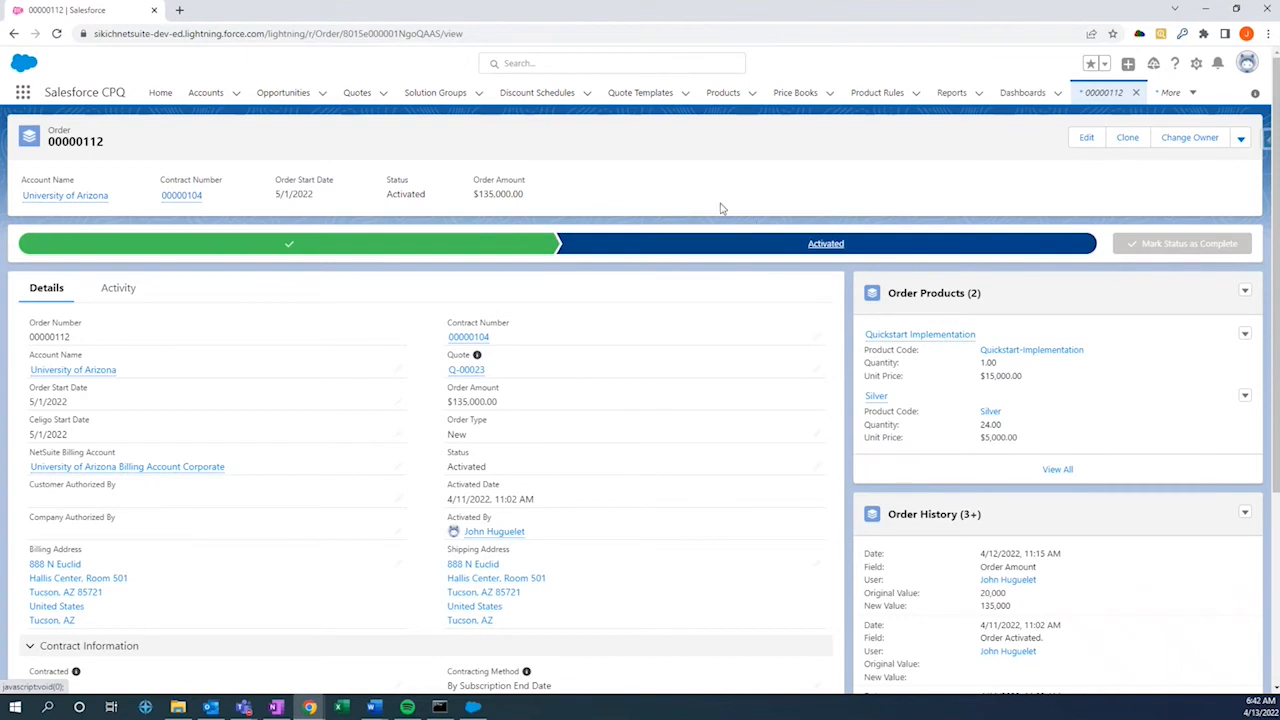
pyautogui.moveTo(900, 219)
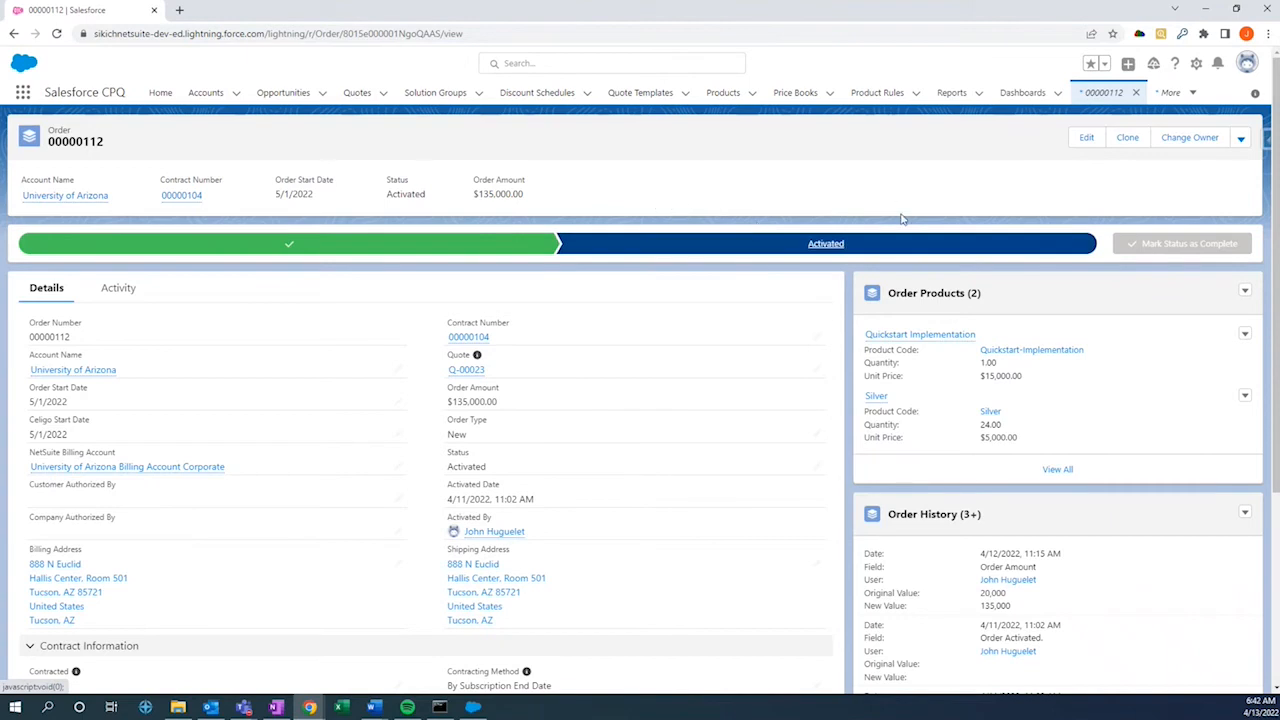
pyautogui.moveTo(859, 208)
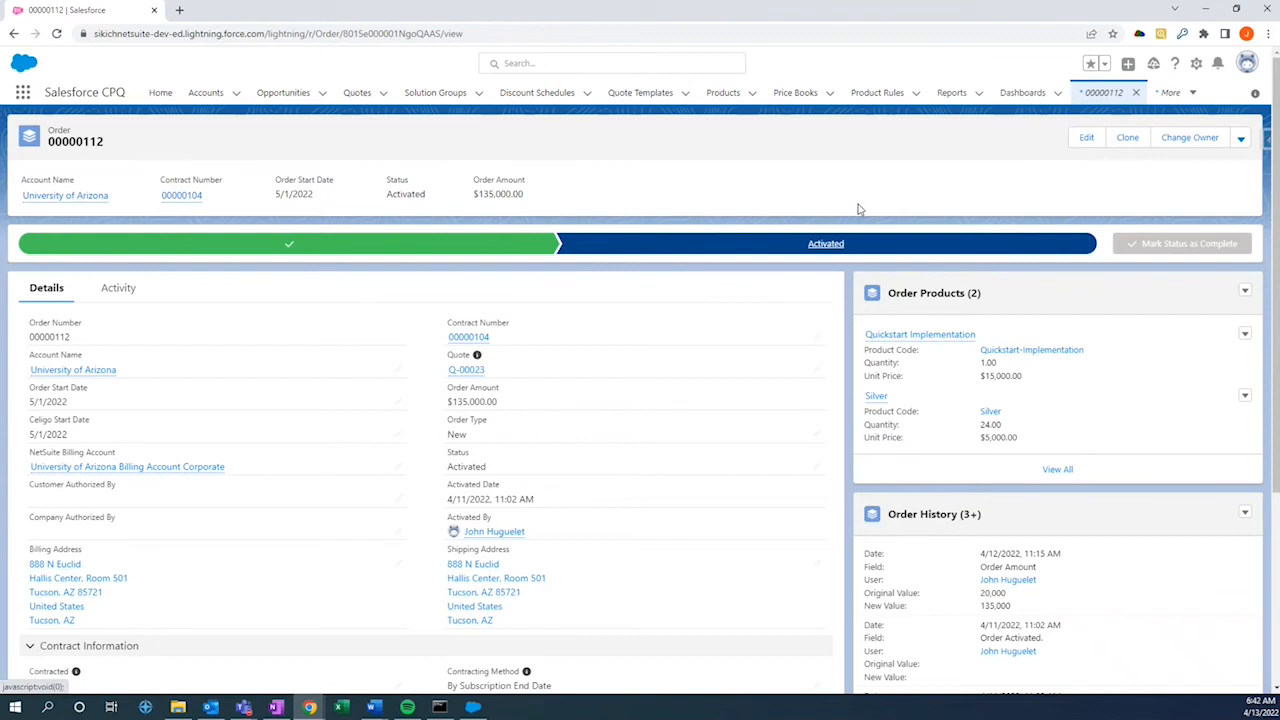
pyautogui.moveTo(830, 206)
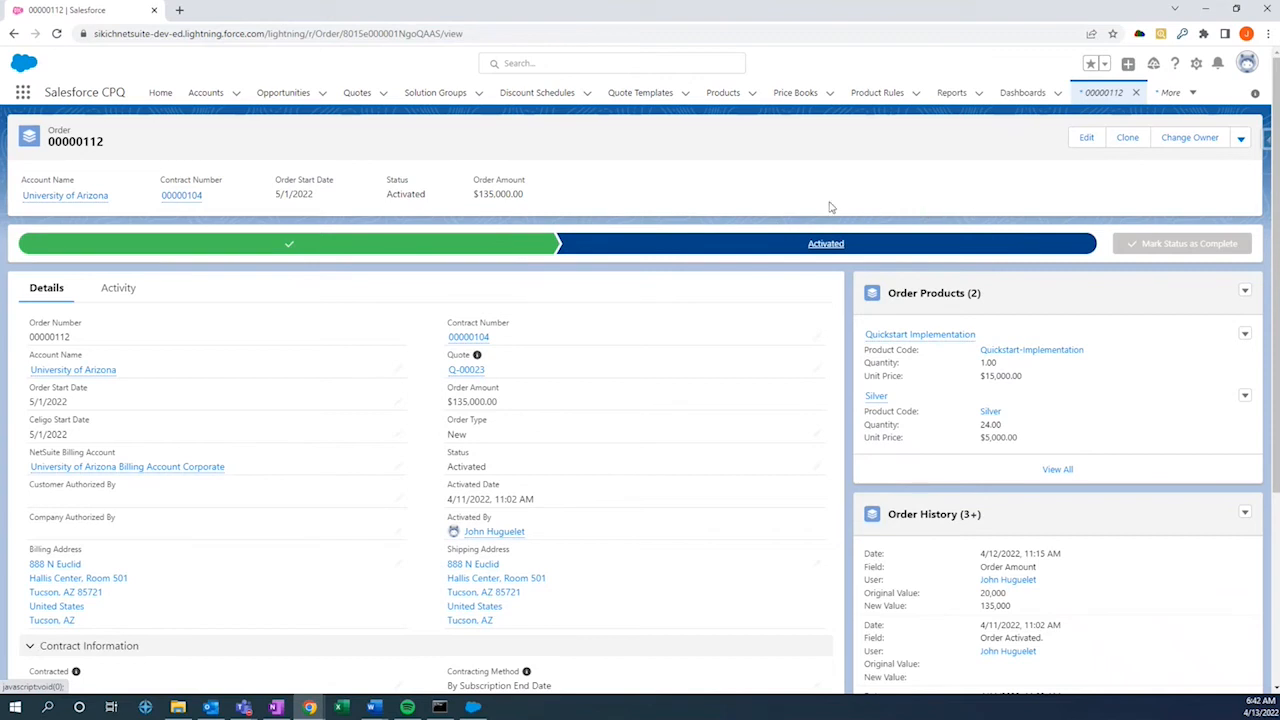
pyautogui.moveTo(548, 256)
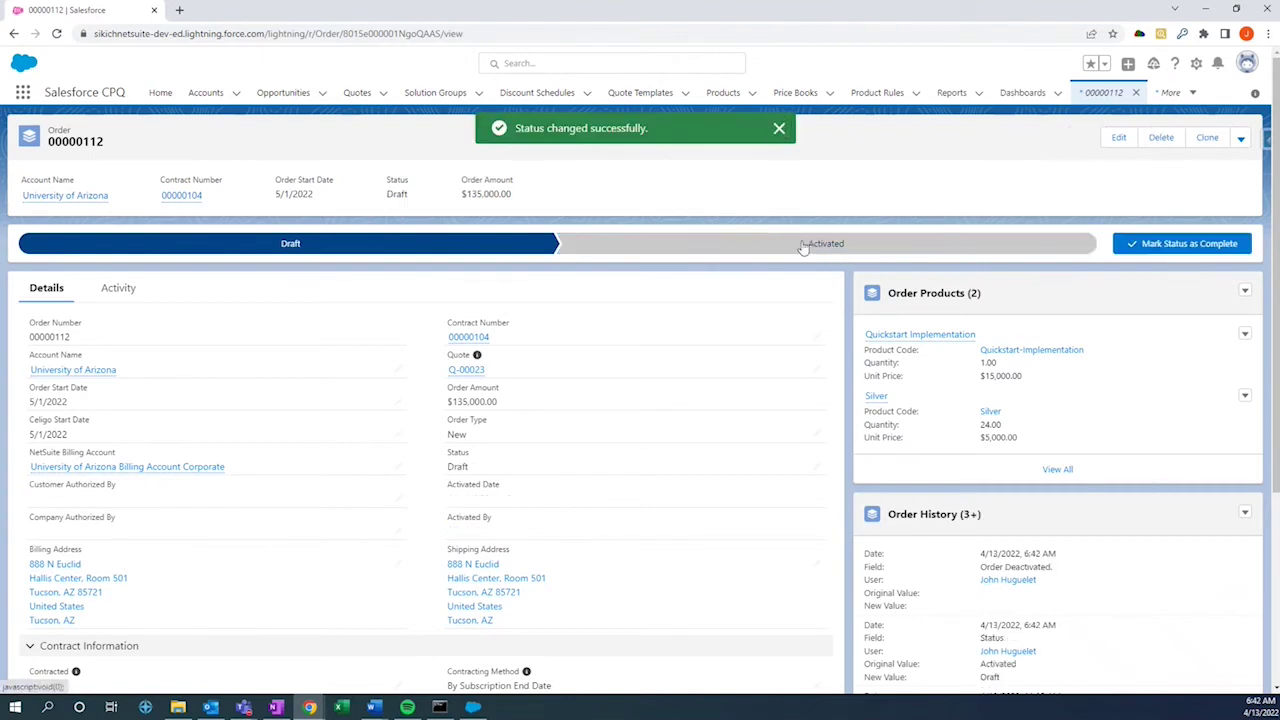
# Mark order 00000112 as Activated and review its contract link and activation history.
pyautogui.click(804, 244)
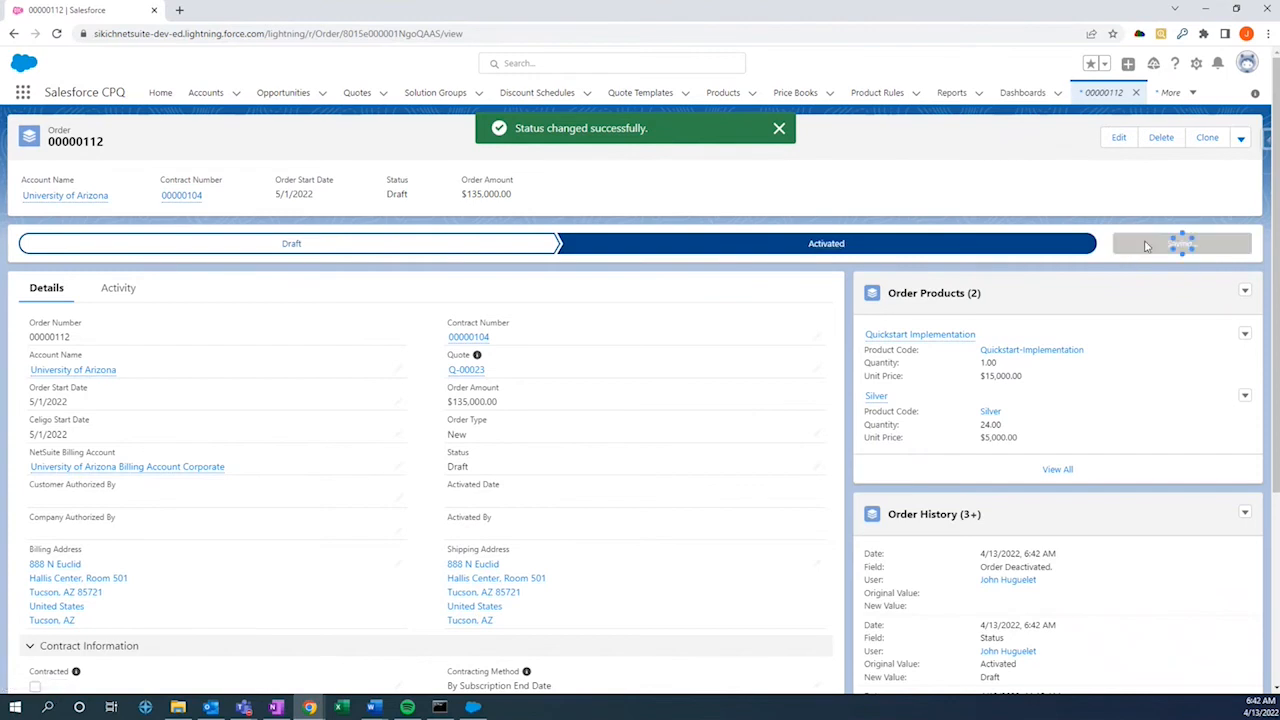
pyautogui.click(1181, 243)
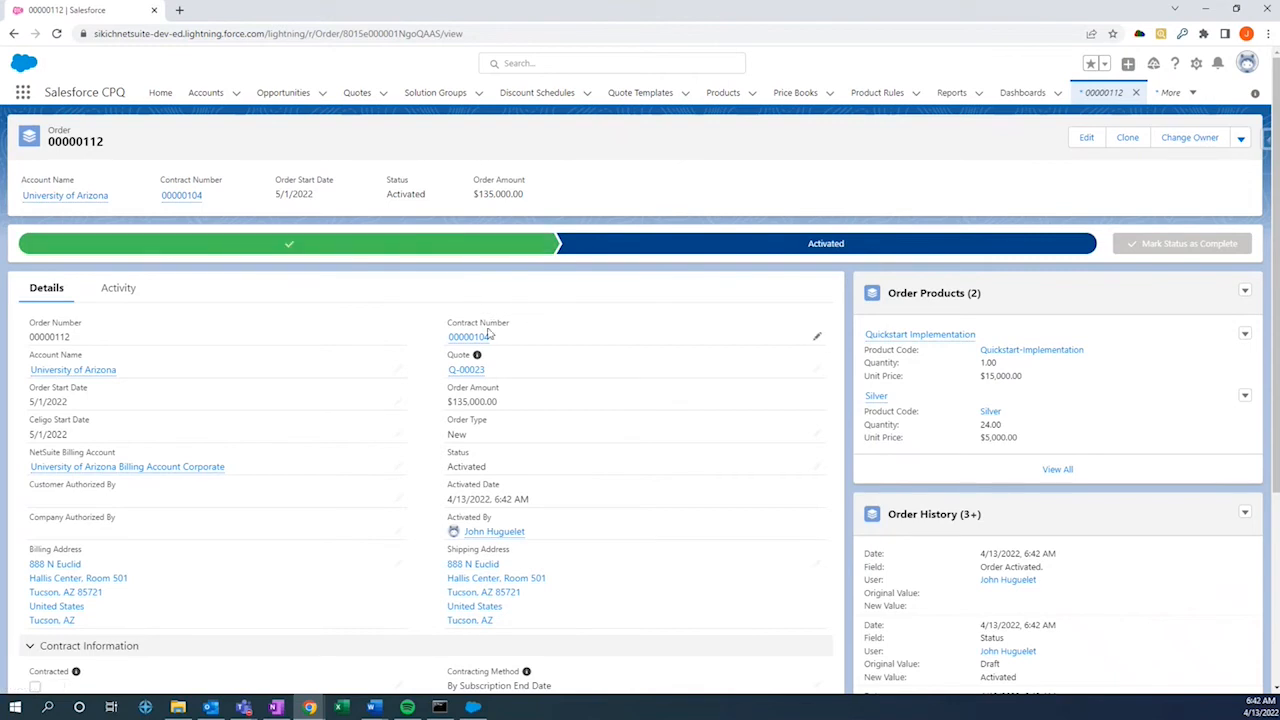
pyautogui.moveTo(502, 336)
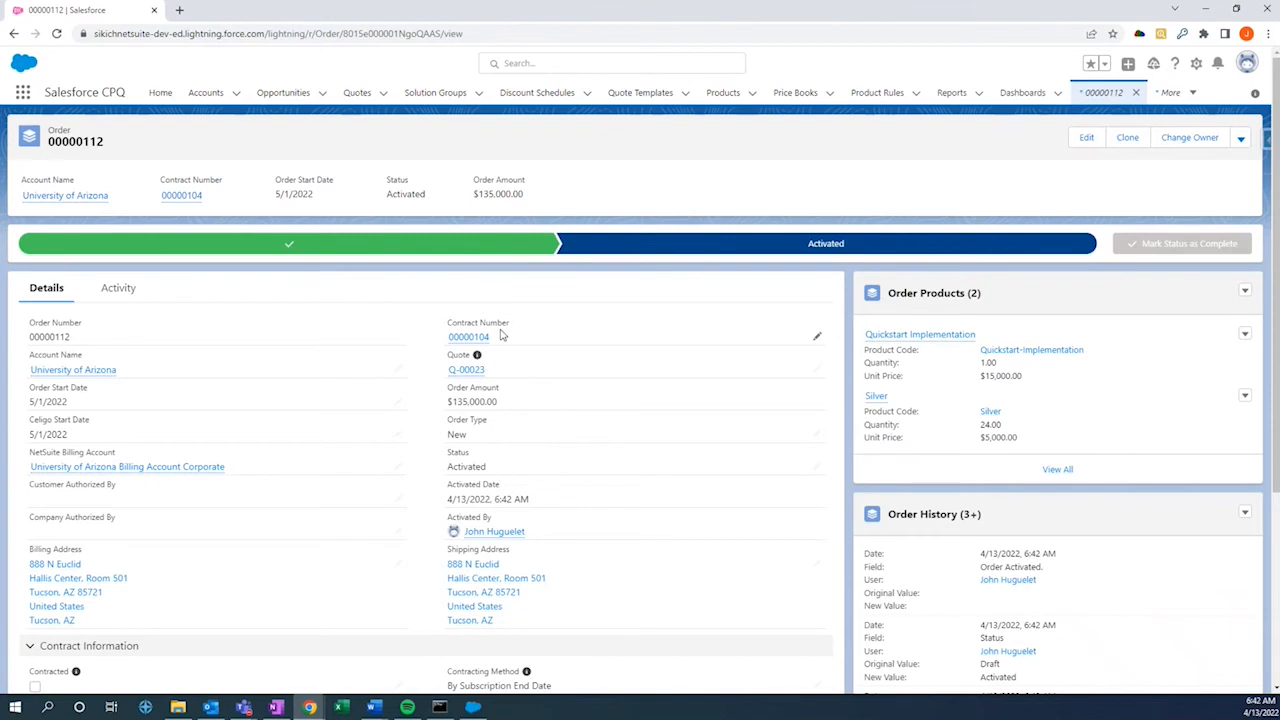
pyautogui.moveTo(501, 322)
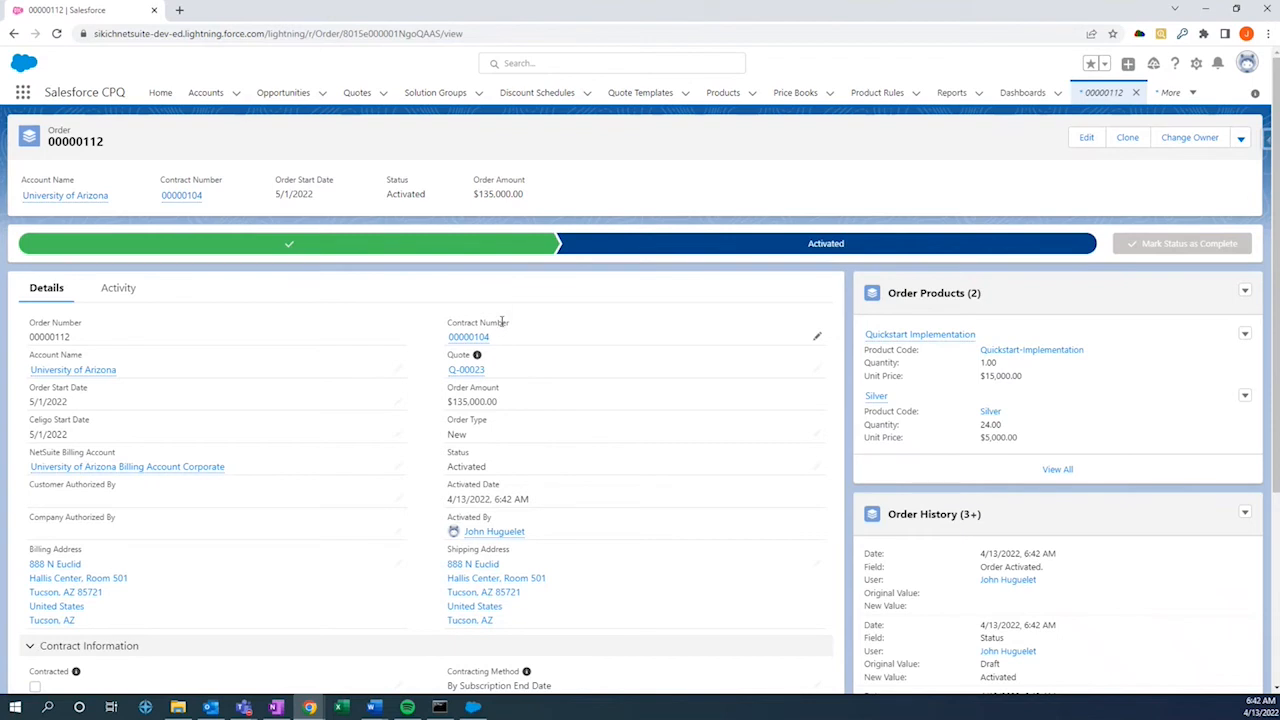
pyautogui.moveTo(537, 328)
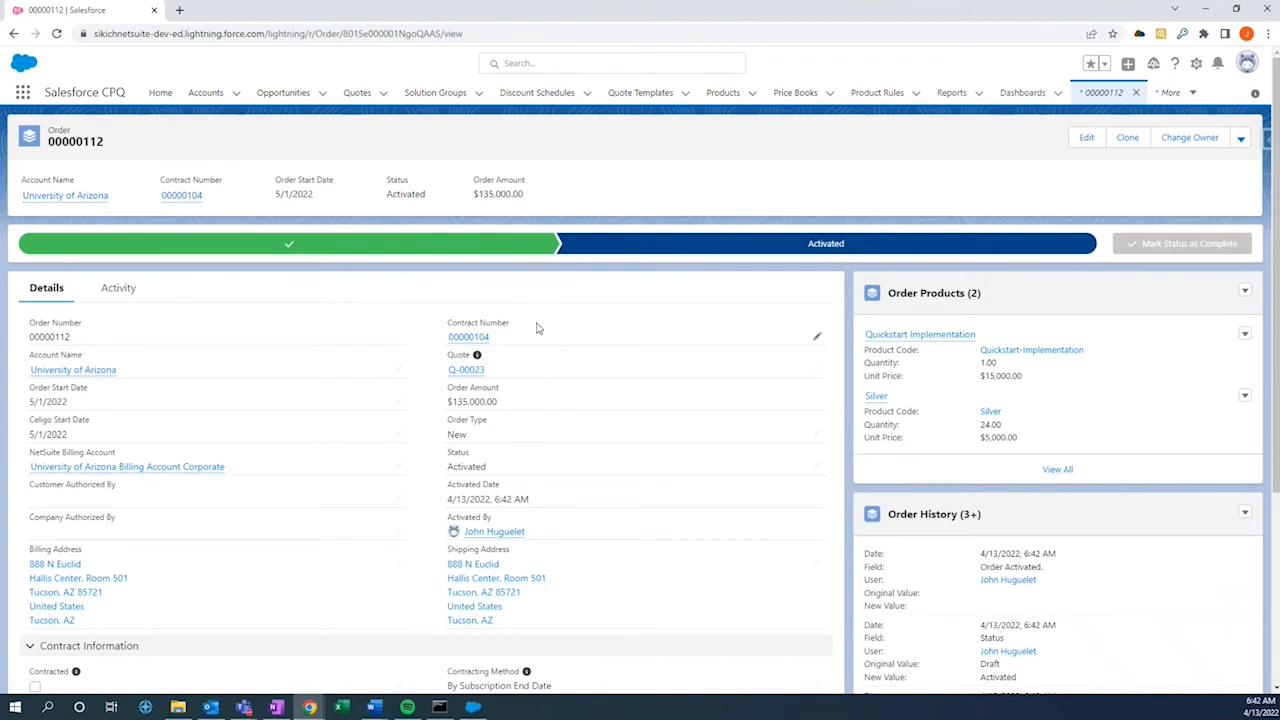
pyautogui.moveTo(505, 336)
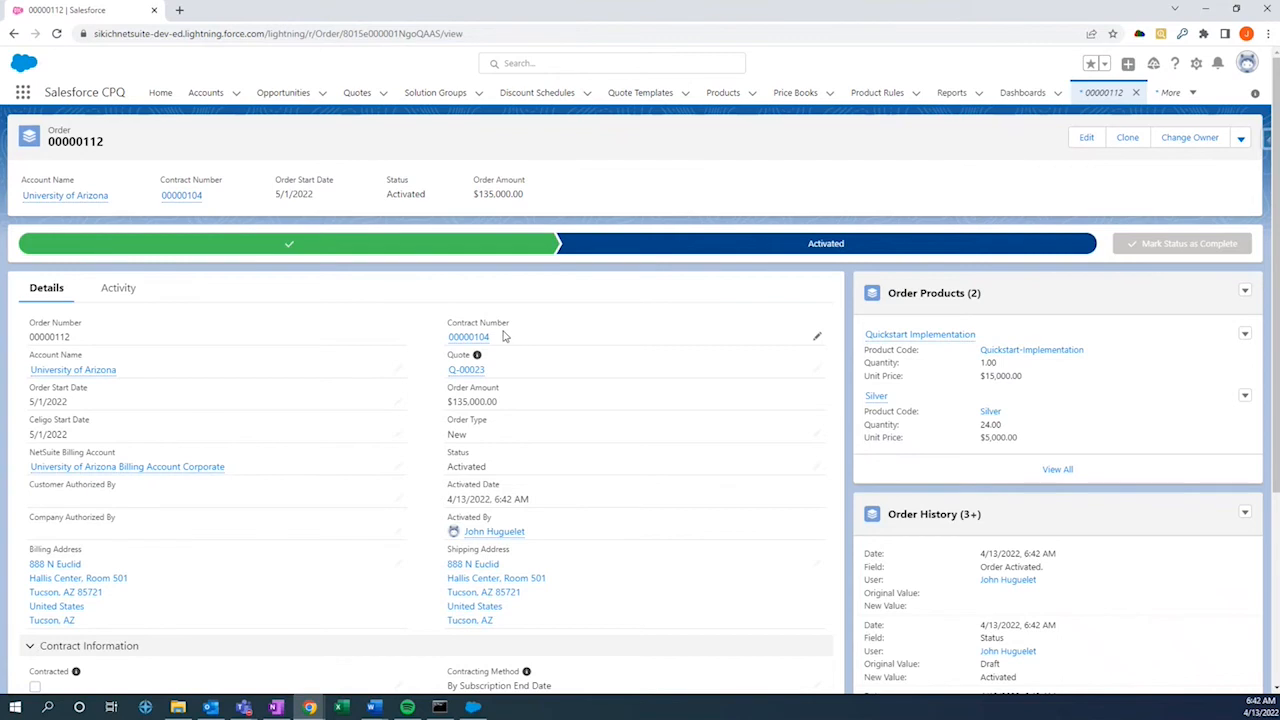
pyautogui.moveTo(513, 332)
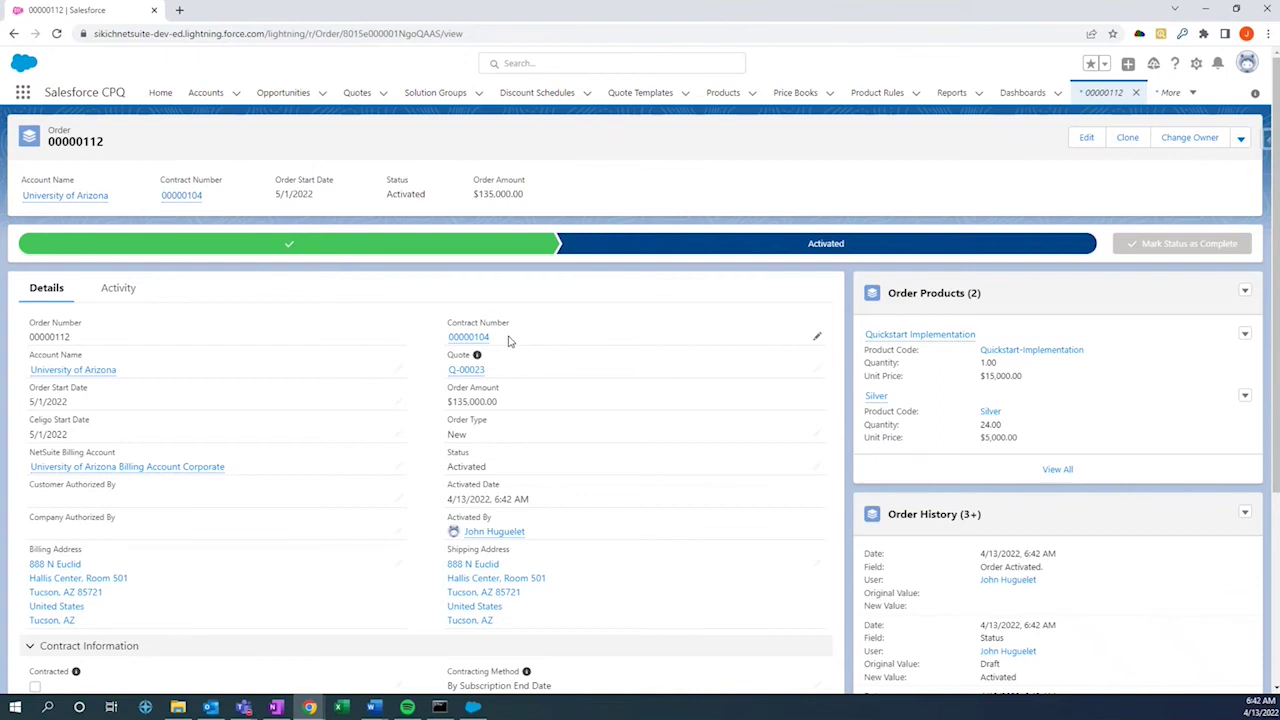
pyautogui.moveTo(91, 222)
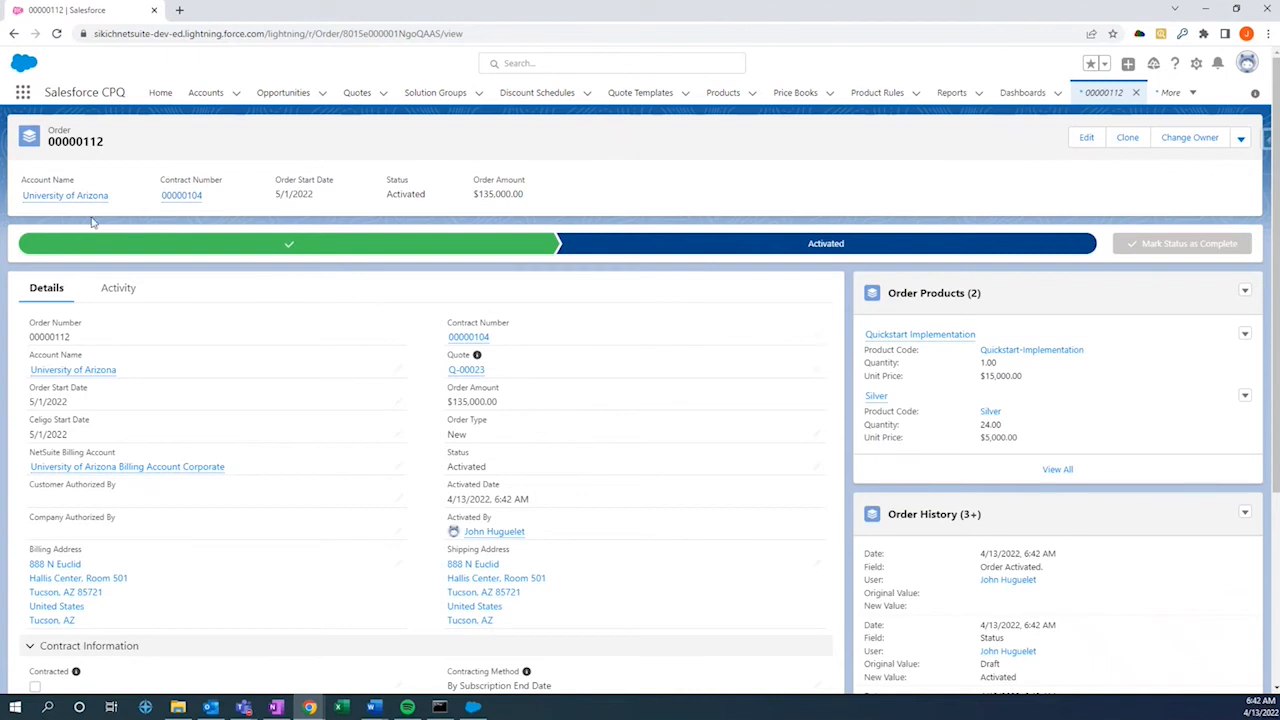
pyautogui.moveTo(507, 400)
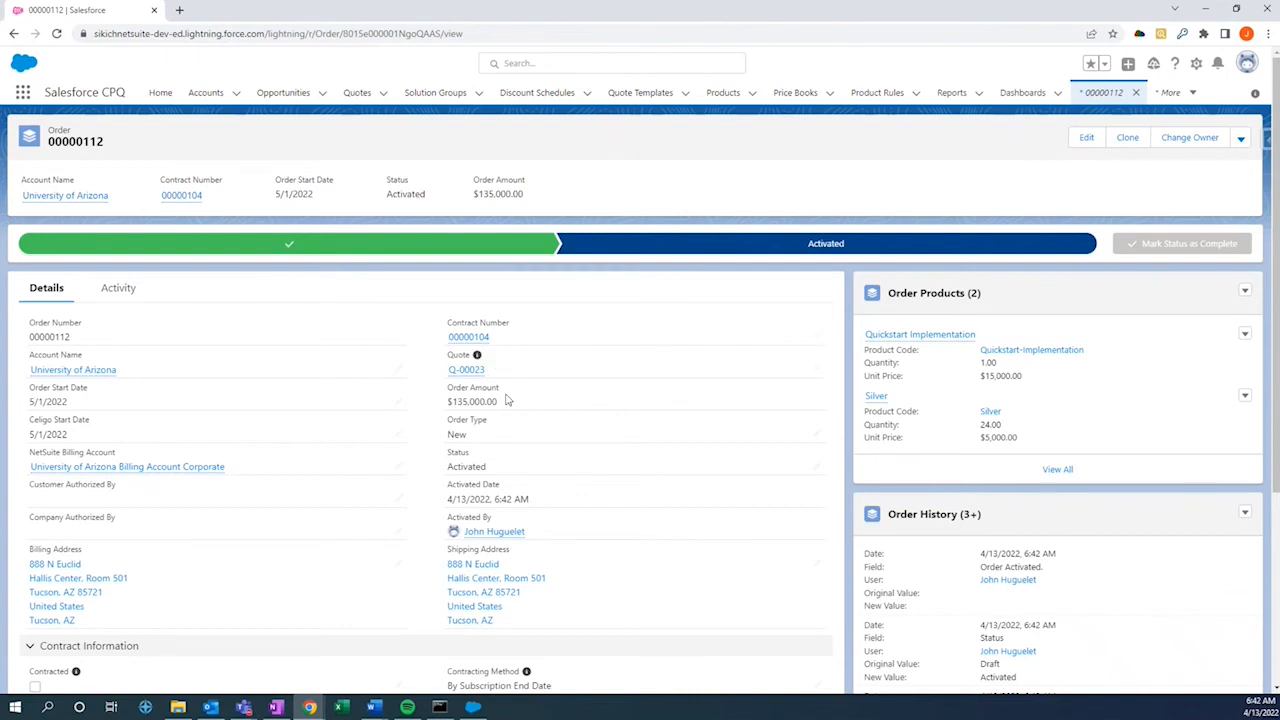
pyautogui.moveTo(502, 342)
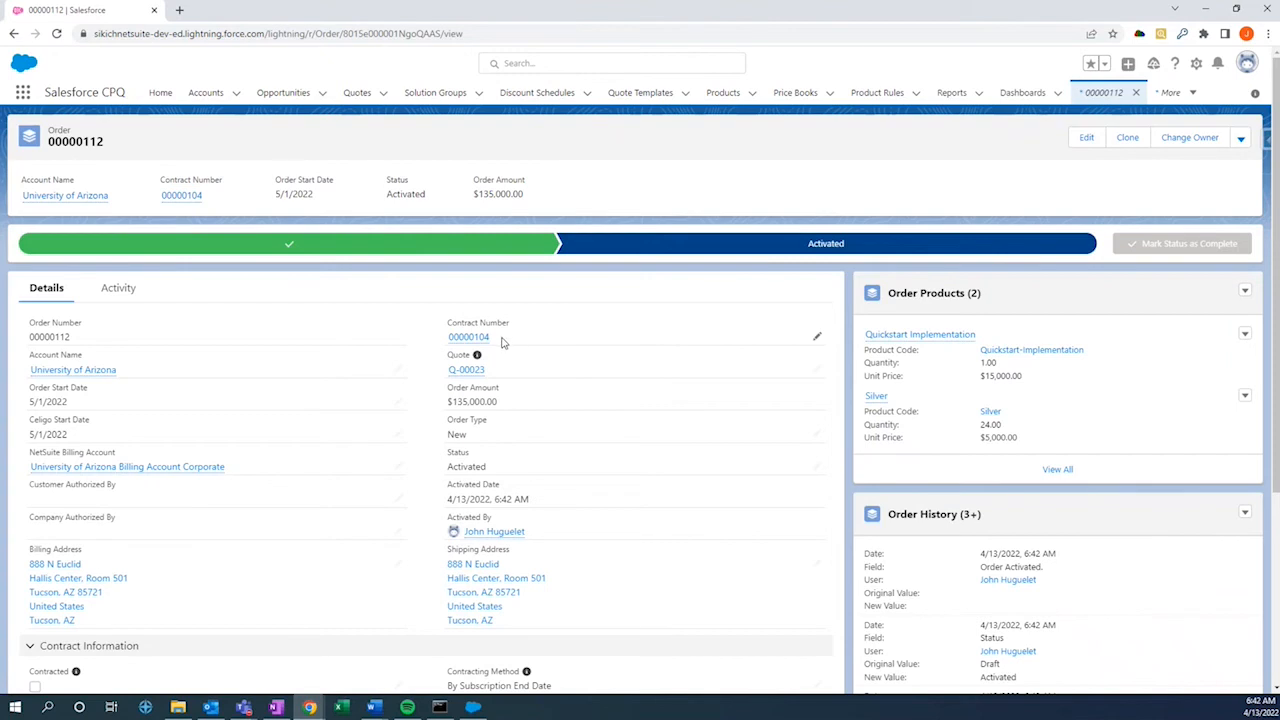
pyautogui.moveTo(509, 337)
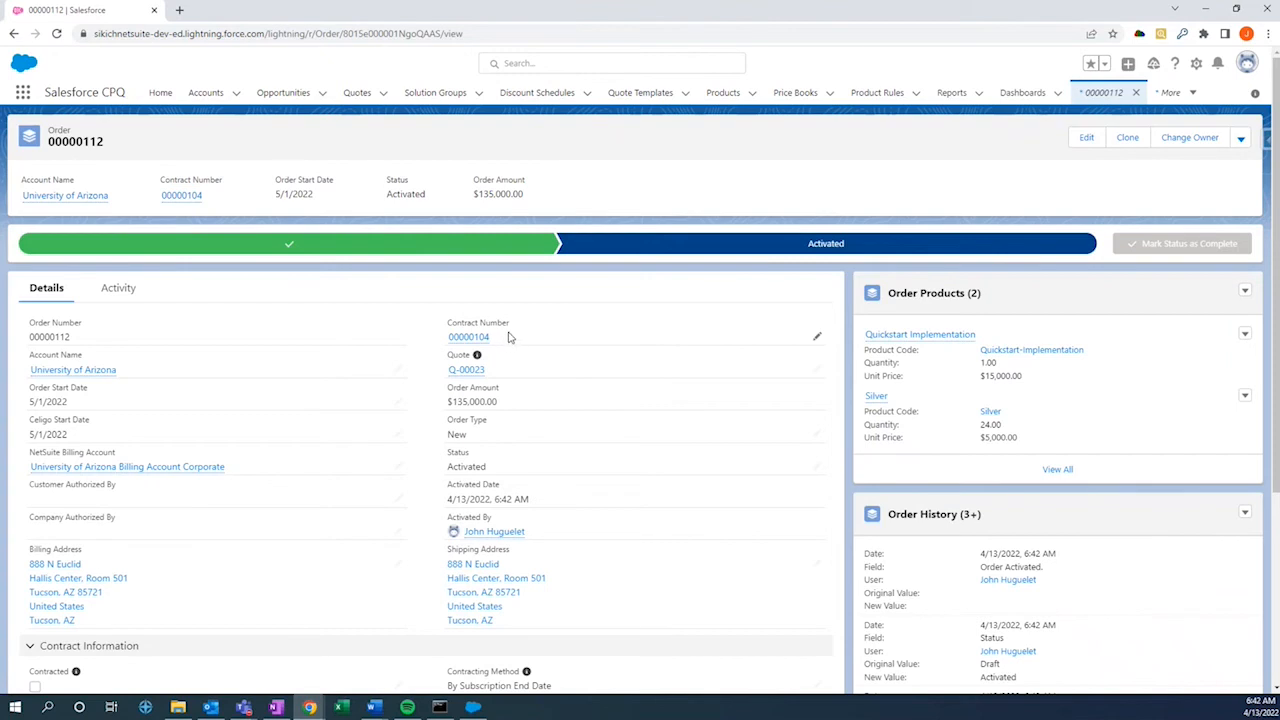
pyautogui.scroll(-3)
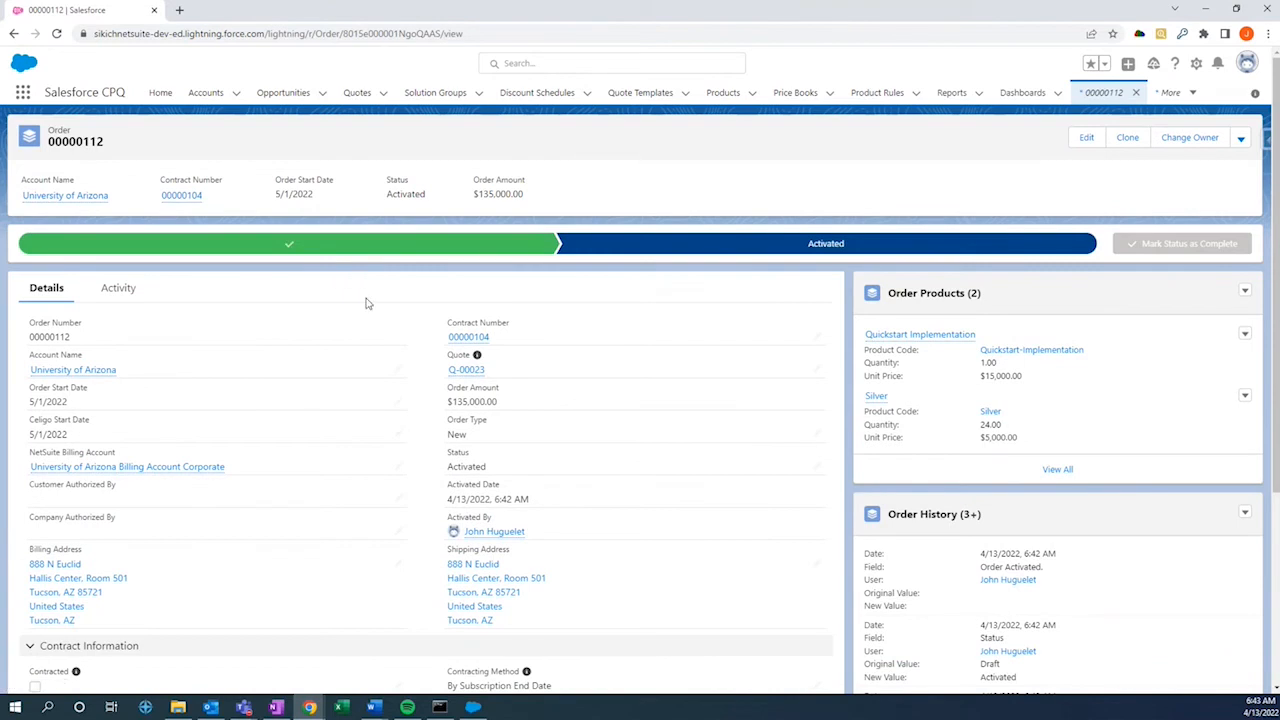
pyautogui.moveTo(384, 332)
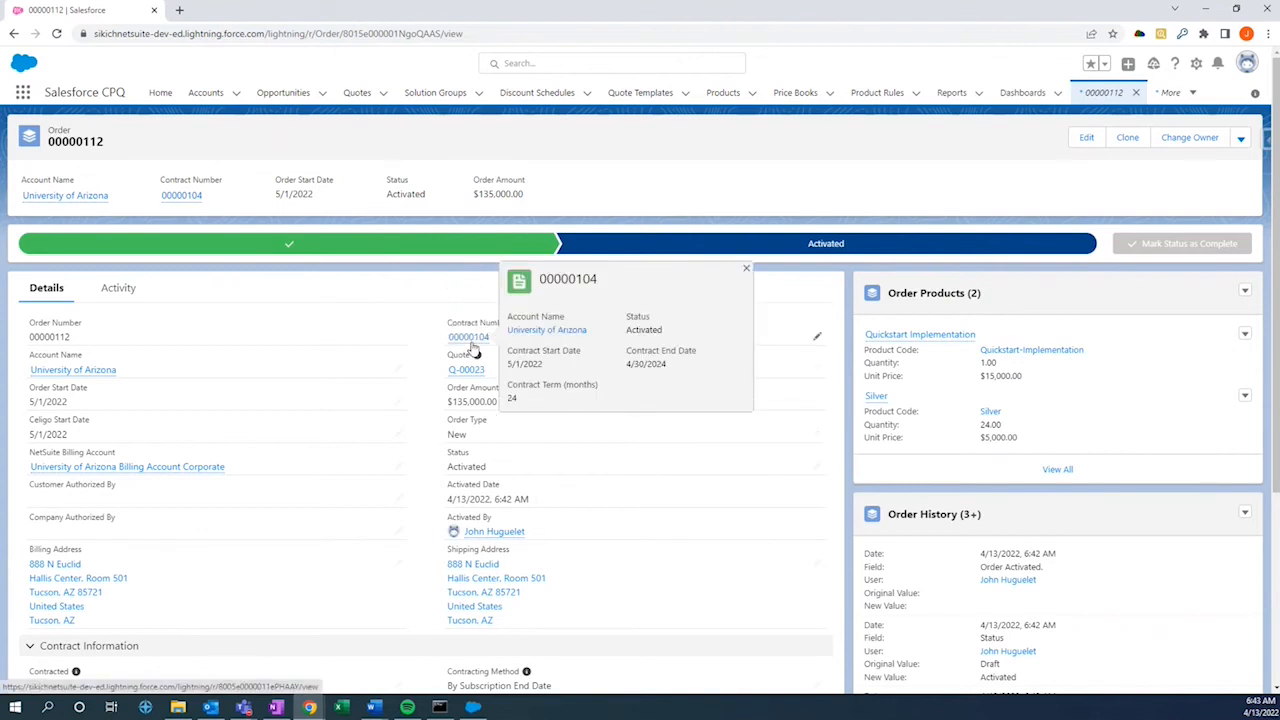
# Open contract 00000104 and list its Silver subscription SUB-0000009 at $120,000.
pyautogui.click(468, 337)
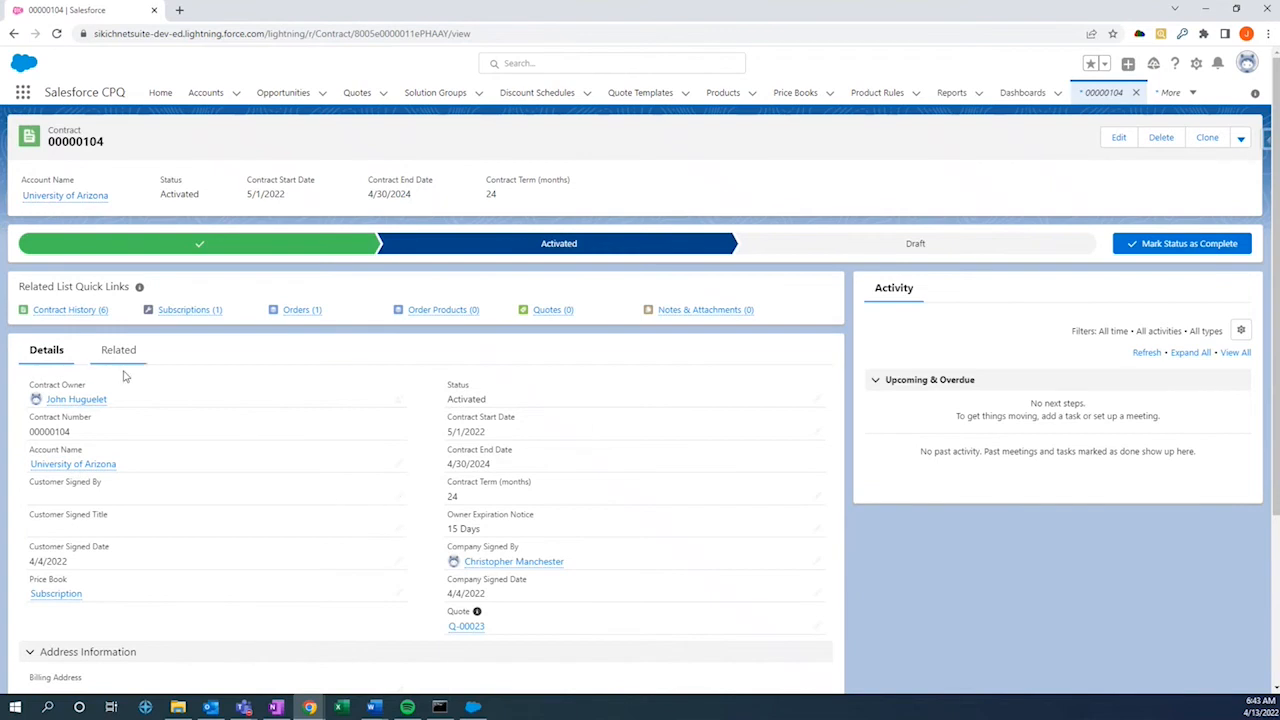
pyautogui.moveTo(127, 505)
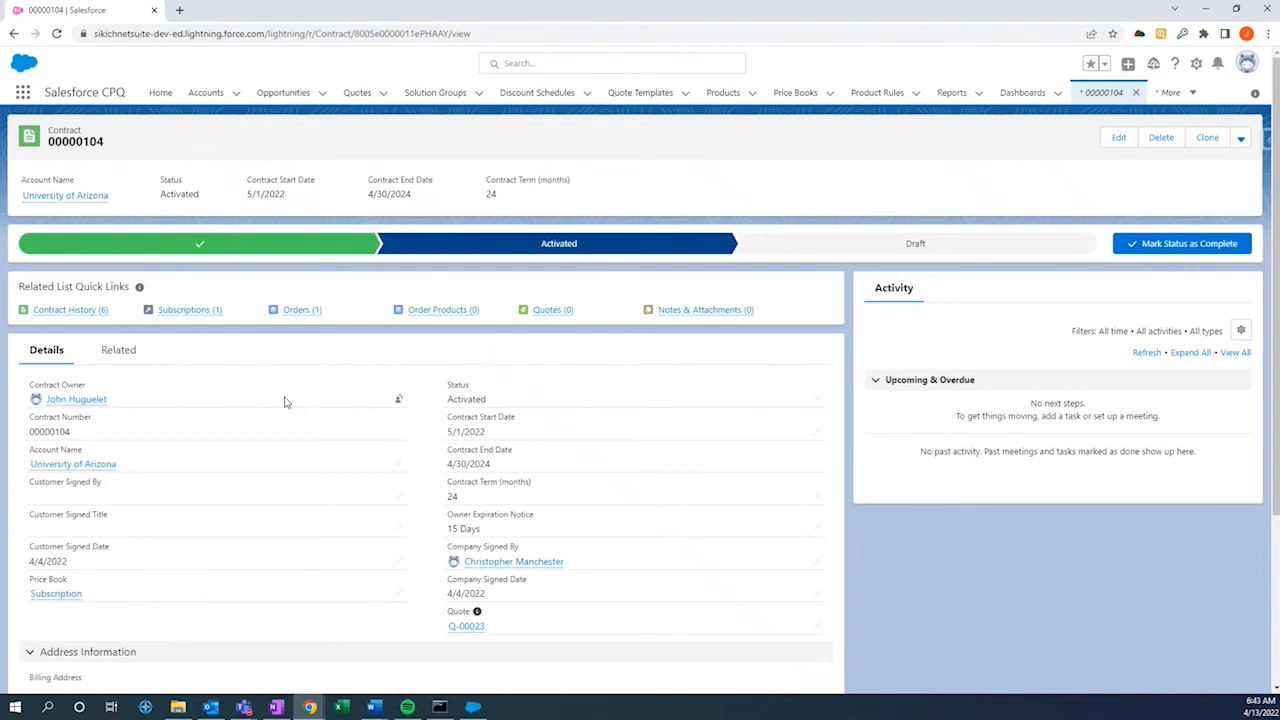
pyautogui.moveTo(531, 420)
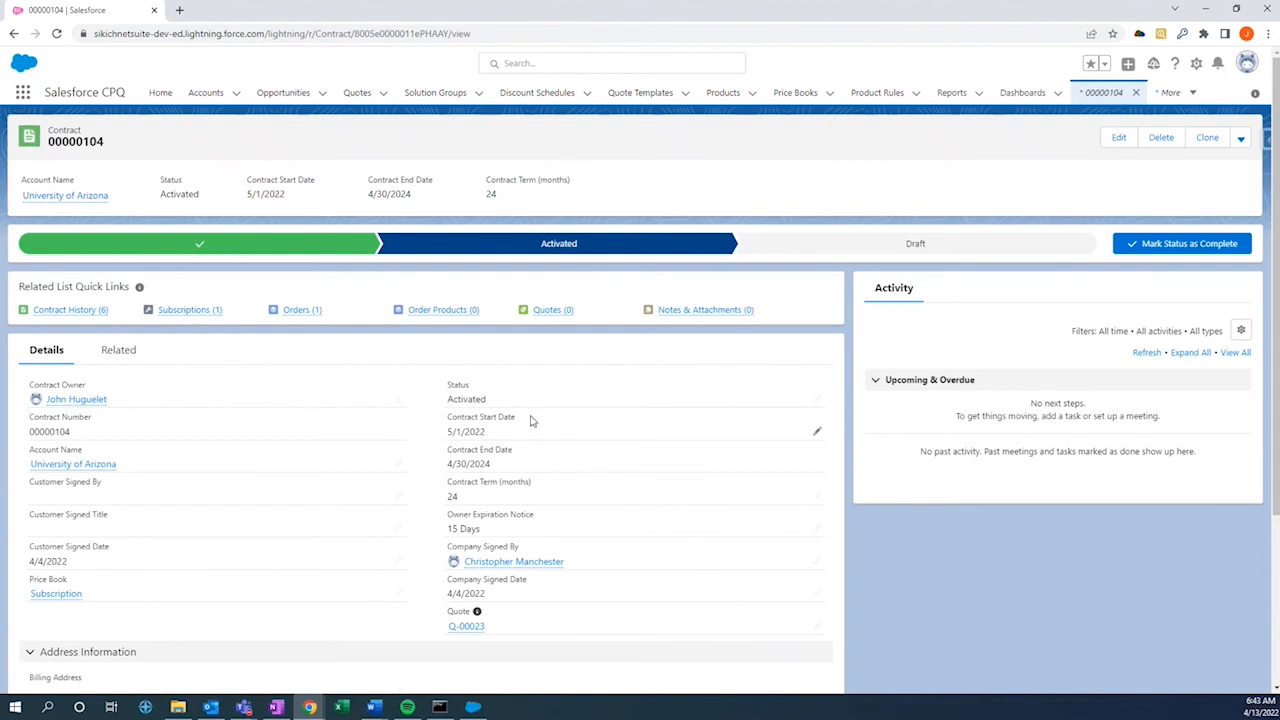
pyautogui.moveTo(479, 455)
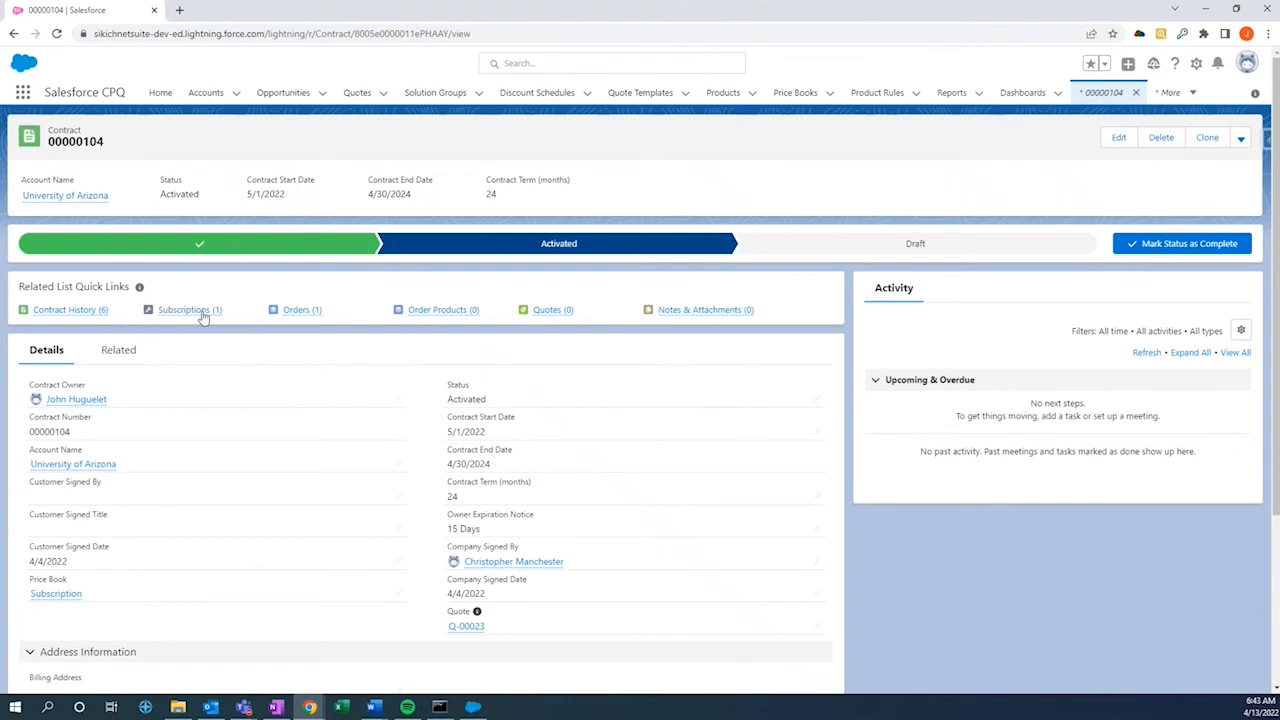
pyautogui.click(184, 310)
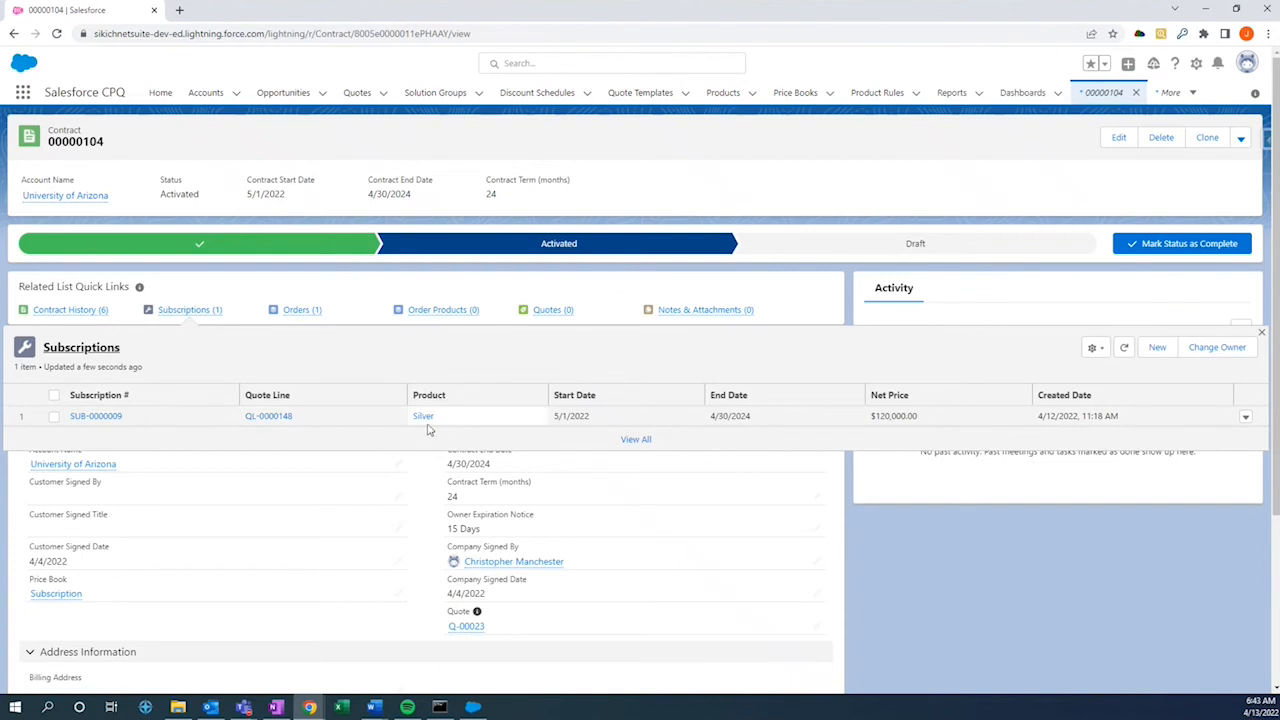
pyautogui.moveTo(342, 418)
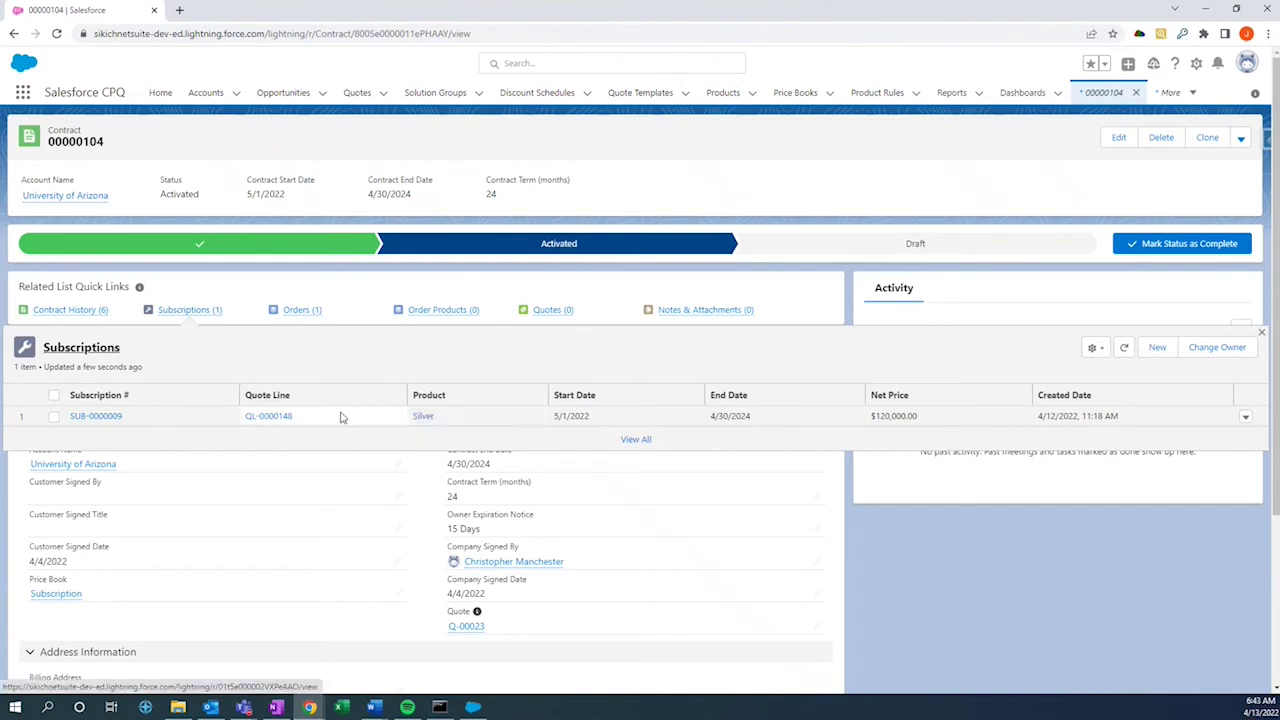
pyautogui.moveTo(259, 360)
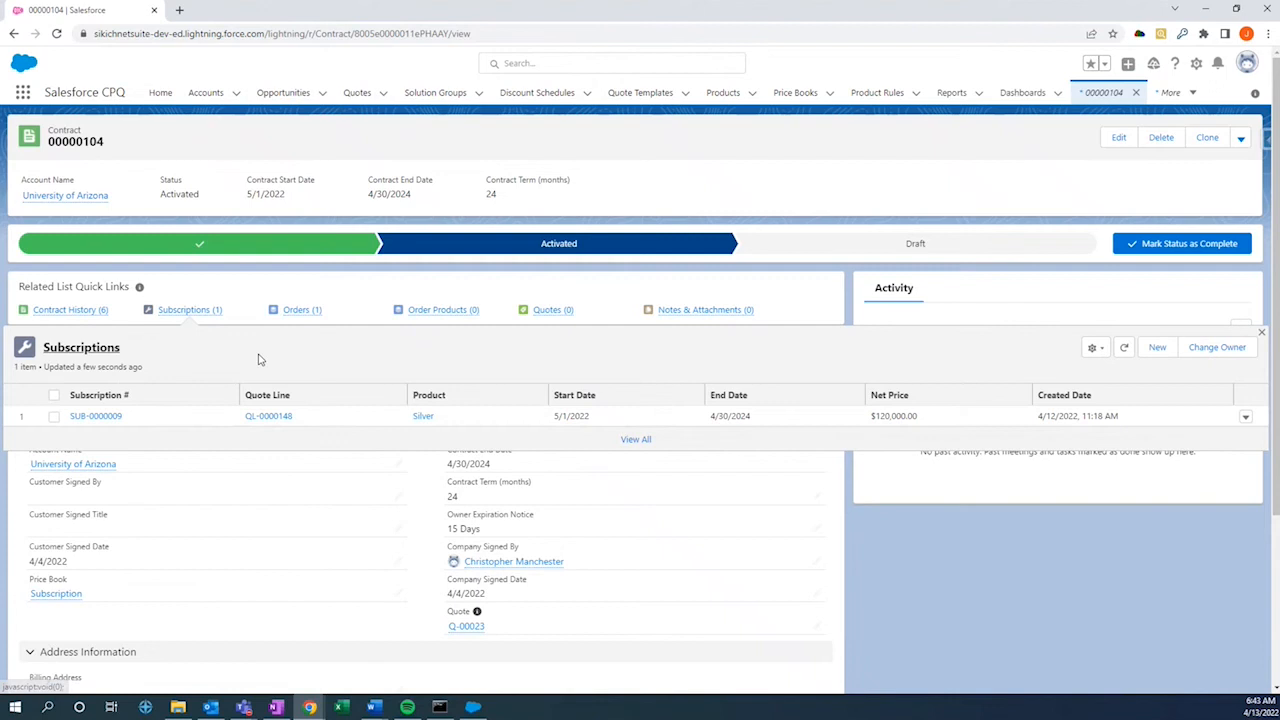
pyautogui.moveTo(294, 351)
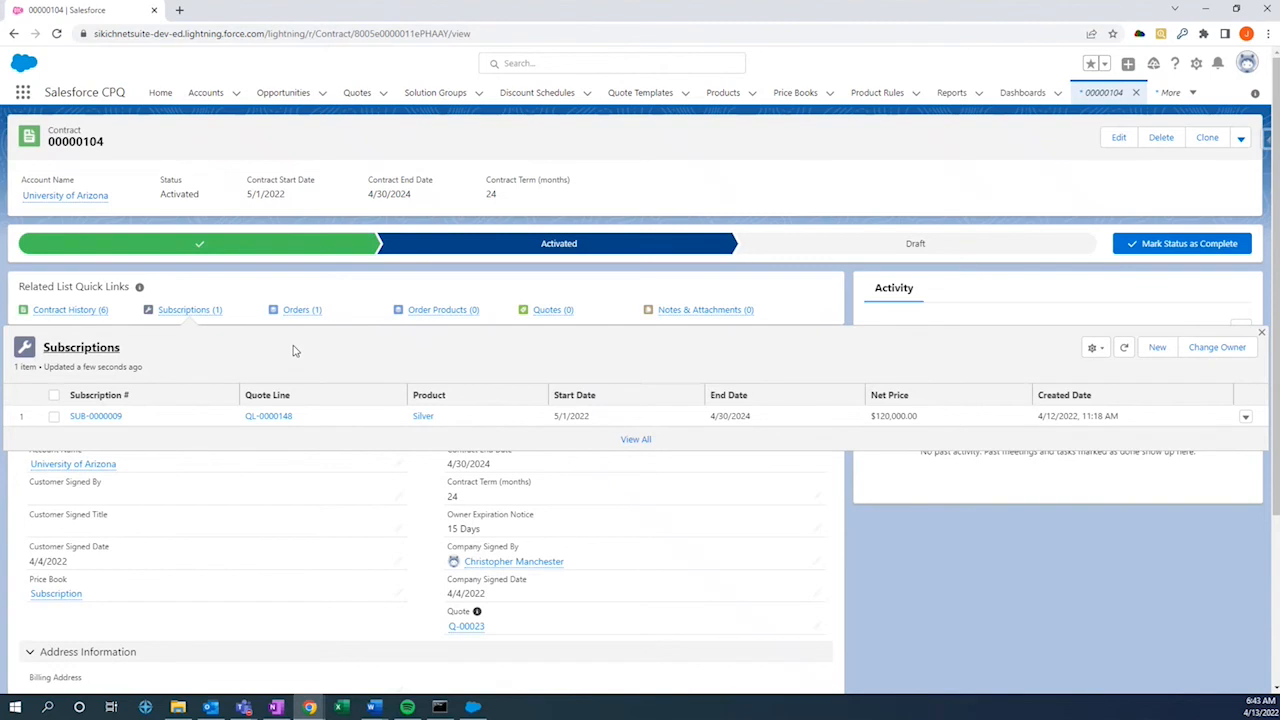
pyautogui.moveTo(262, 325)
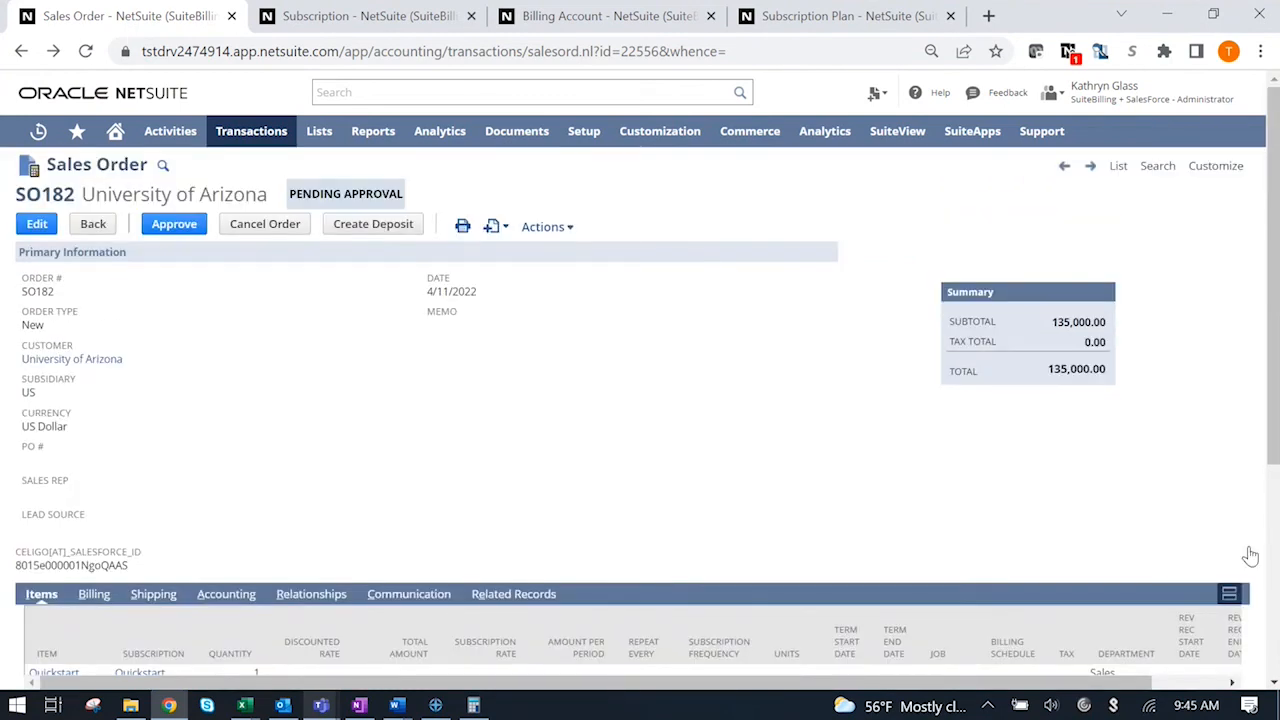
pyautogui.moveTo(553, 483)
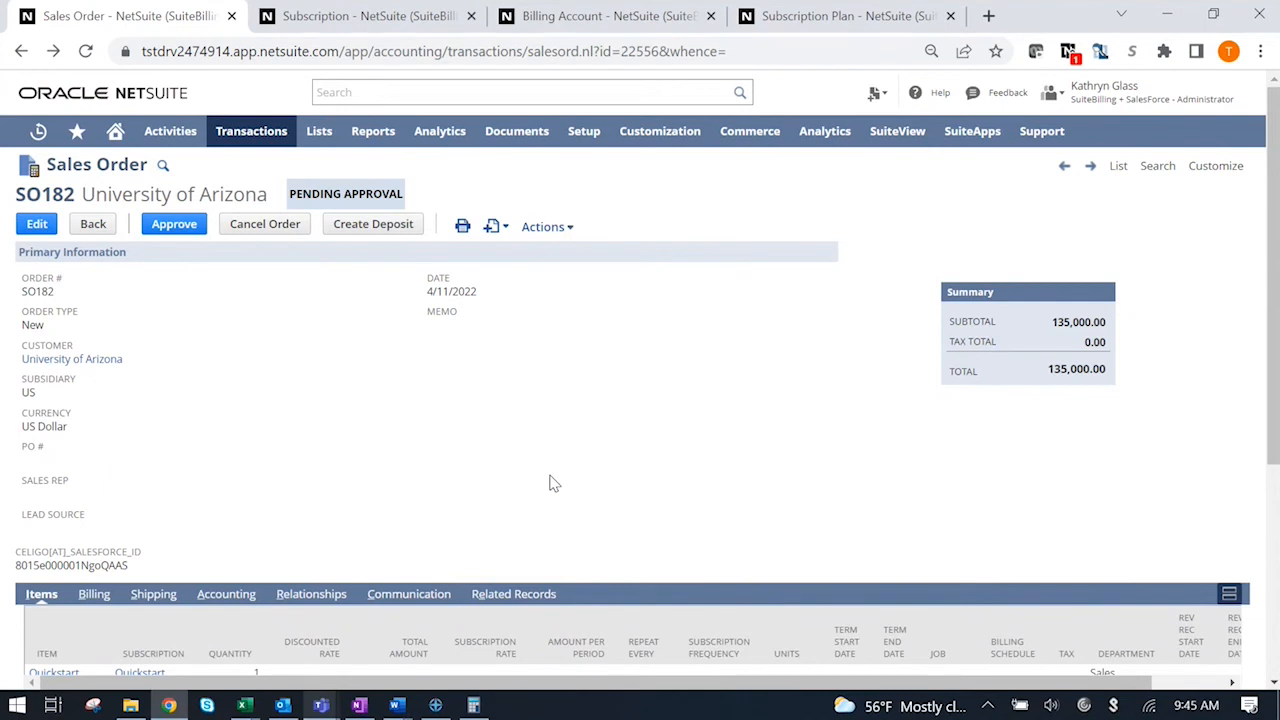
pyautogui.moveTo(330, 592)
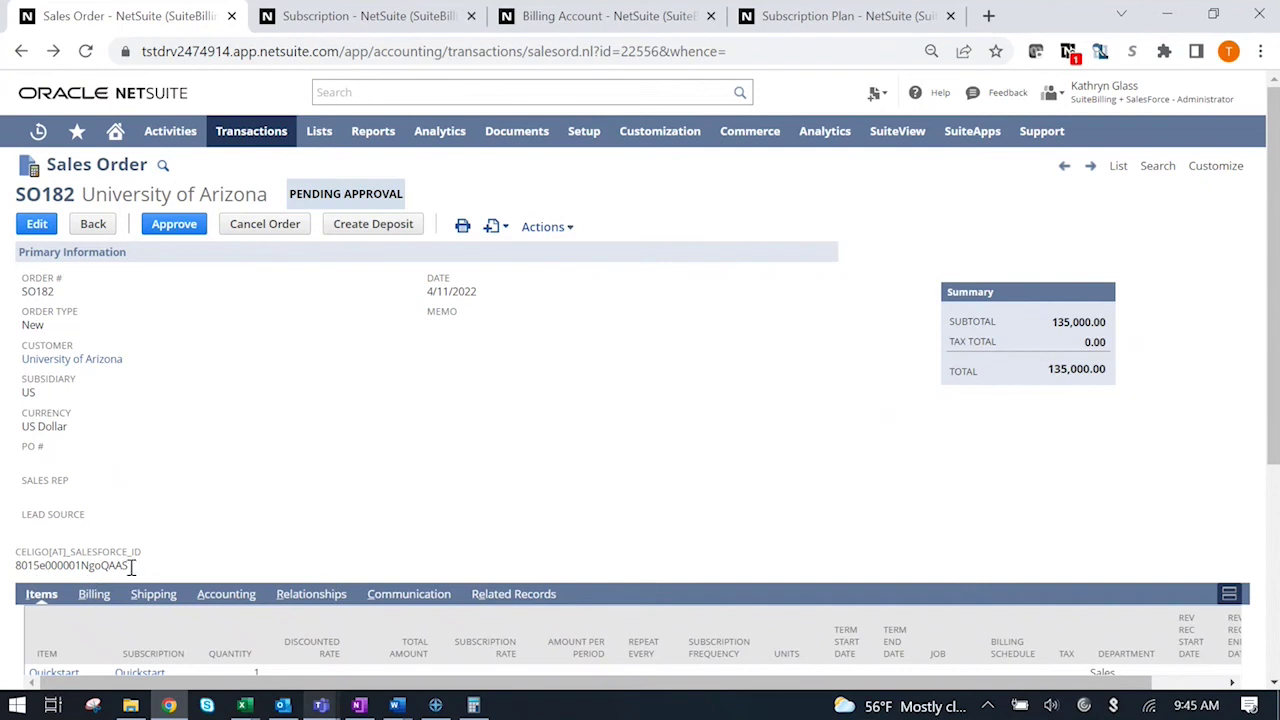
pyautogui.moveTo(257, 535)
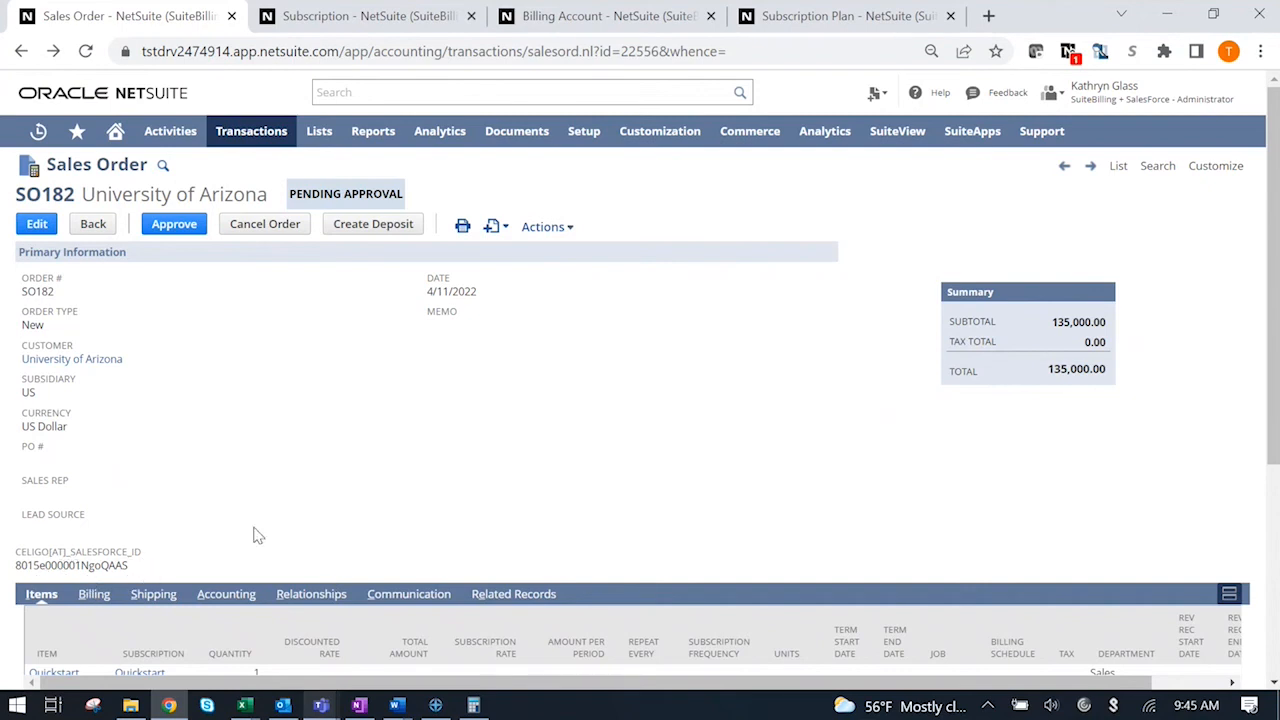
# Scroll to SO182's item lines, including Managed Services at $120,000 and Silver.
pyautogui.scroll(-3)
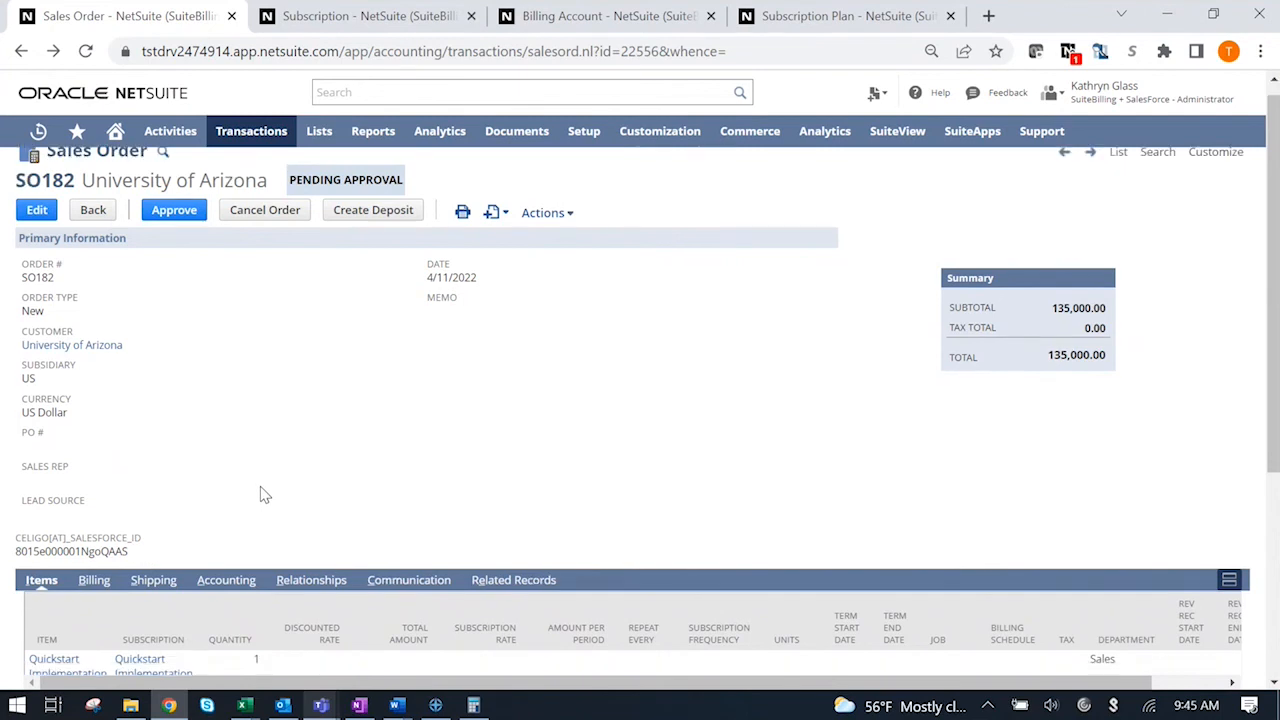
pyautogui.scroll(-3)
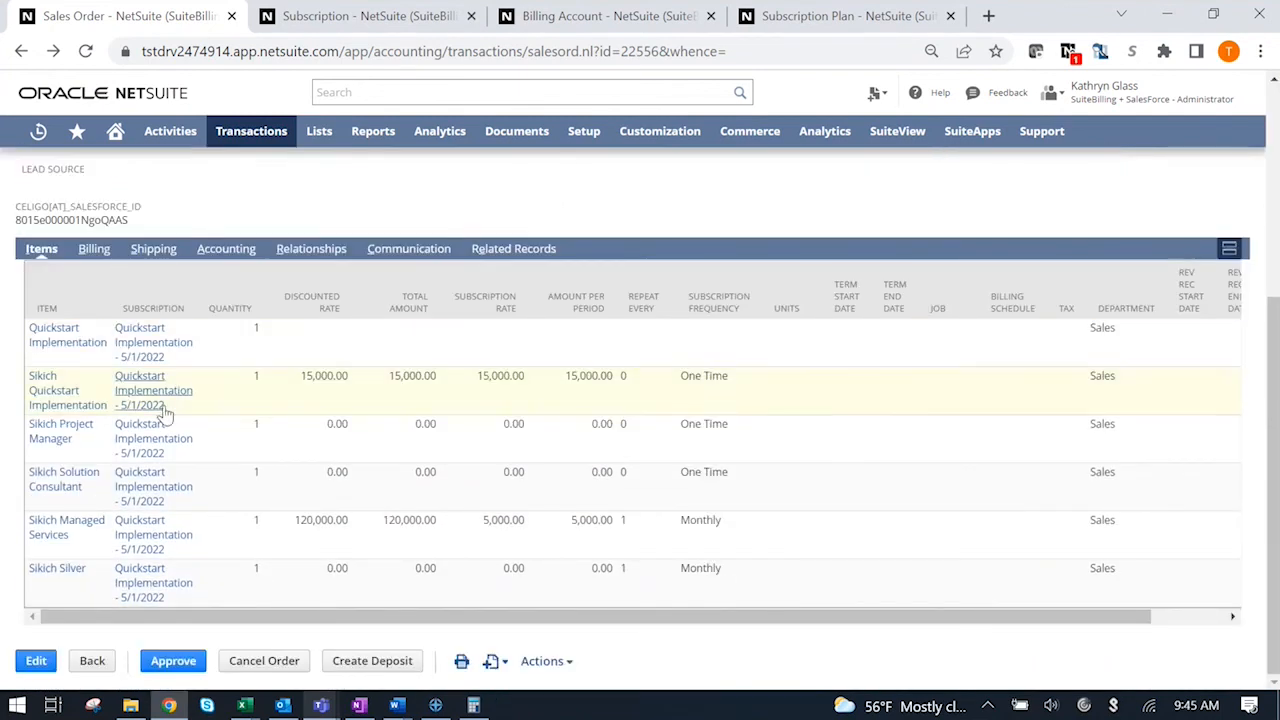
pyautogui.moveTo(220, 560)
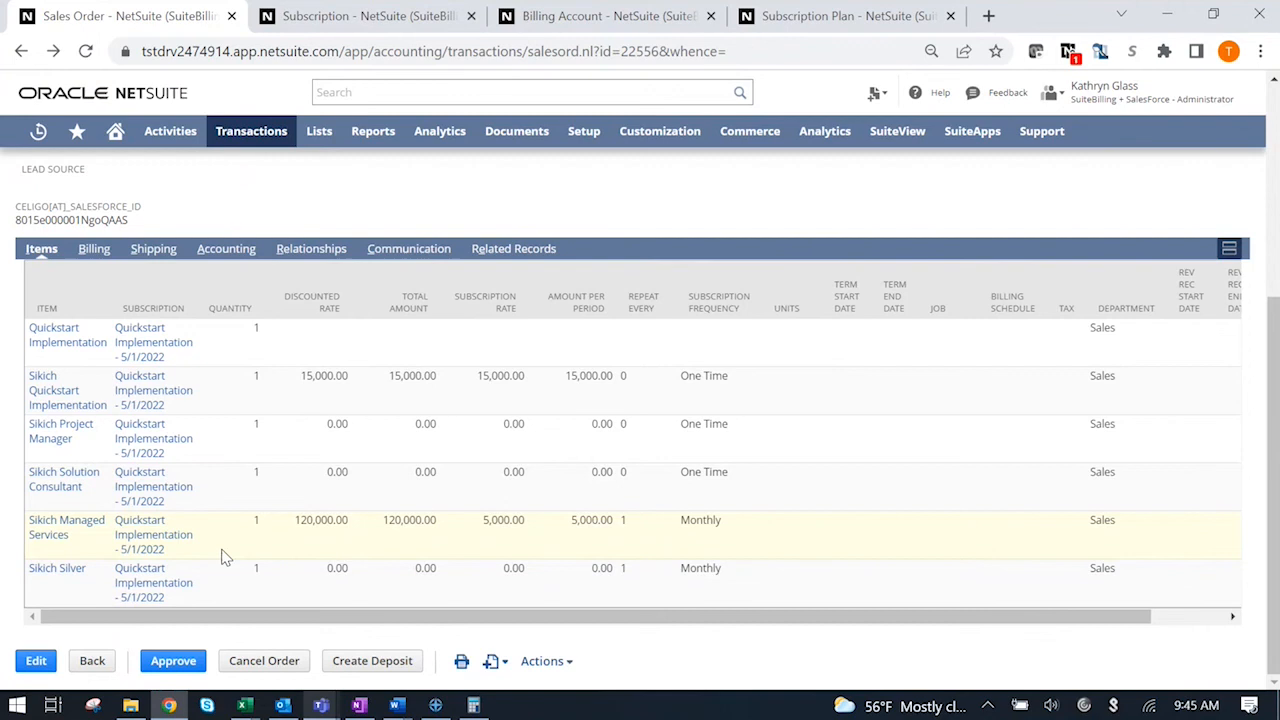
pyautogui.moveTo(215, 400)
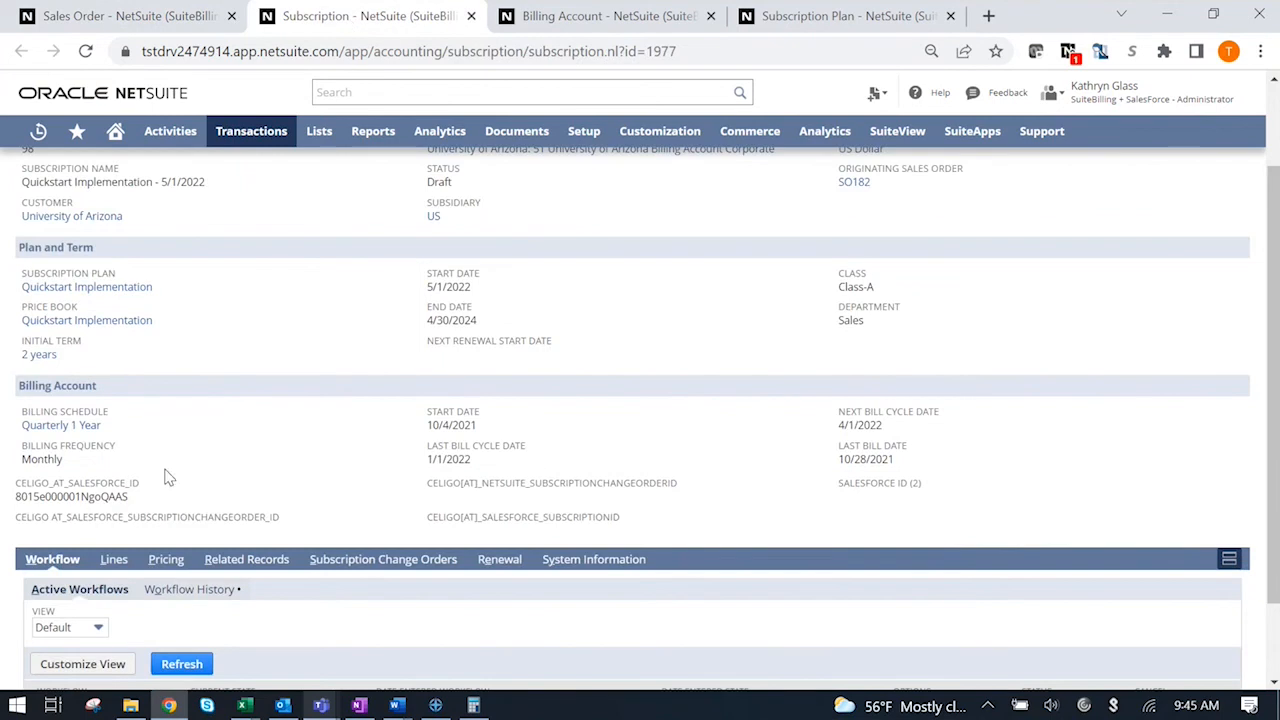
# Show the subscription's five draft Sikich pricing lines.
pyautogui.click(165, 559)
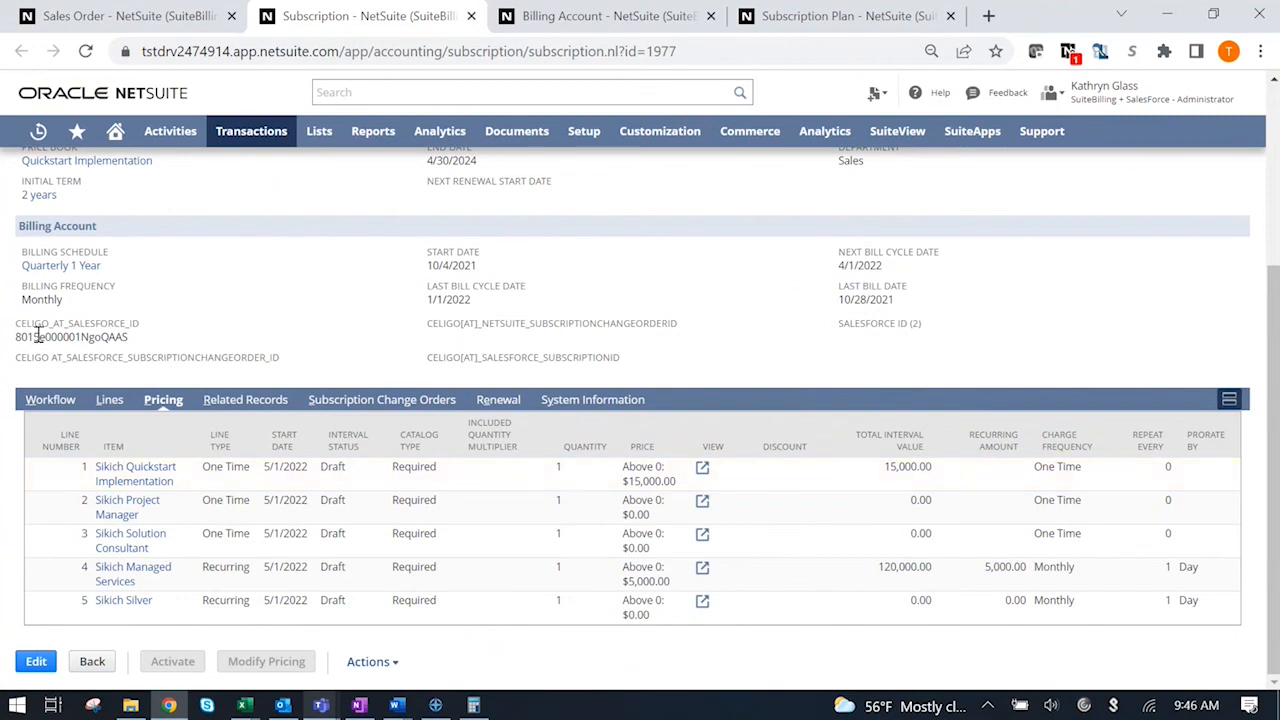
pyautogui.moveTo(143, 343)
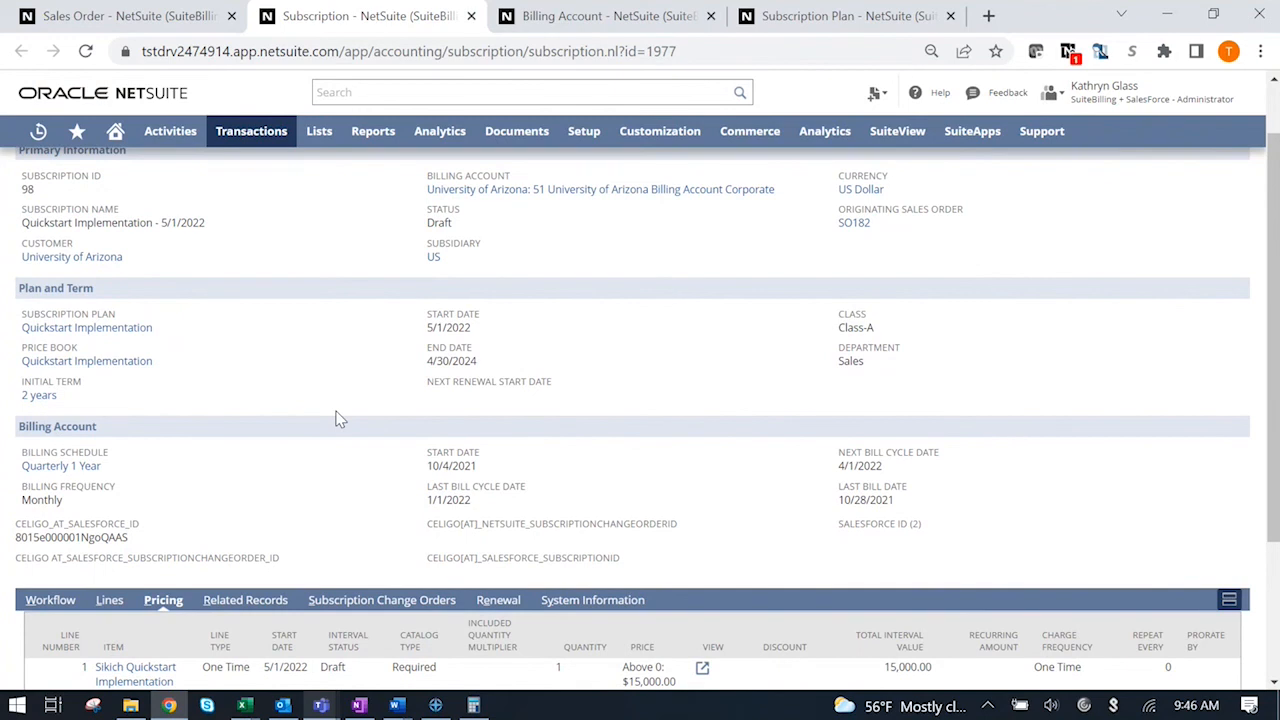
pyautogui.moveTo(200, 363)
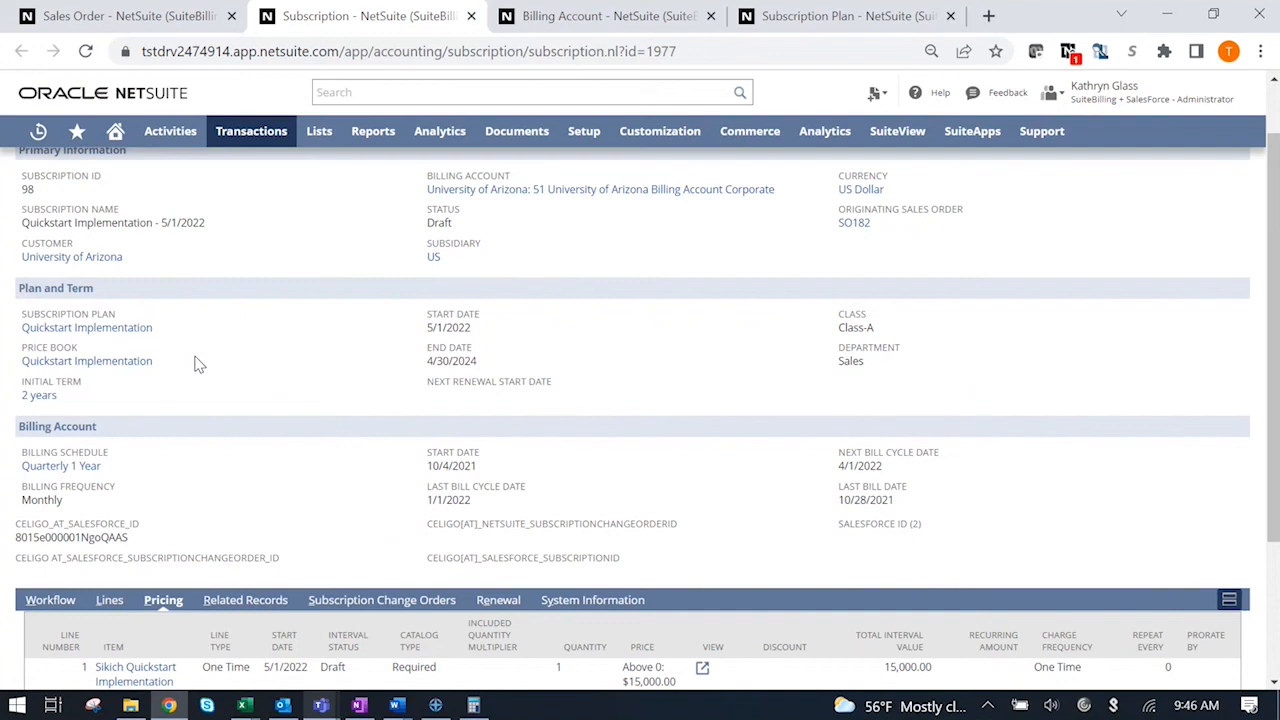
pyautogui.moveTo(173, 358)
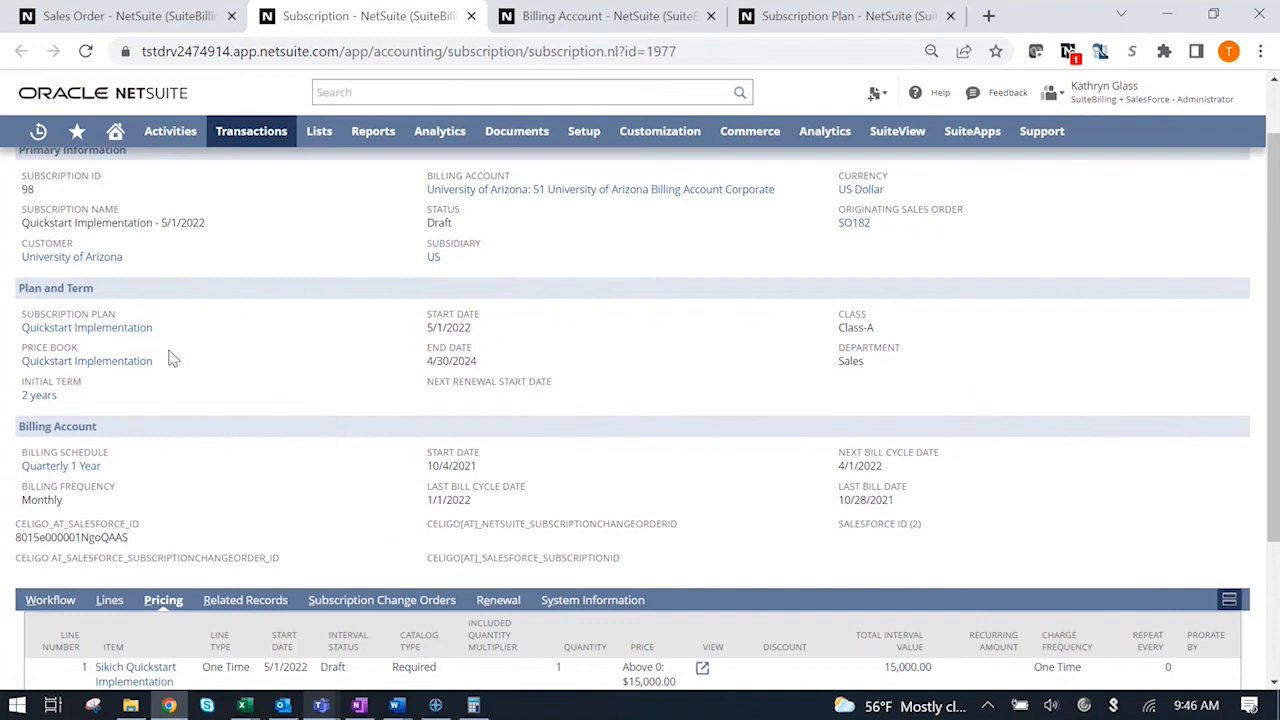
pyautogui.moveTo(210, 352)
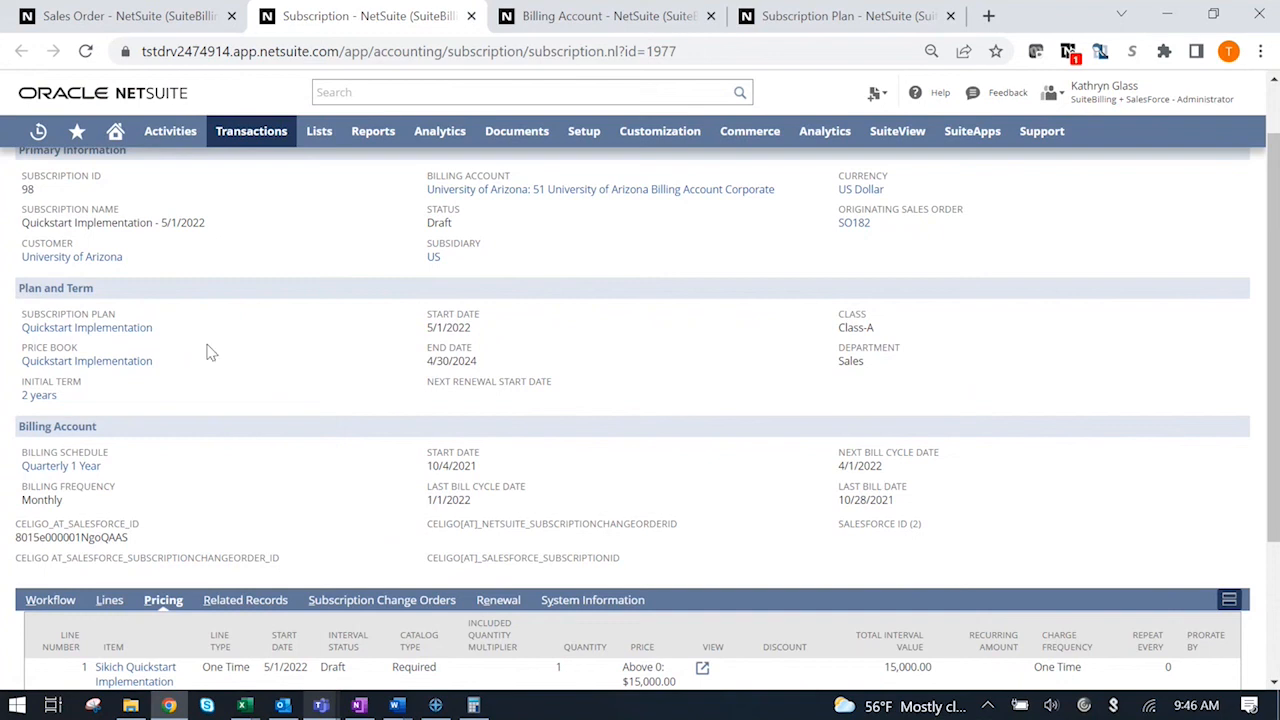
pyautogui.moveTo(222, 349)
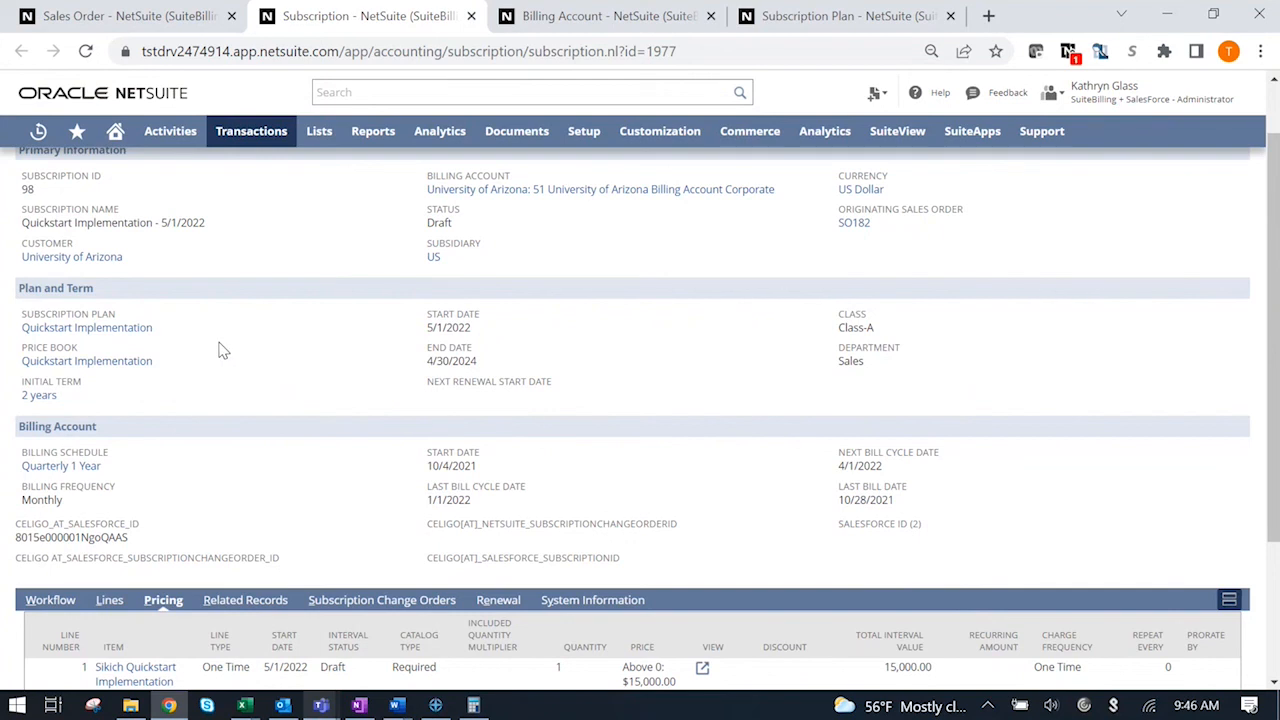
pyautogui.moveTo(202, 401)
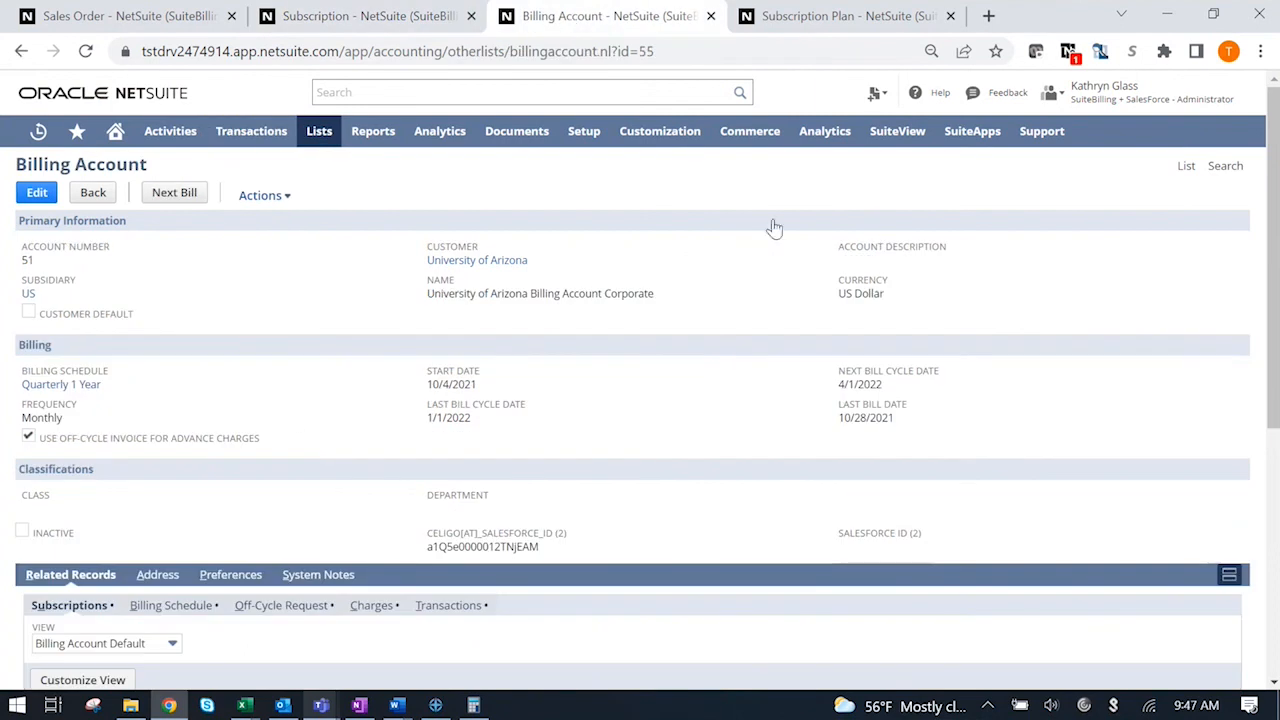
pyautogui.moveTo(520, 310)
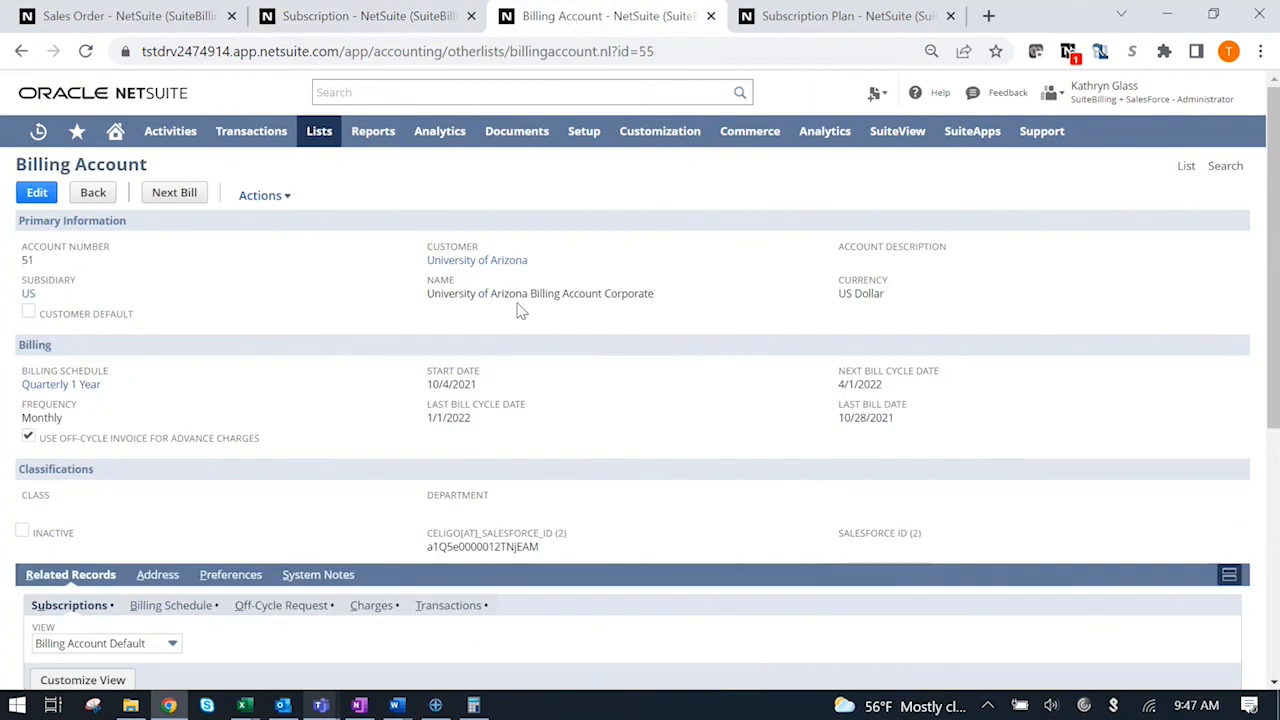
pyautogui.moveTo(691, 315)
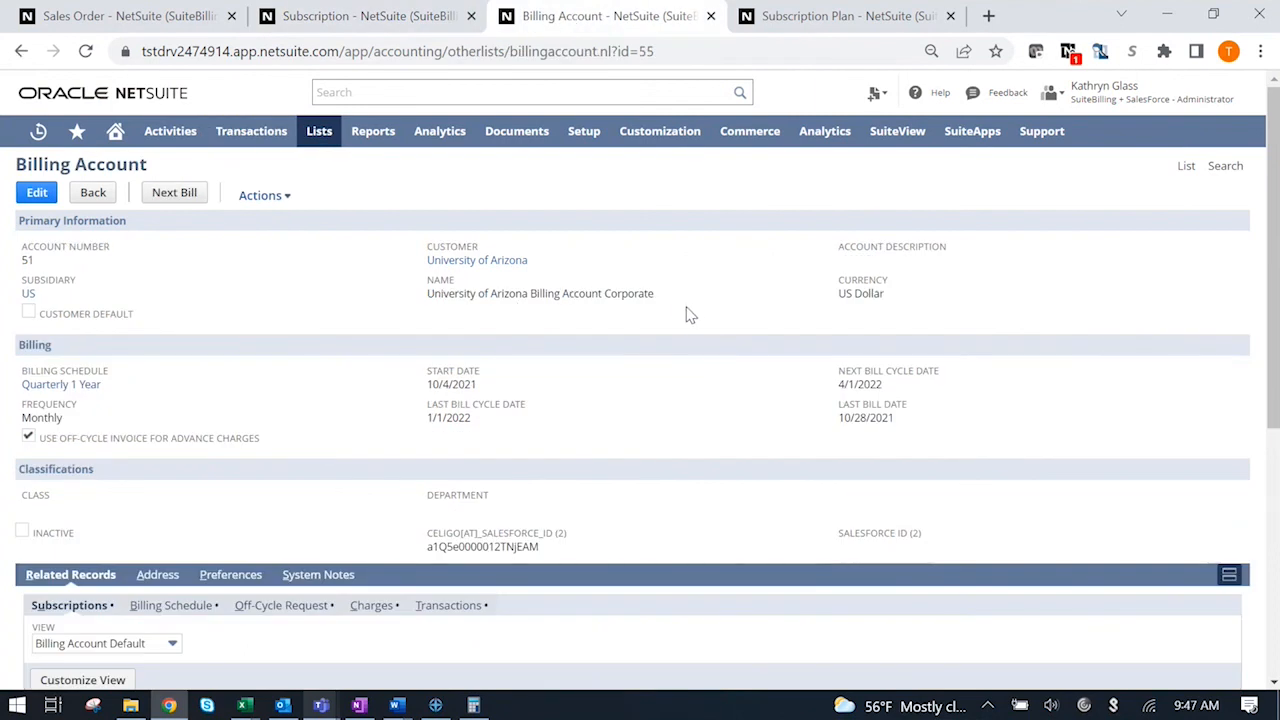
pyautogui.moveTo(276, 387)
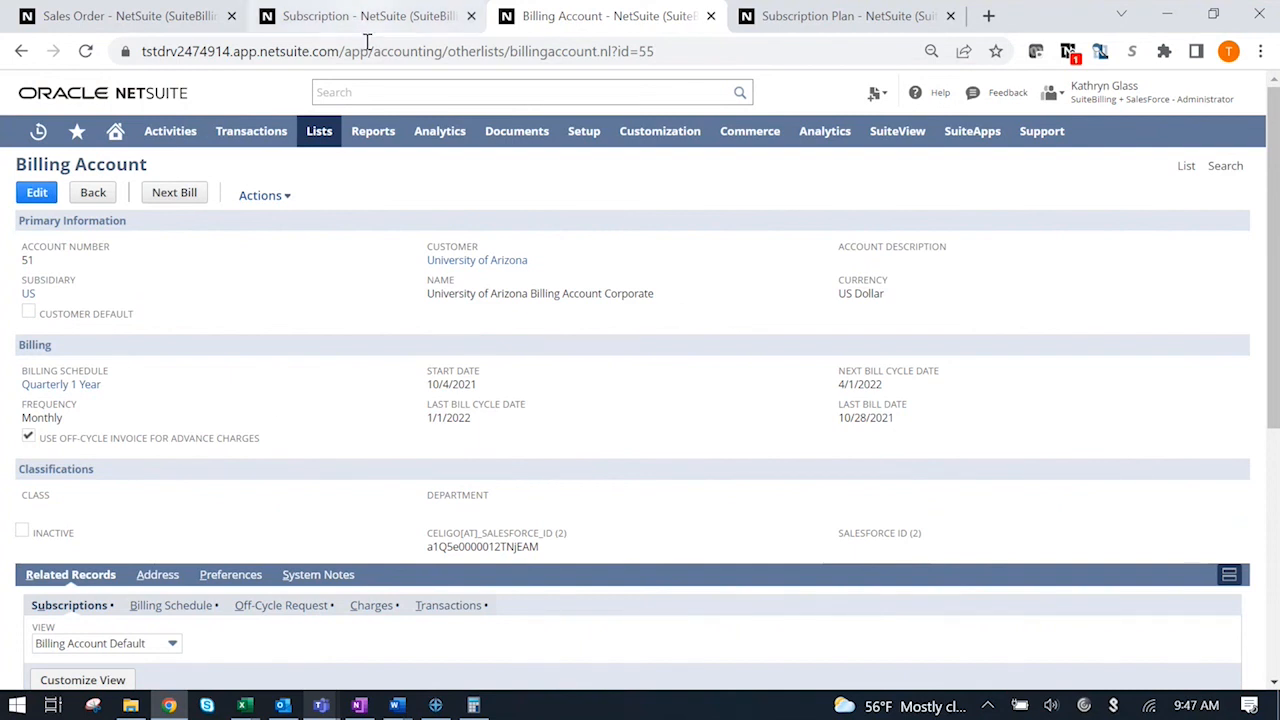
pyautogui.scroll(-3)
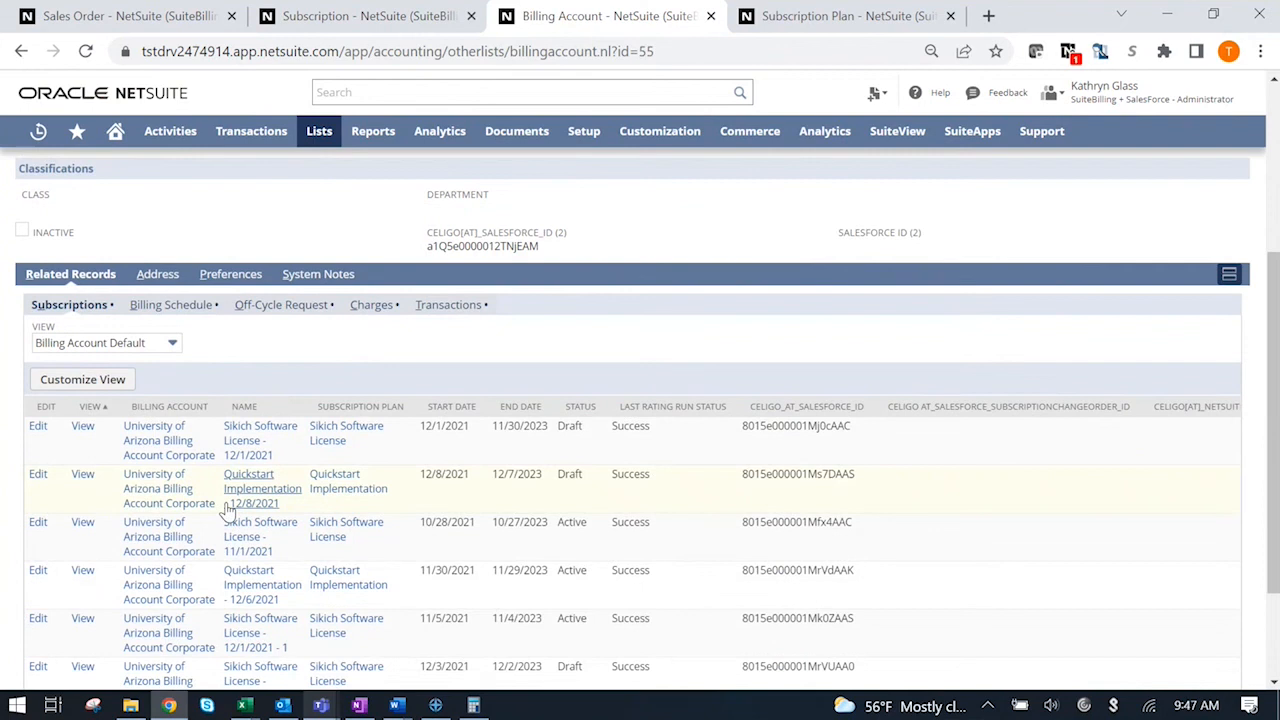
pyautogui.moveTo(460, 474)
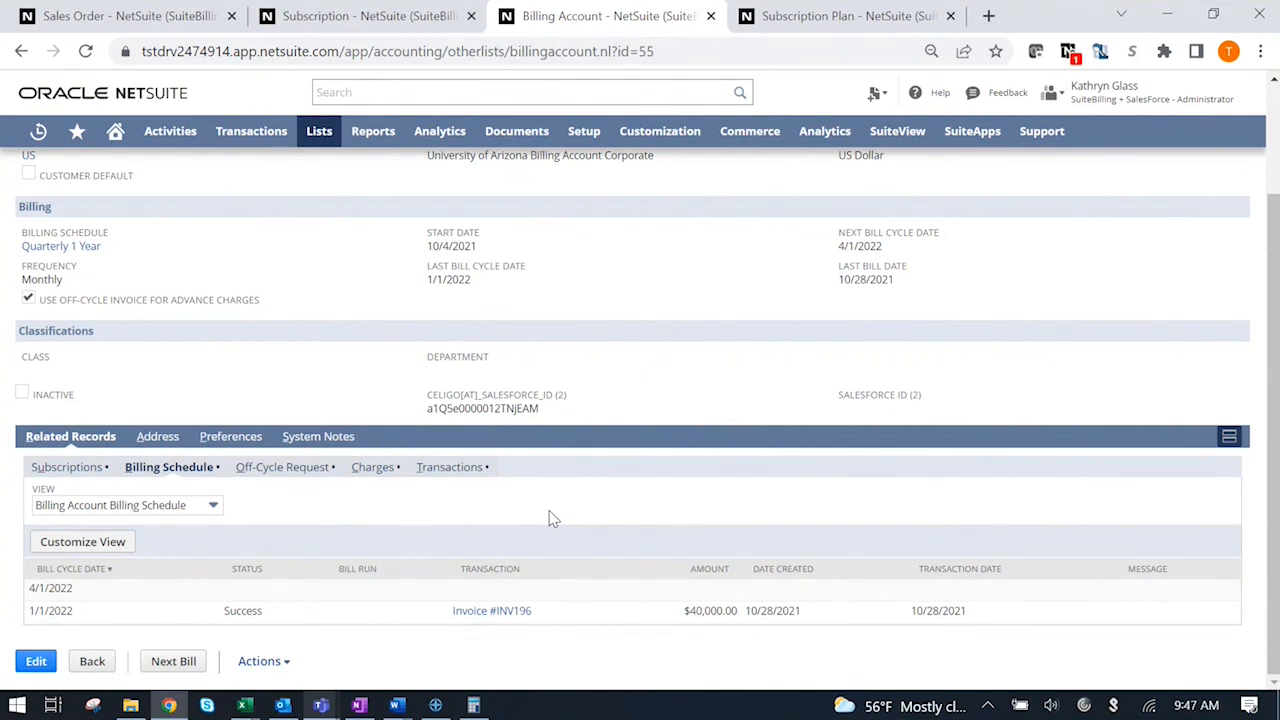
pyautogui.moveTo(509, 506)
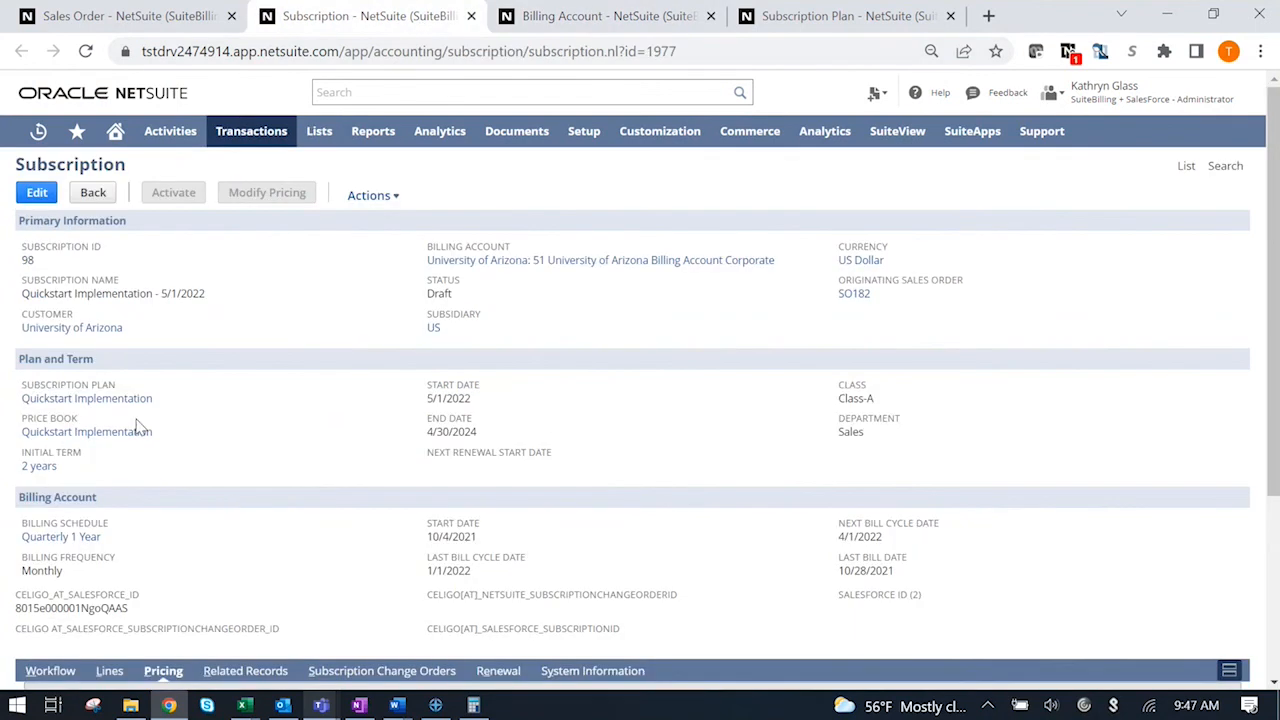
pyautogui.click(850, 16)
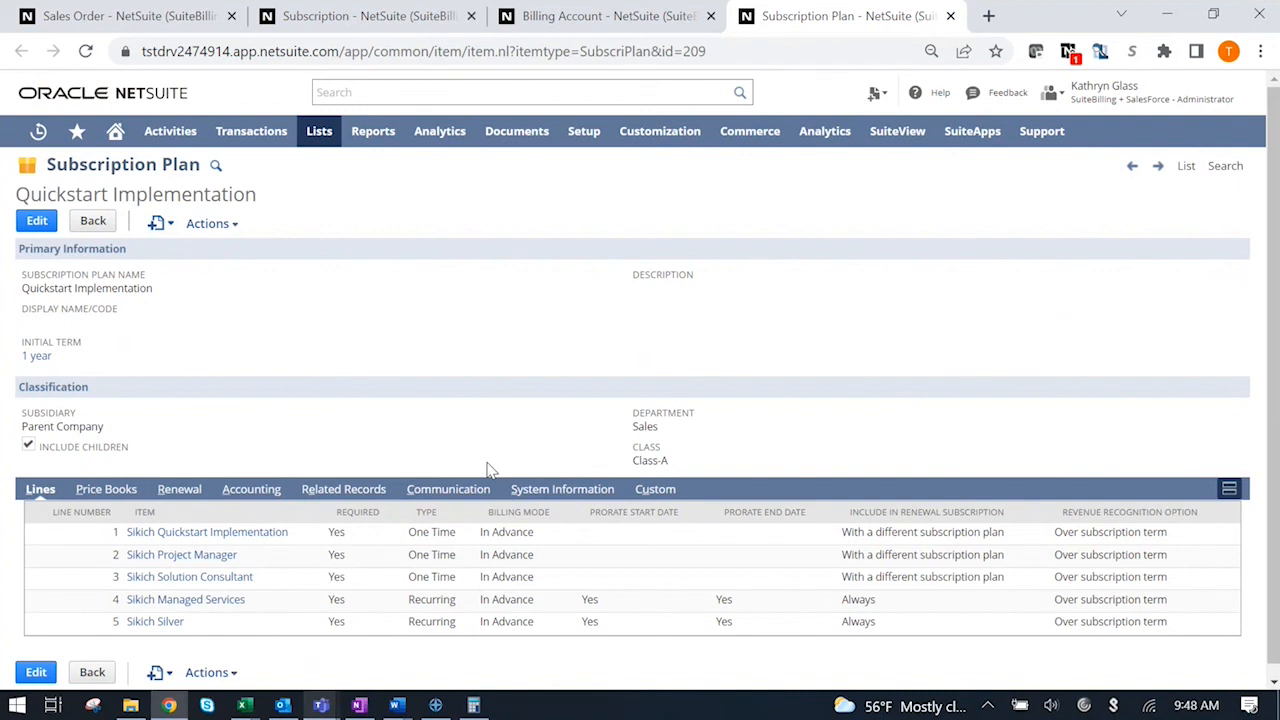
pyautogui.moveTo(502, 511)
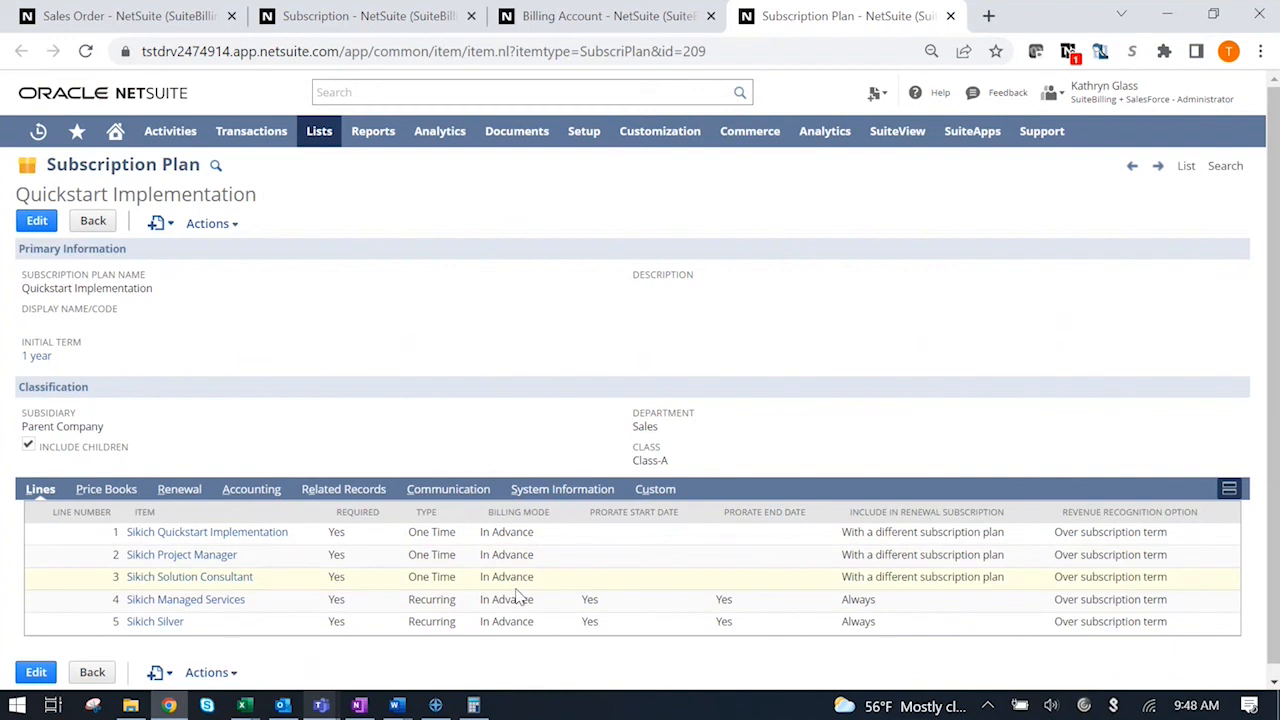
pyautogui.moveTo(1022, 587)
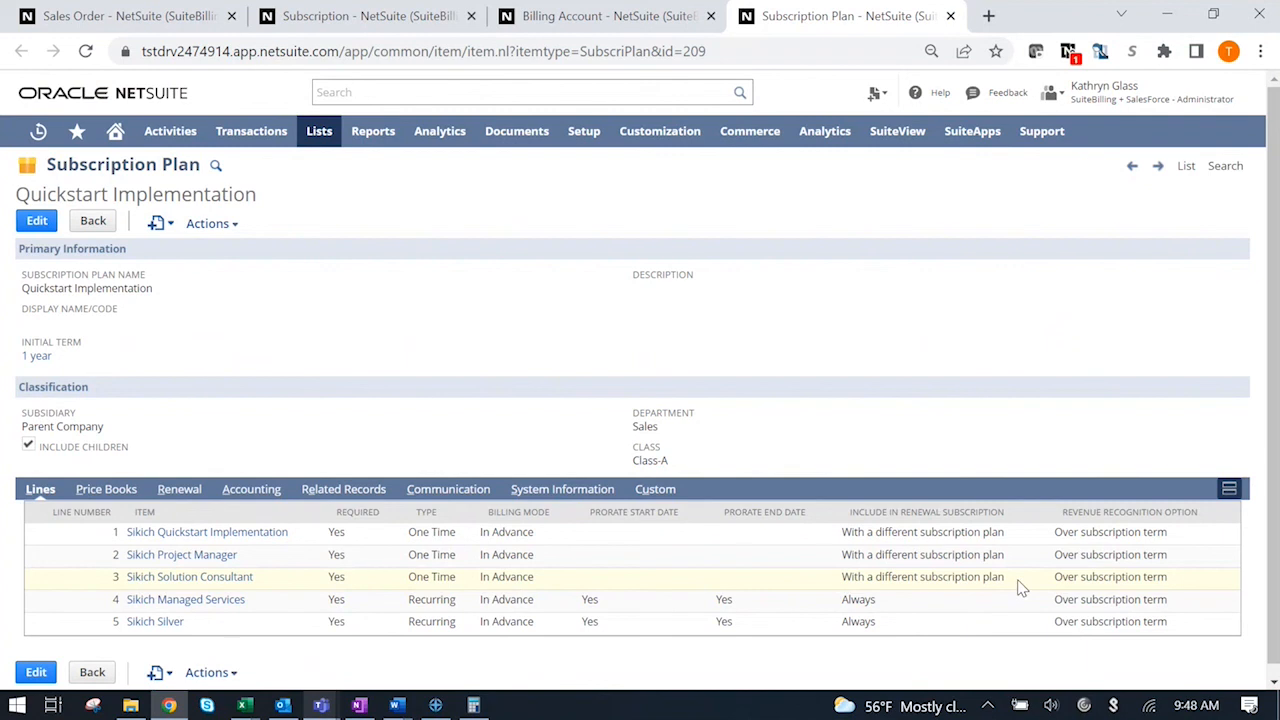
pyautogui.moveTo(1018, 611)
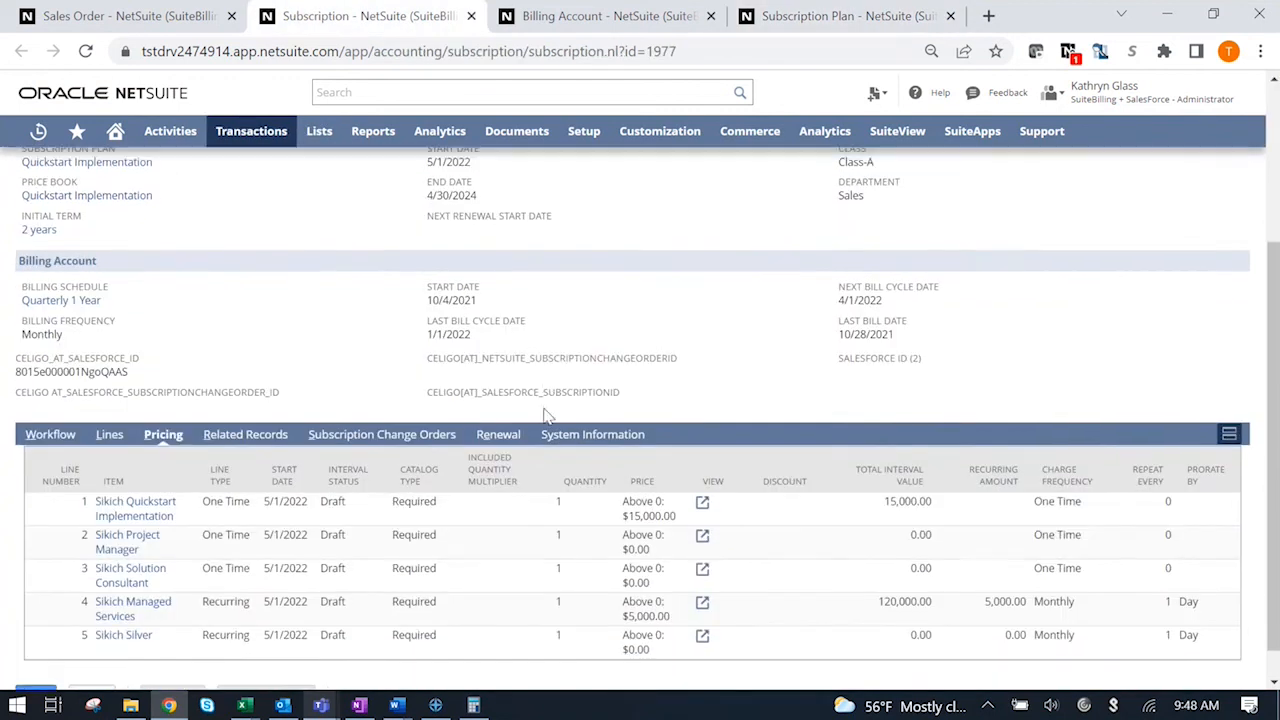
# Check the subscription has no change orders and a 2-year renewal term.
pyautogui.scroll(-3)
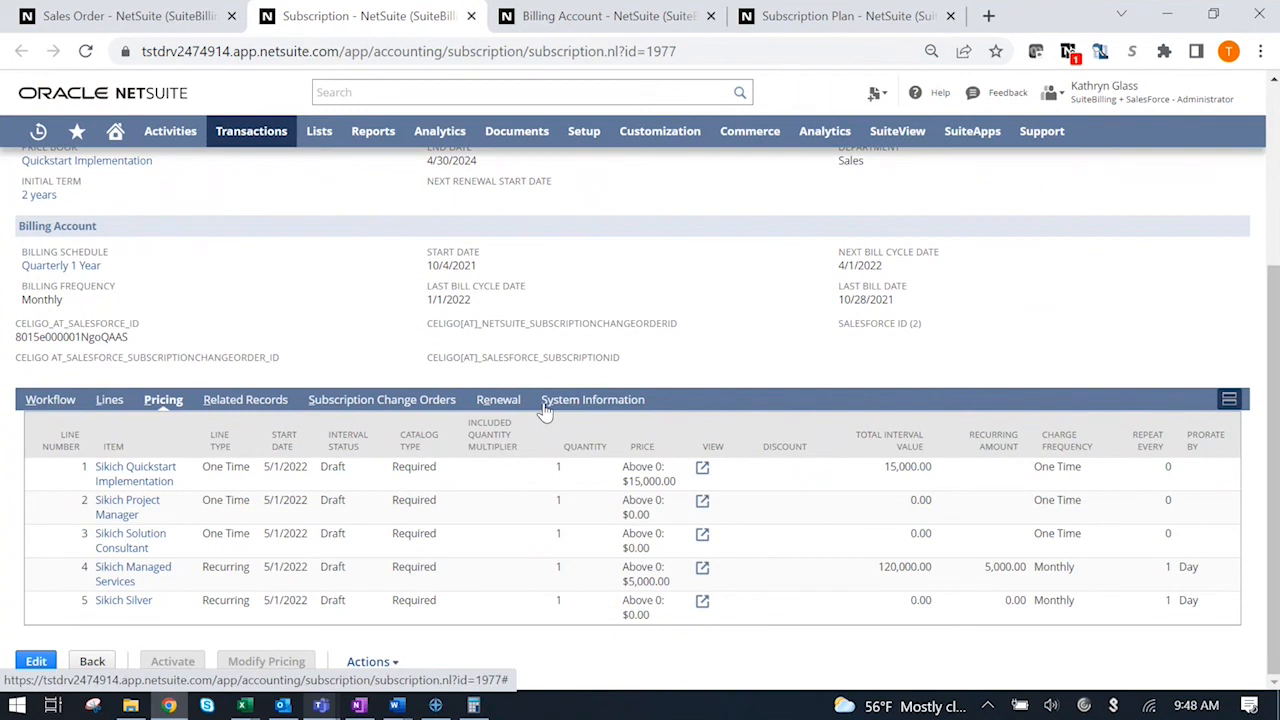
pyautogui.moveTo(467, 404)
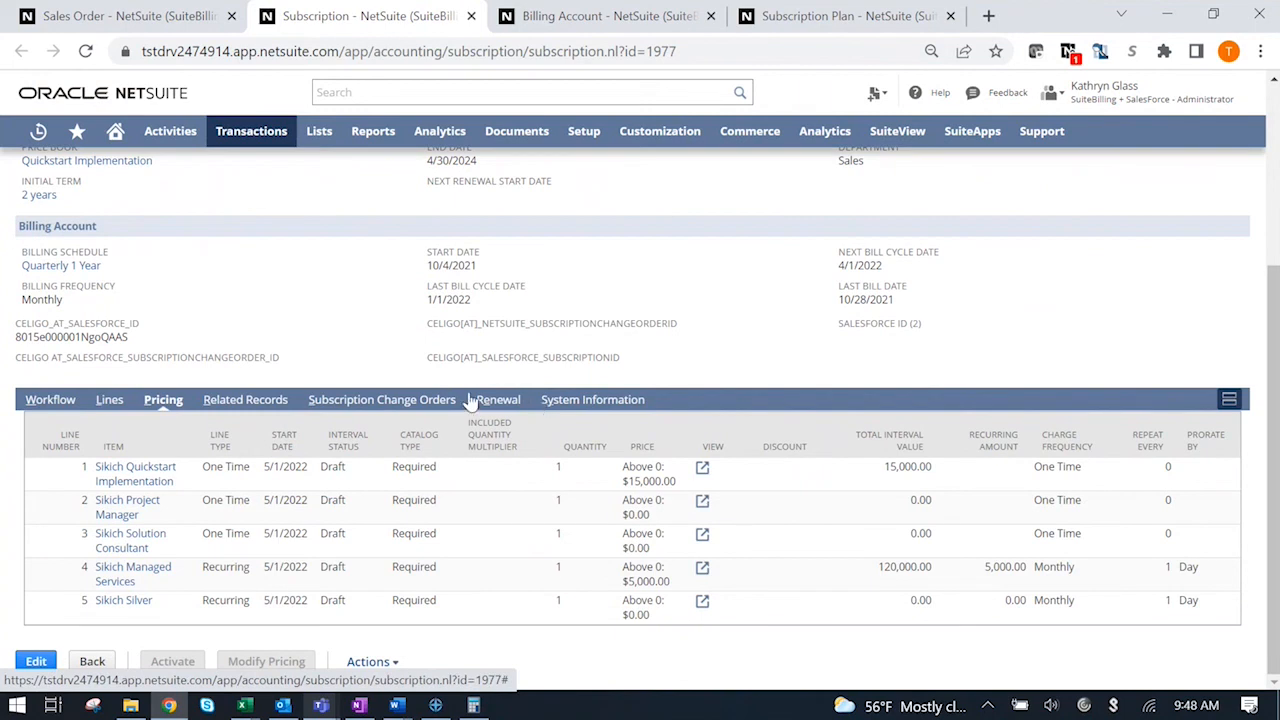
pyautogui.click(381, 399)
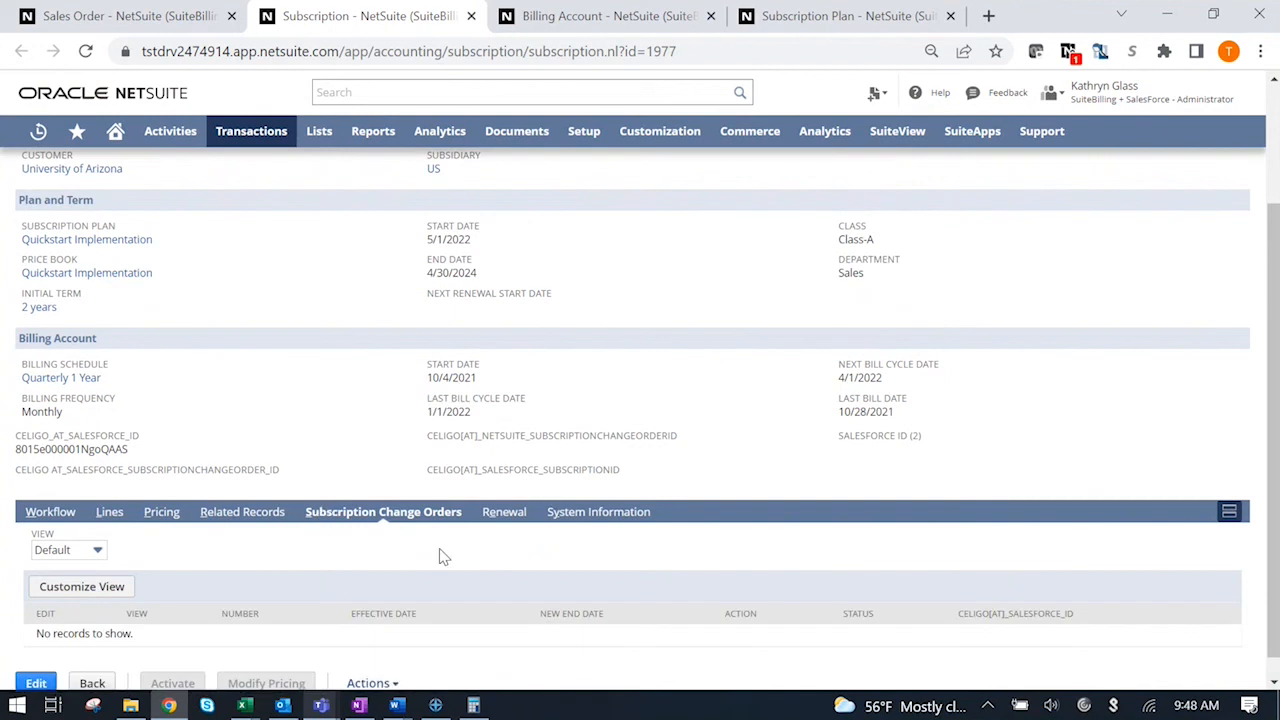
pyautogui.click(504, 512)
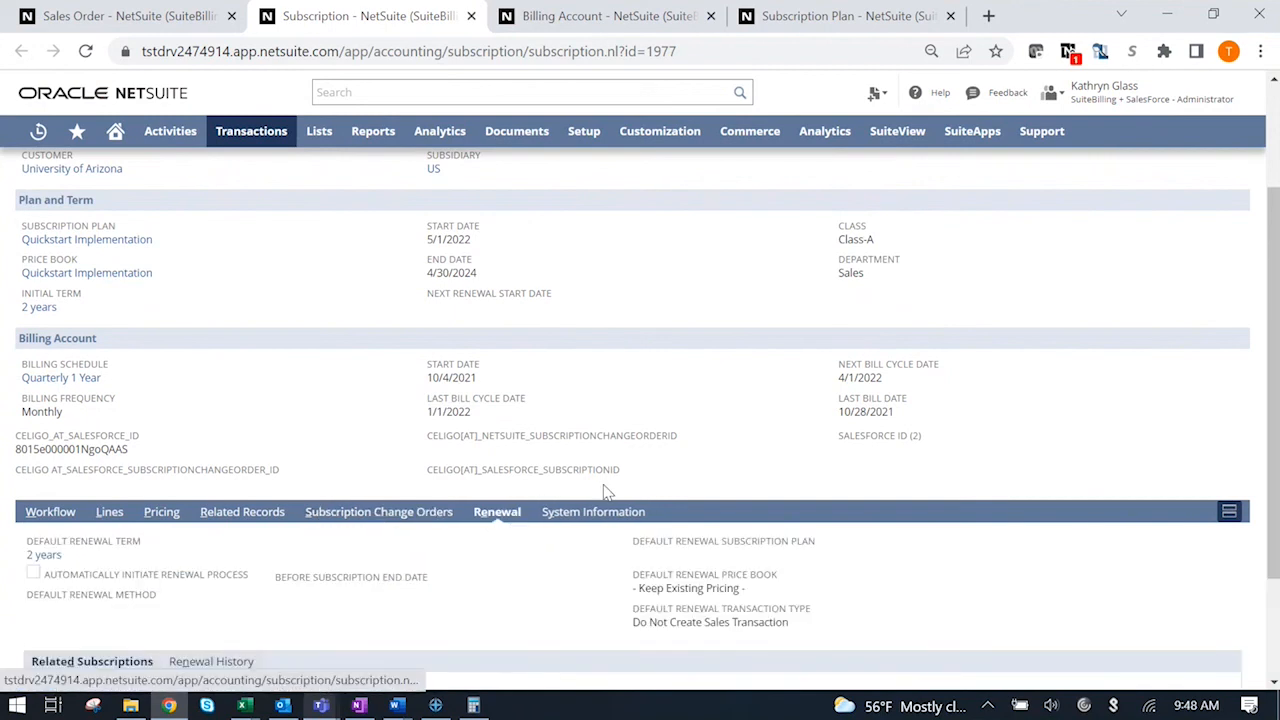